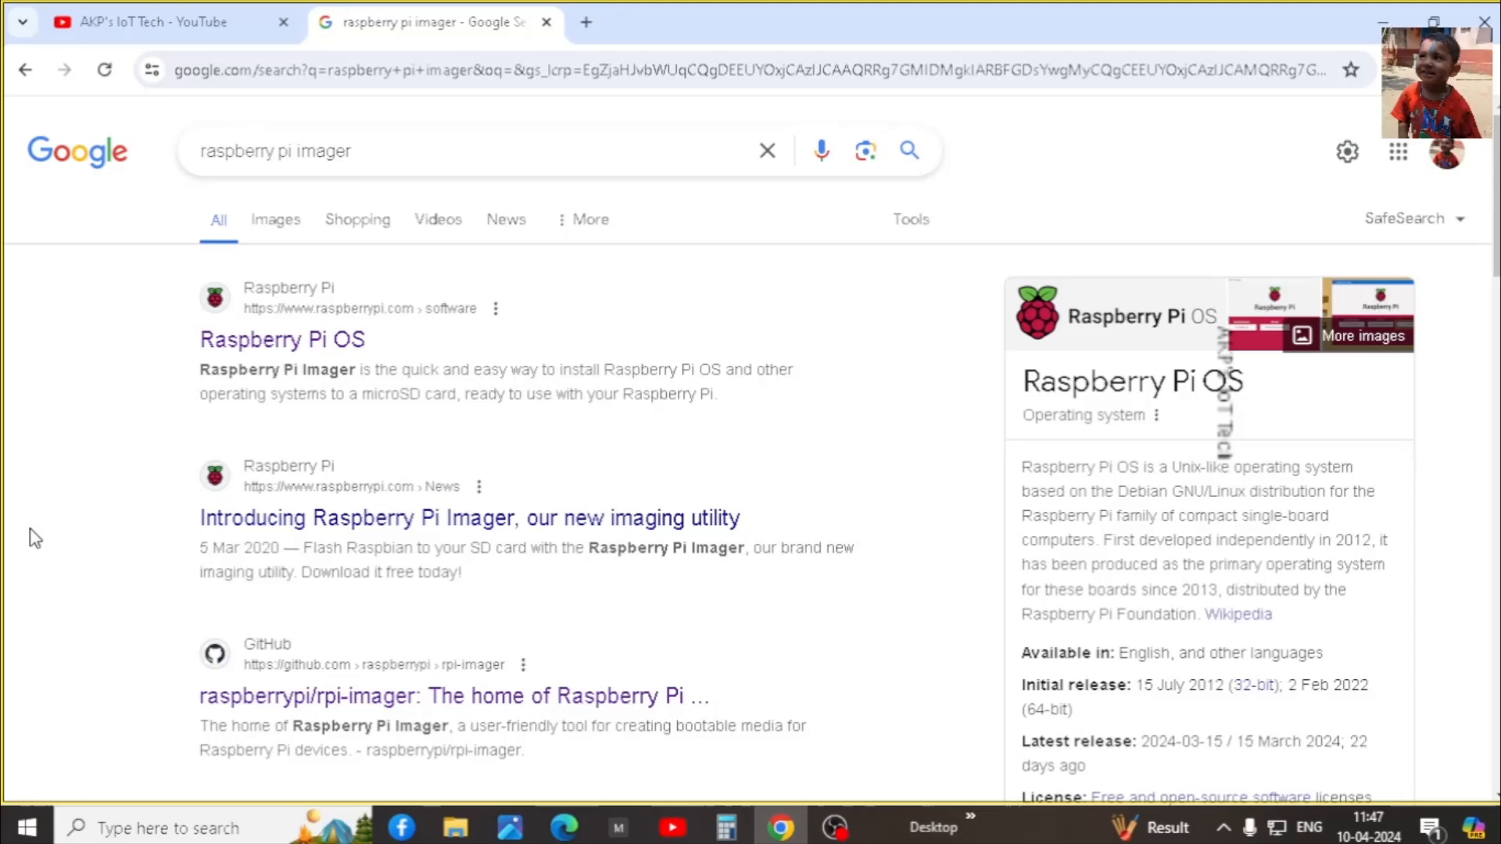
mouse_move(9, 482)
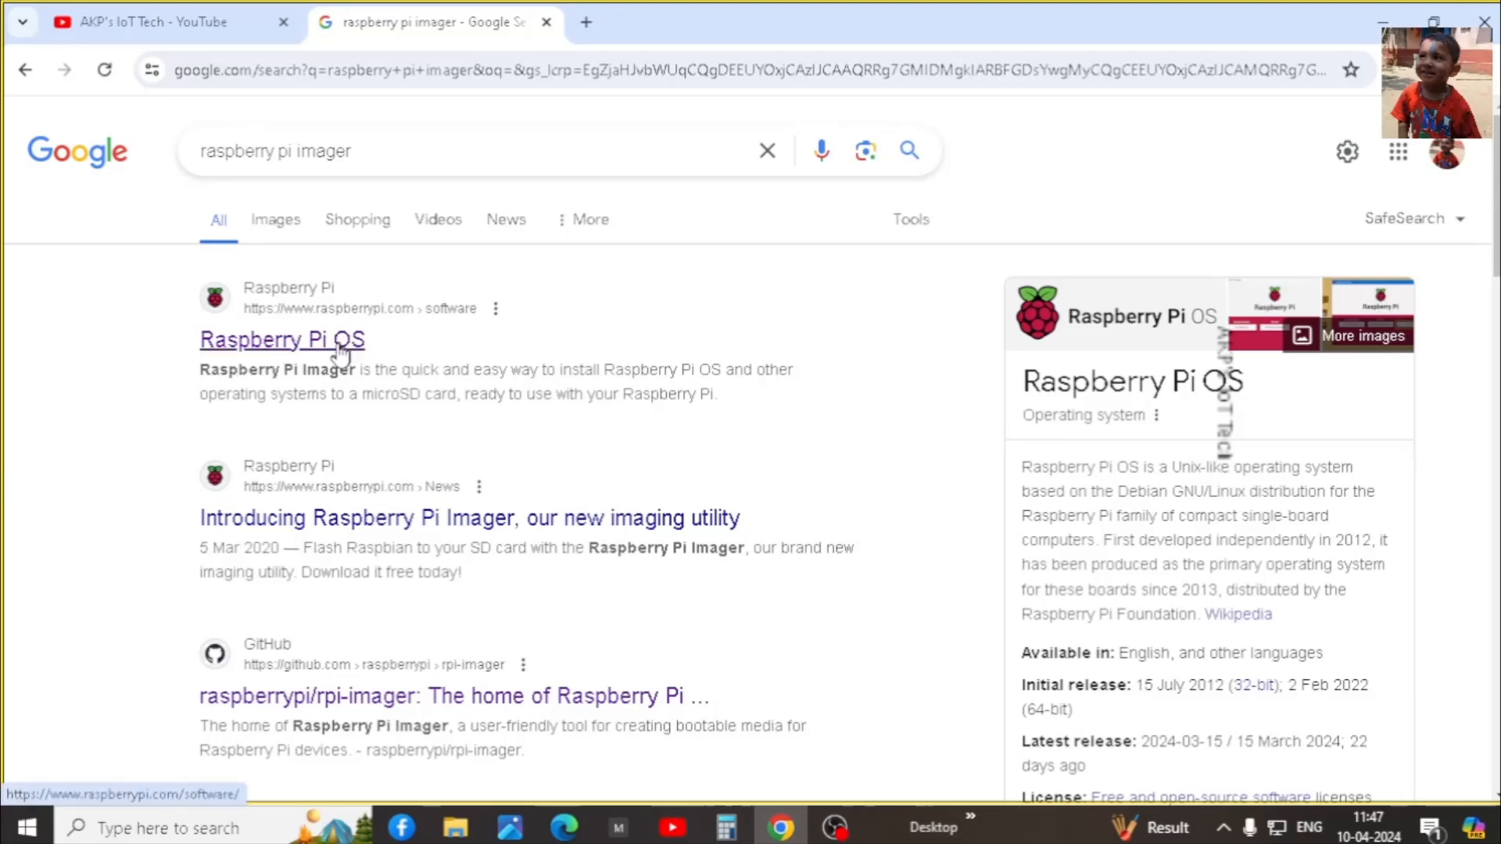
Download Raspberry Pi Imager for Windows from the official page and finish setup with it running
left_click(281, 340)
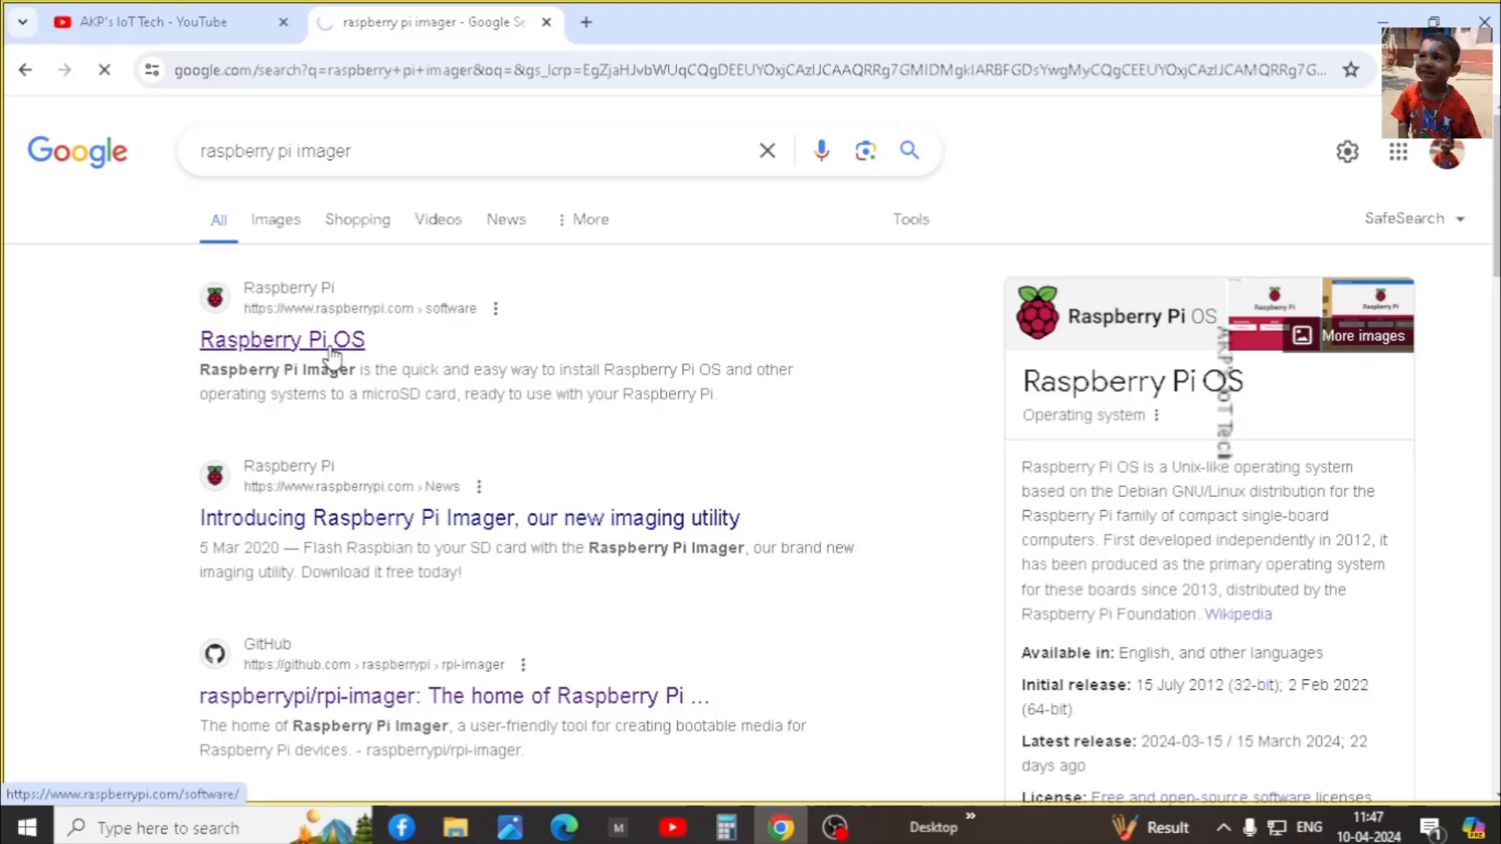
left_click(281, 339)
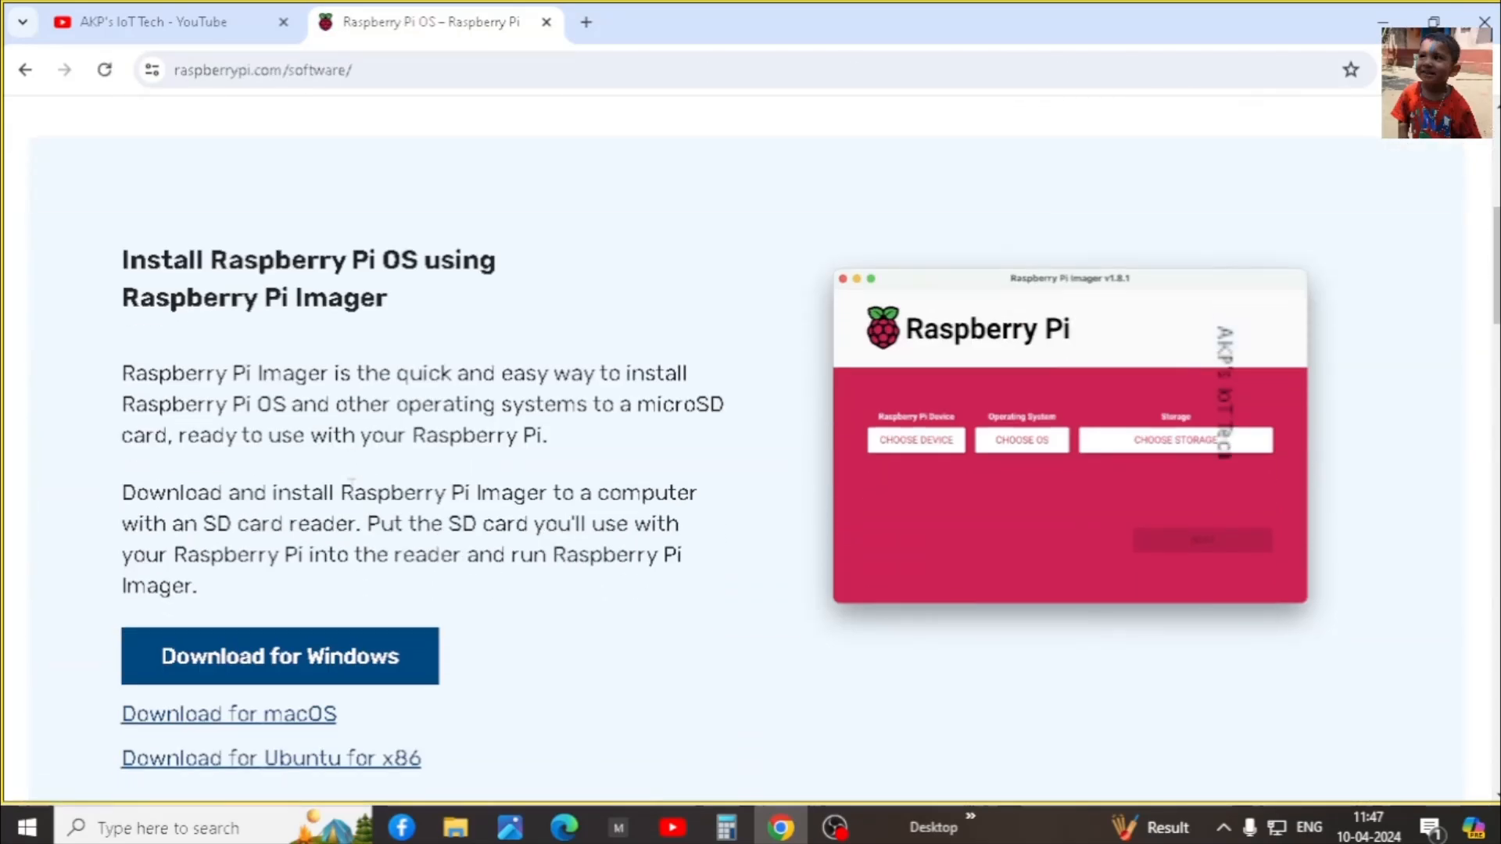
scroll("down", 3)
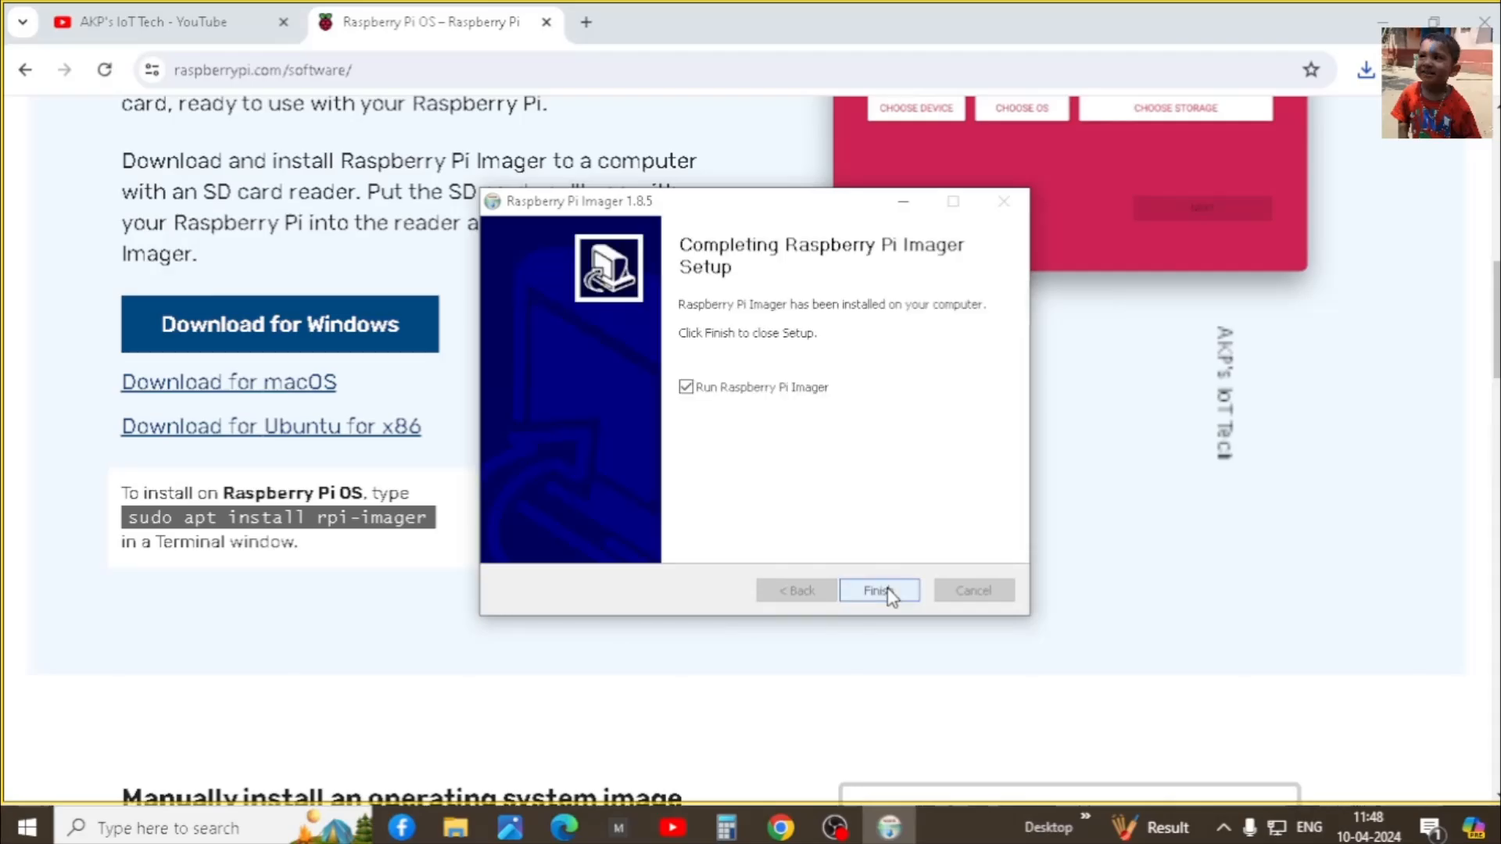
left_click(877, 591)
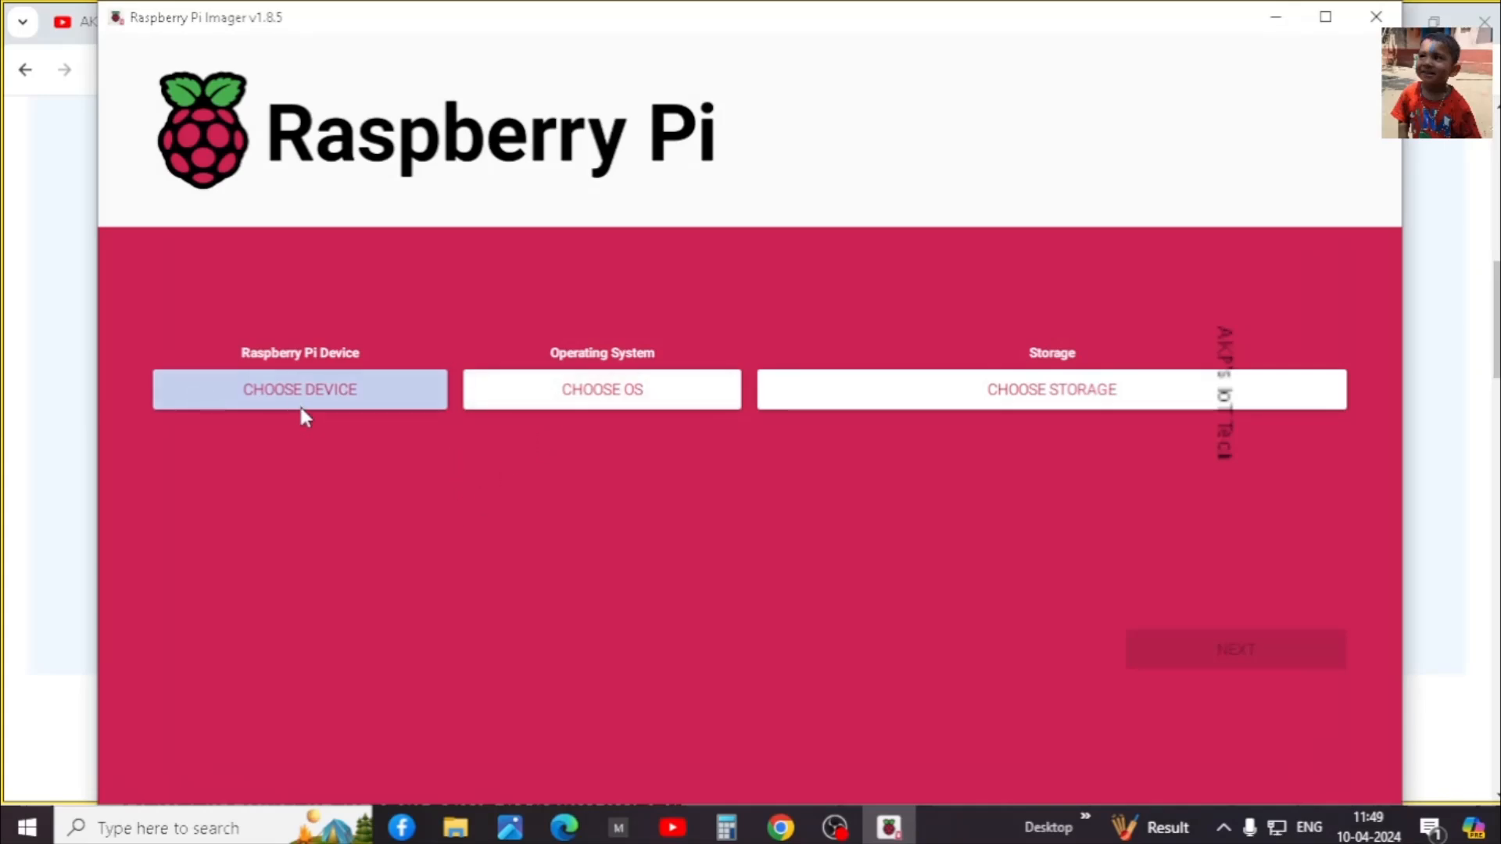
Choose Raspberry Pi 4, Raspberry Pi OS (64-bit) and the SanDisk Ultra USB device, then continue
left_click(300, 390)
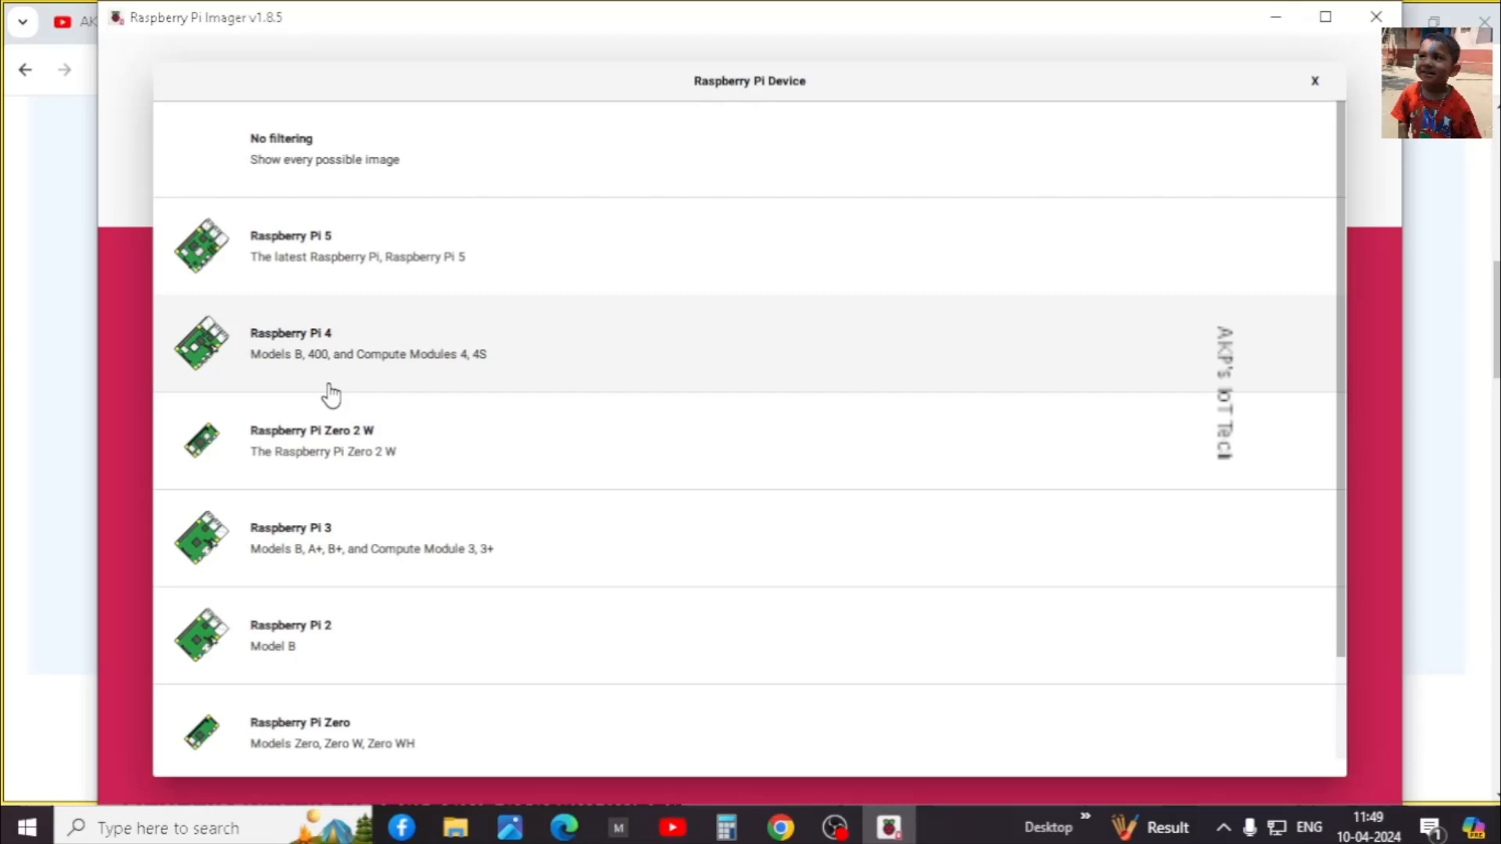
mouse_move(349, 355)
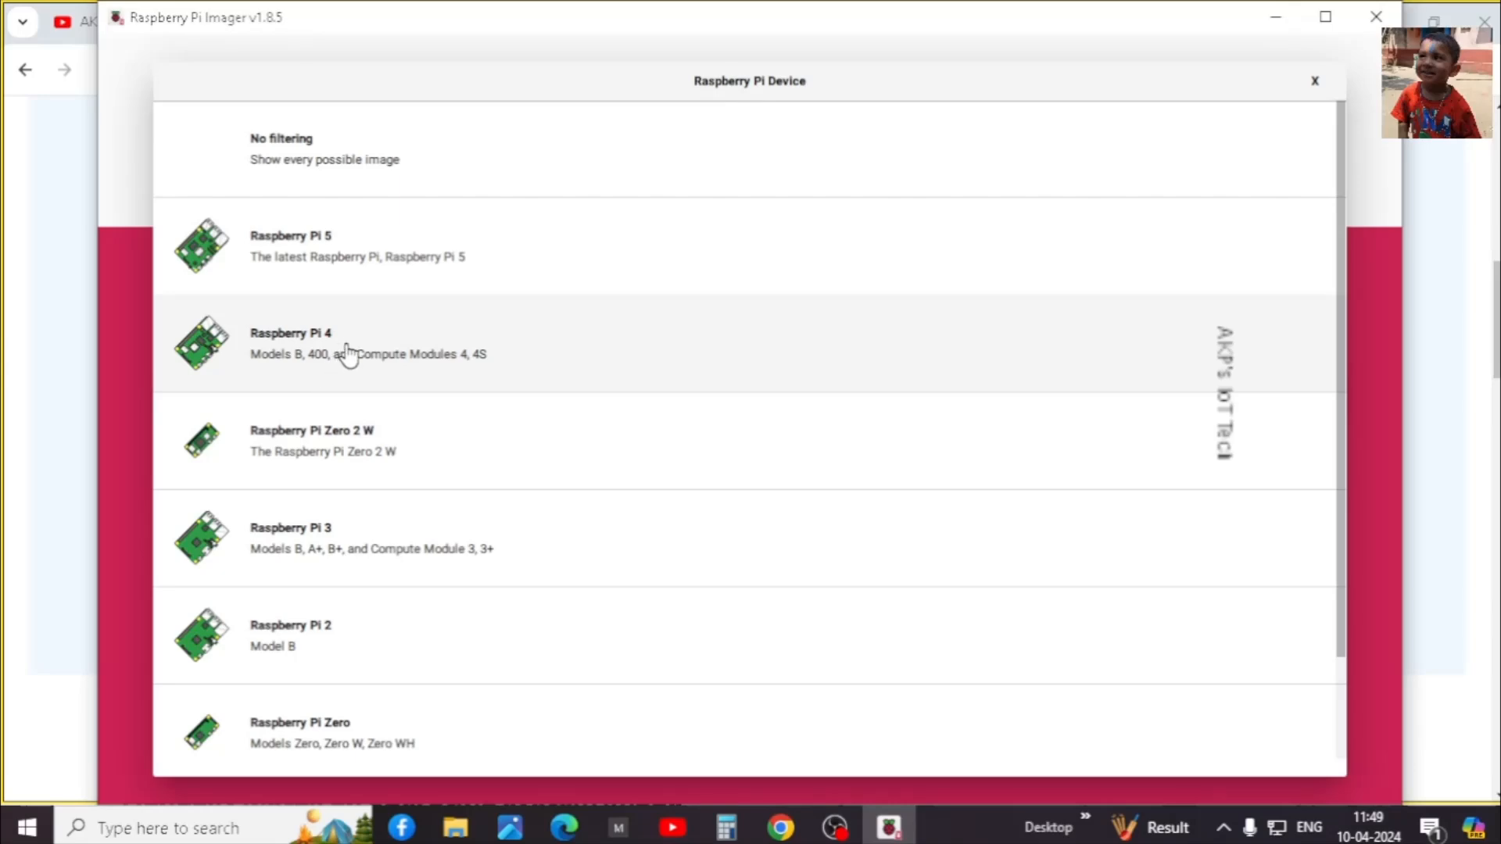
left_click(291, 342)
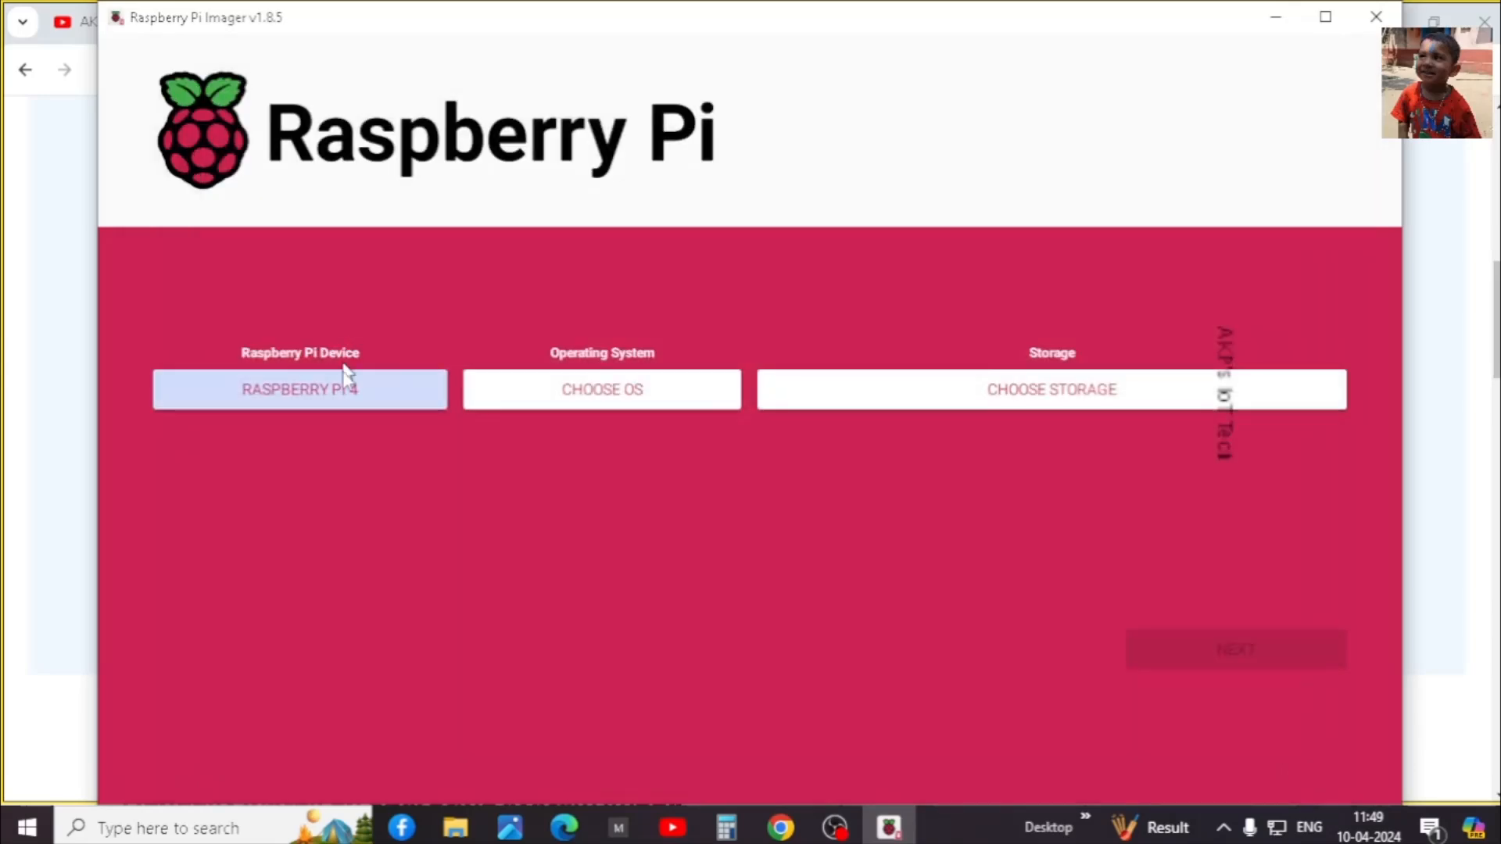
left_click(600, 389)
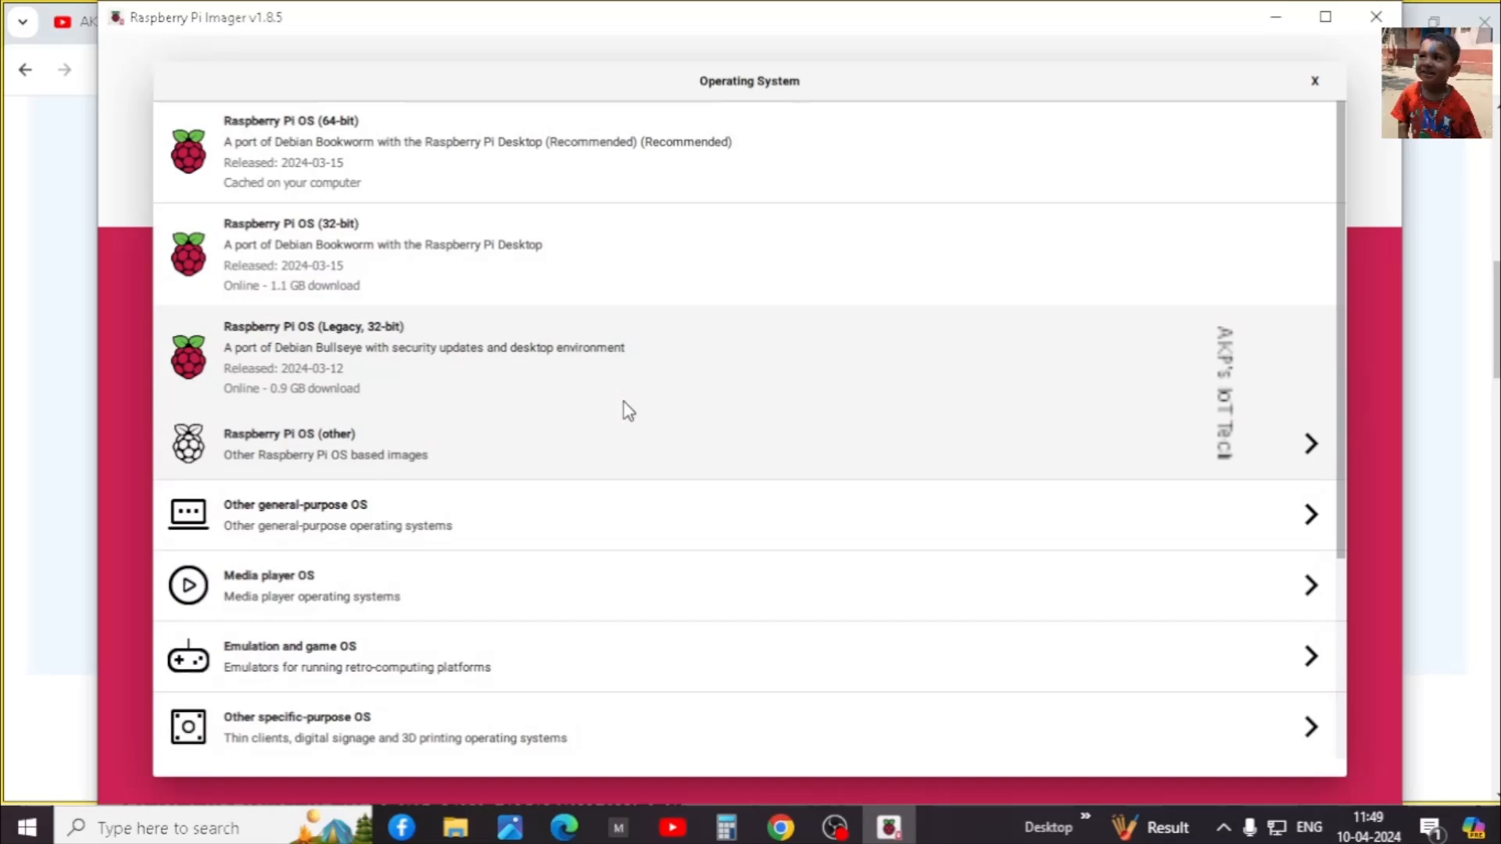
mouse_move(536, 452)
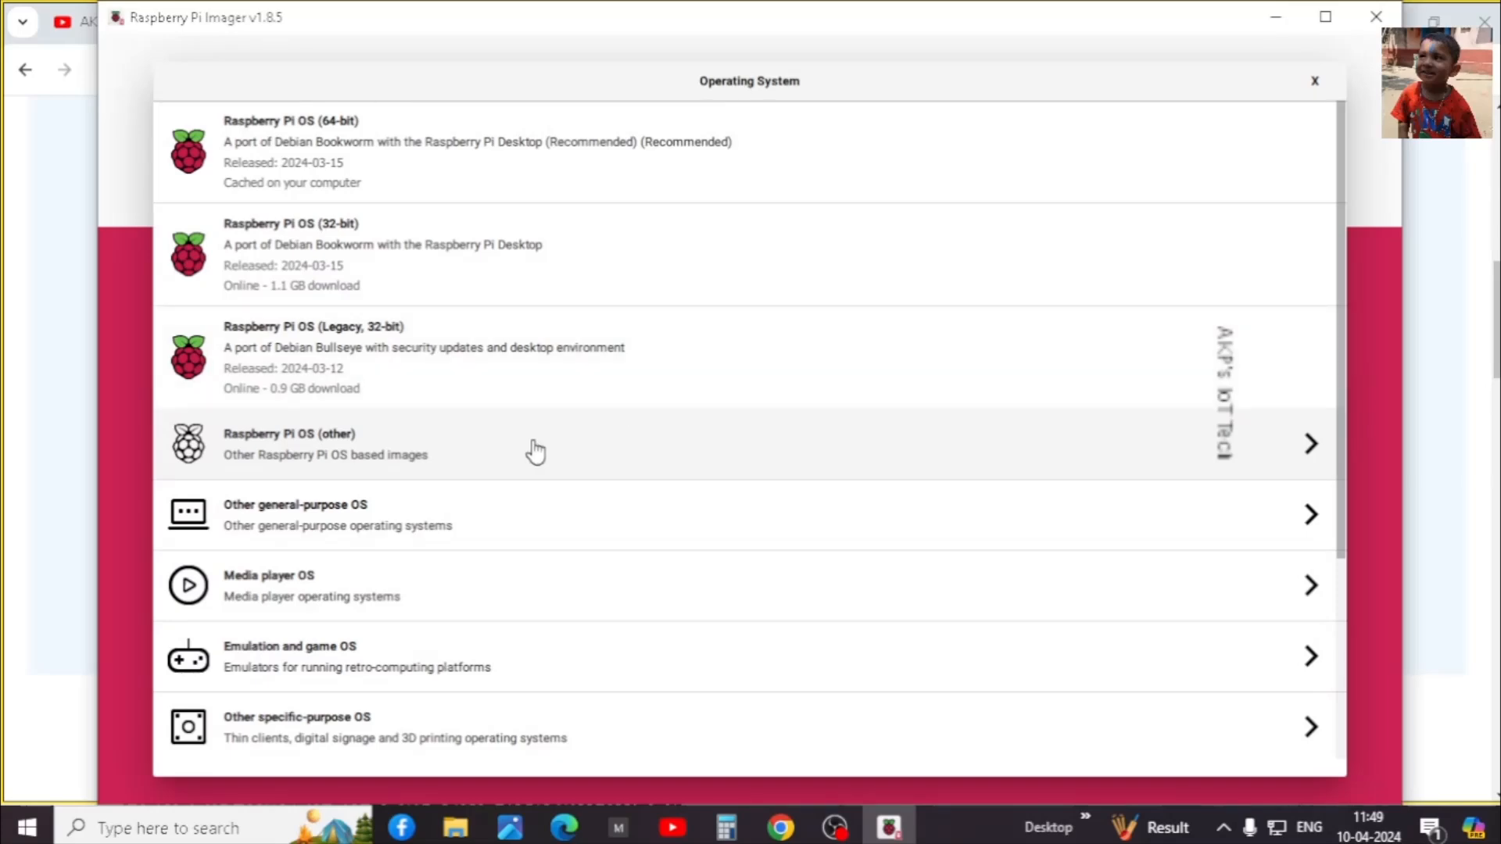
mouse_move(433, 582)
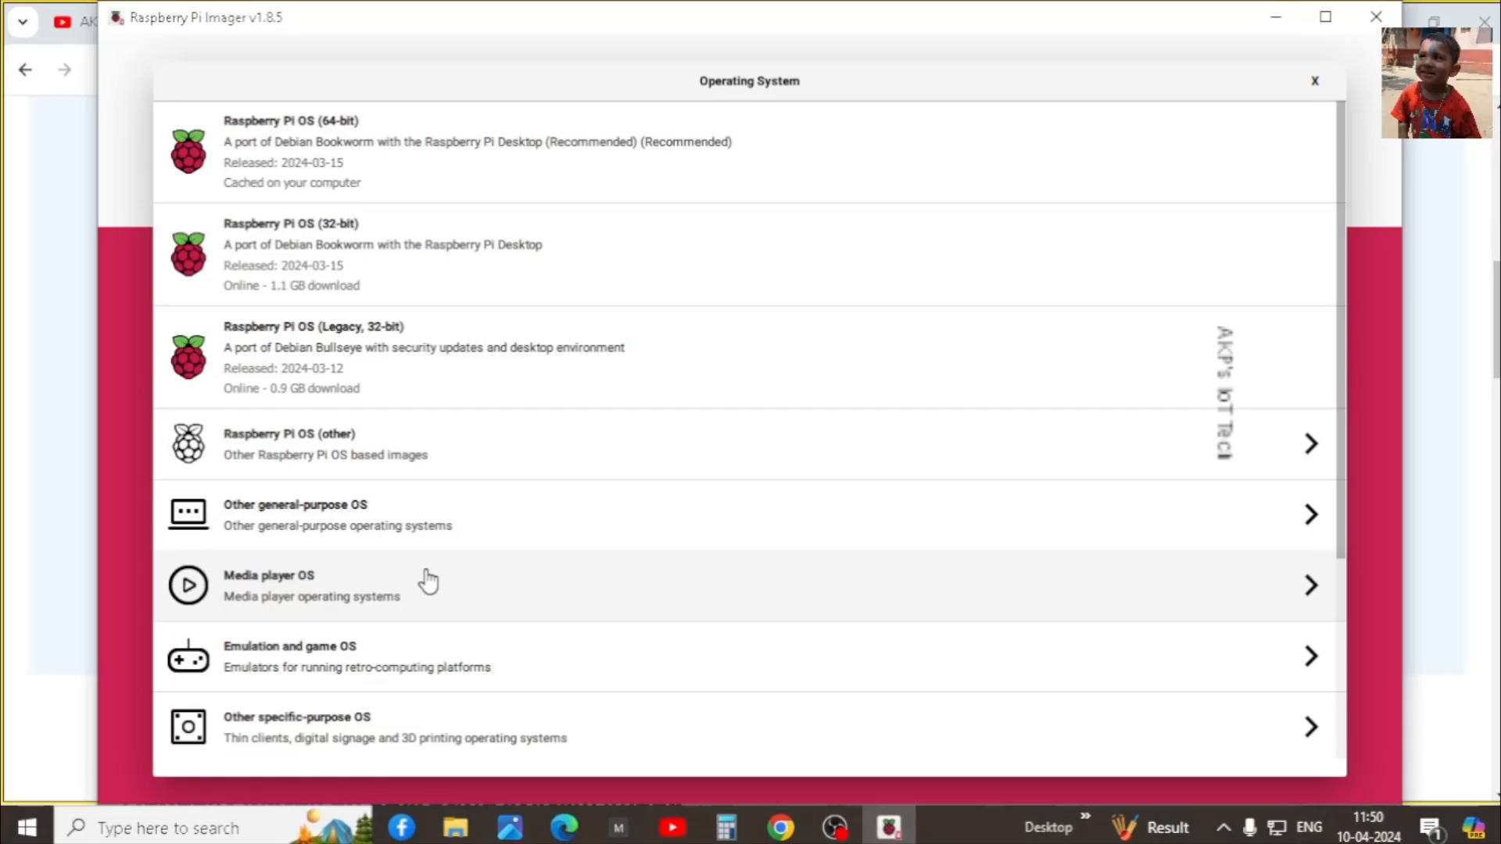
mouse_move(388, 170)
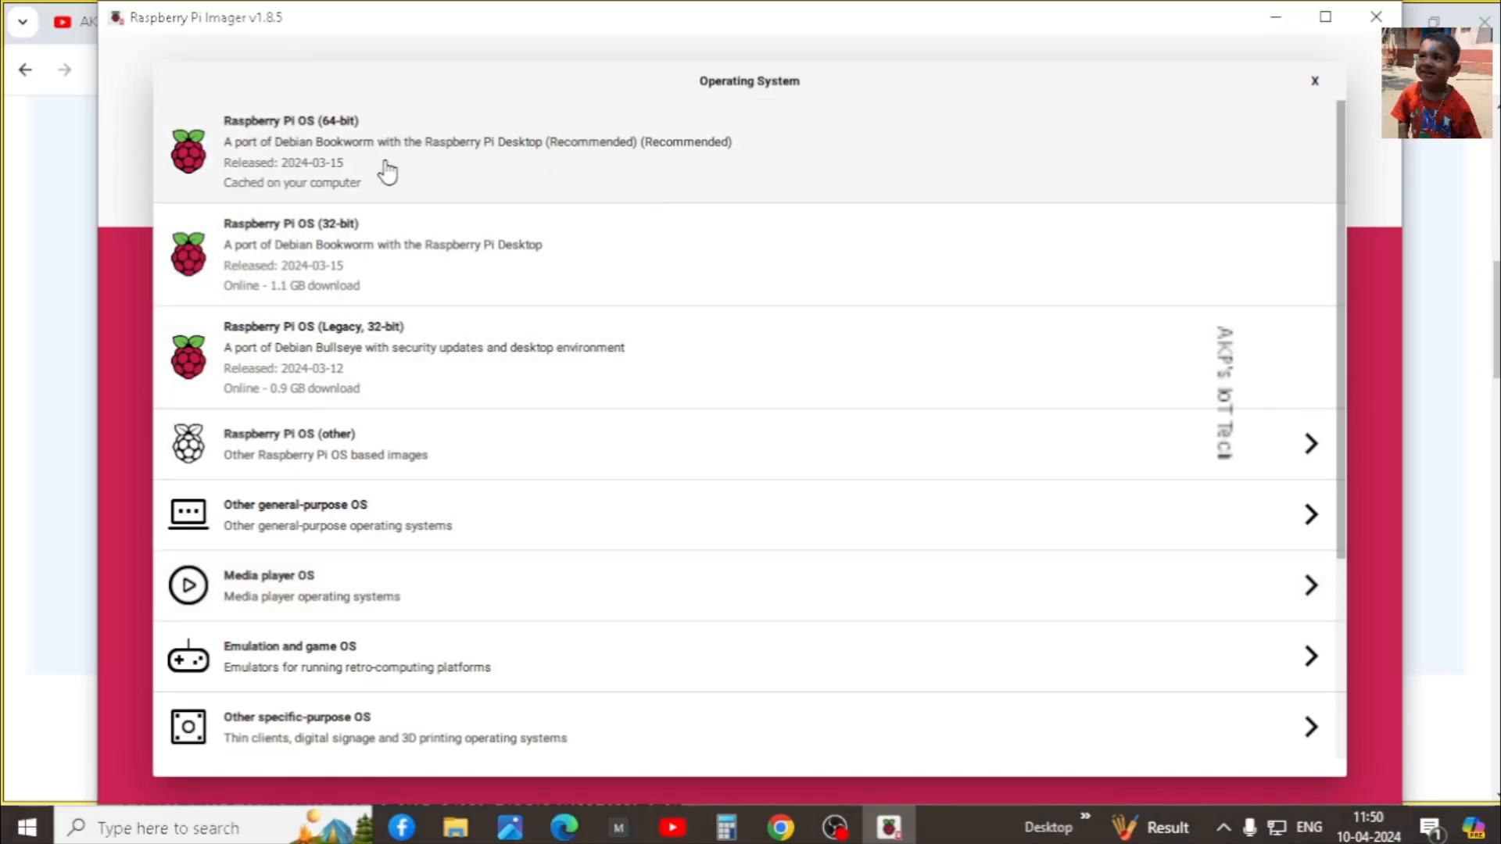
mouse_move(413, 174)
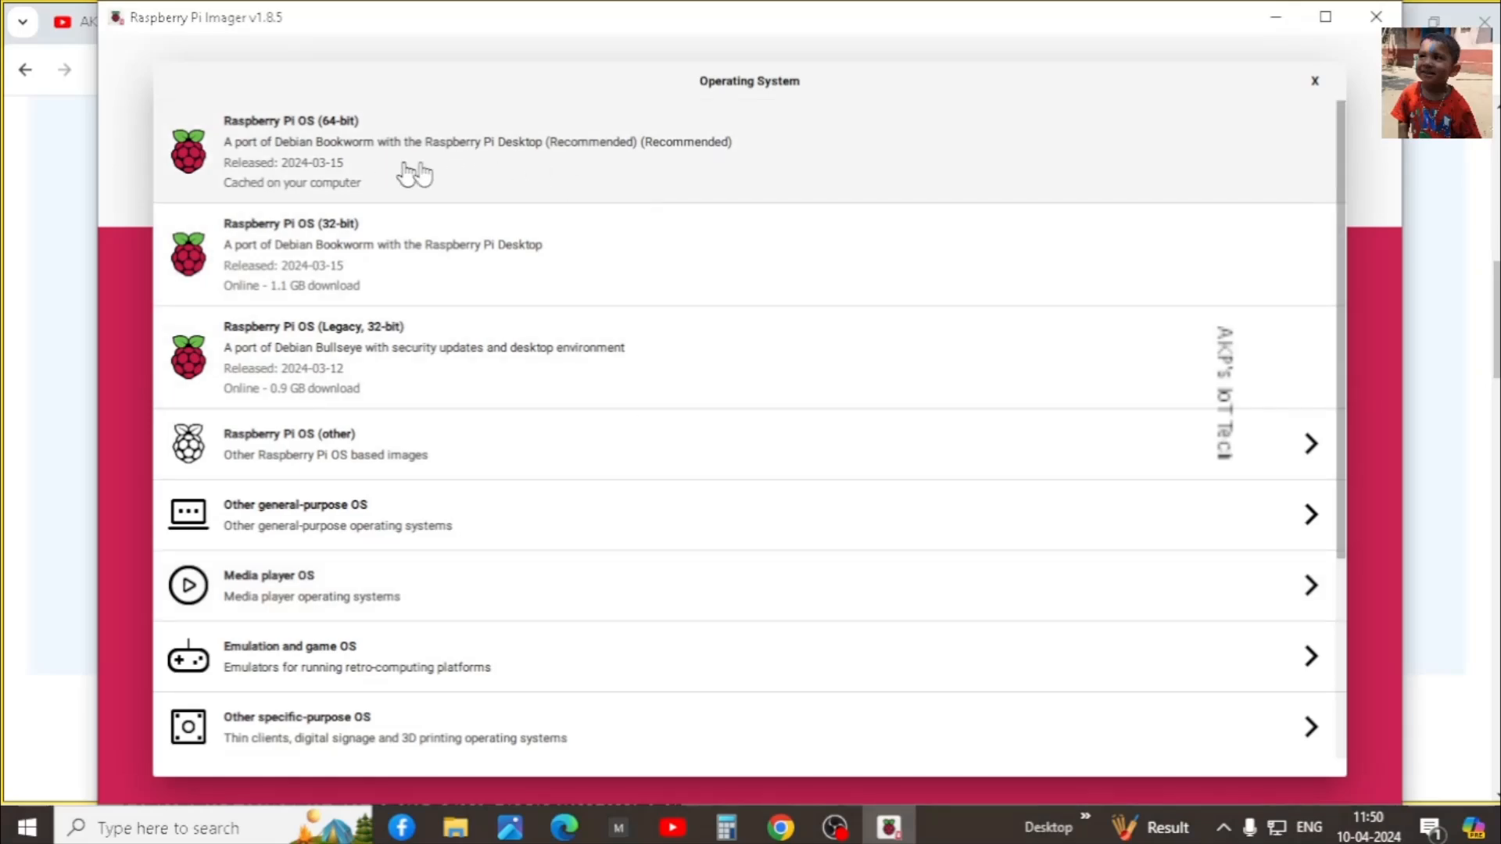
left_click(291, 143)
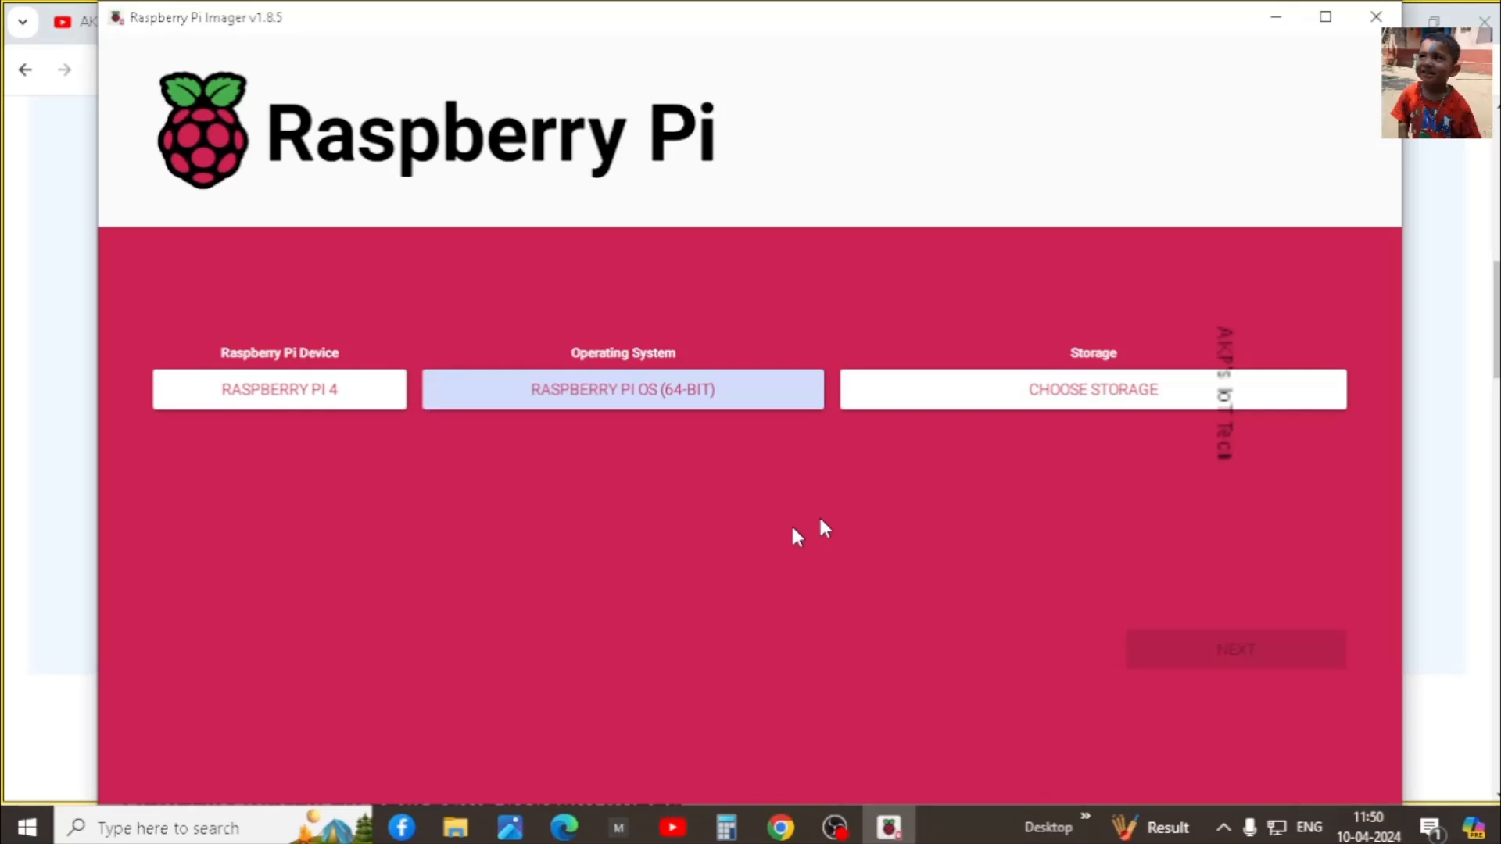
left_click(1093, 389)
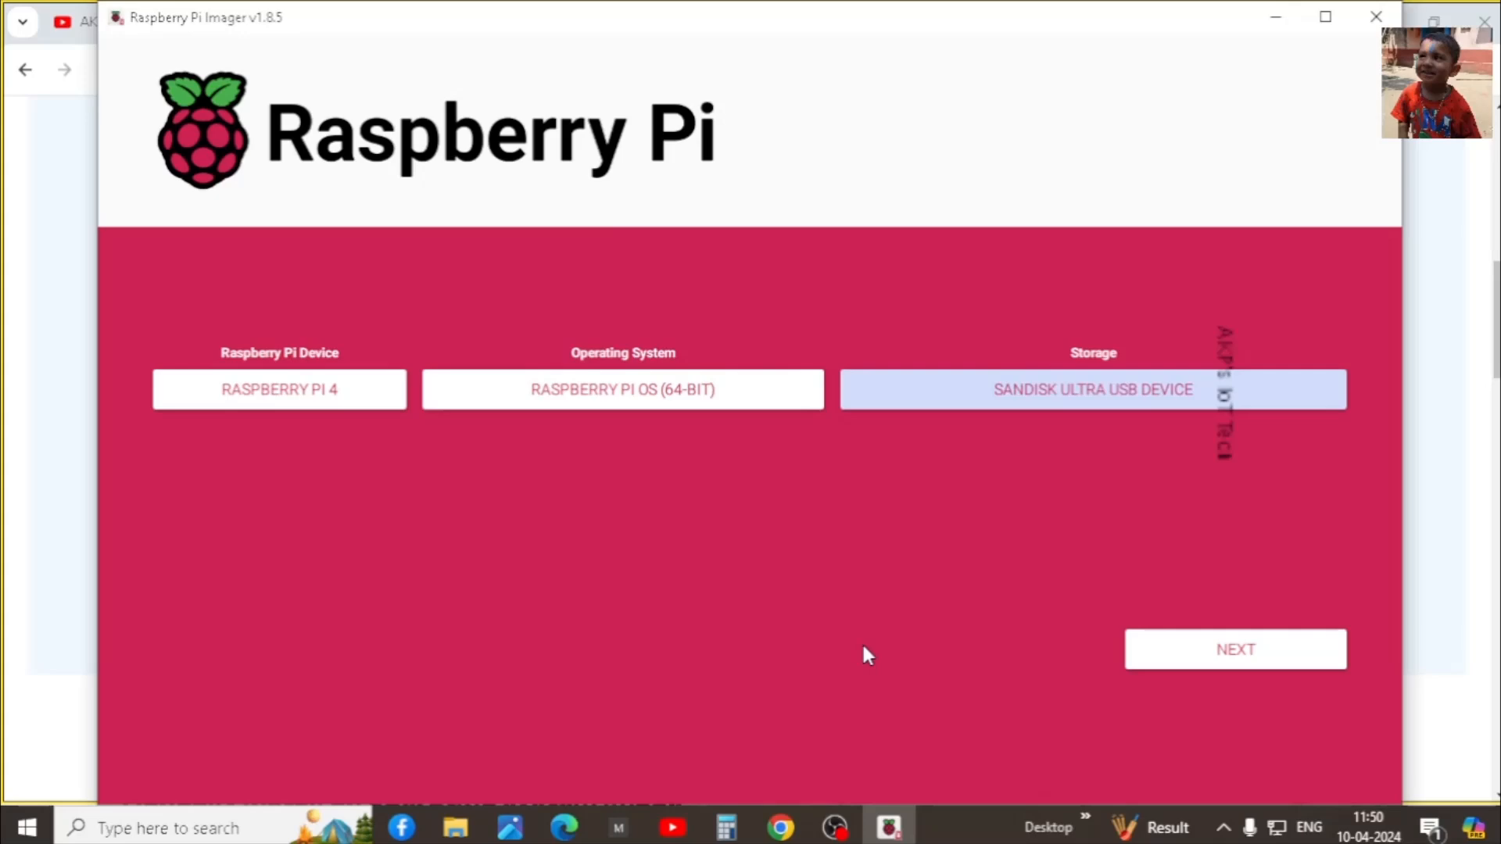
left_click(1236, 649)
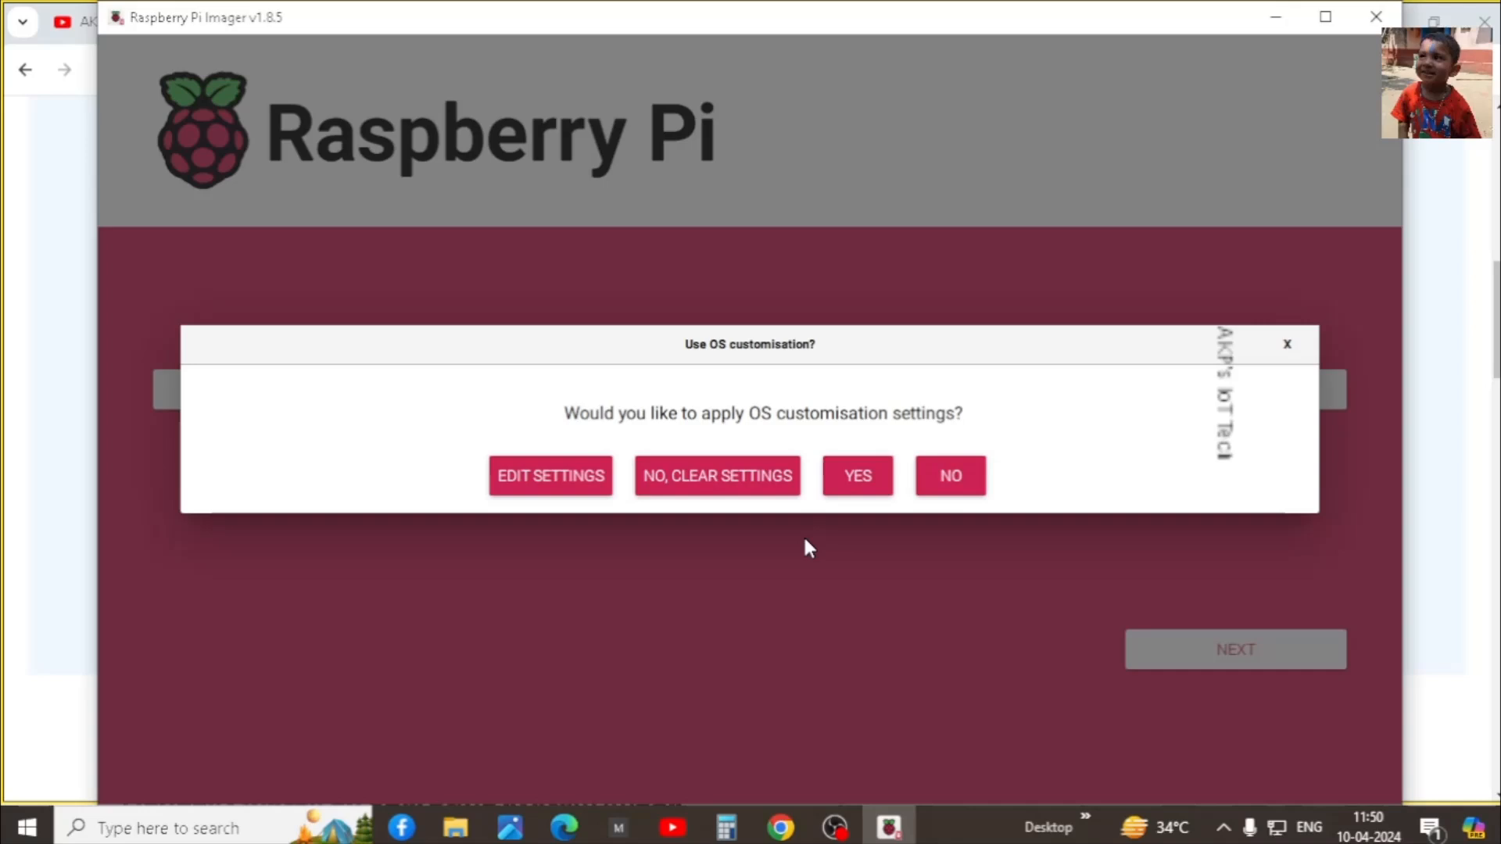
Fill in the login username 'akp' and a password in the OS customisation
left_click(551, 475)
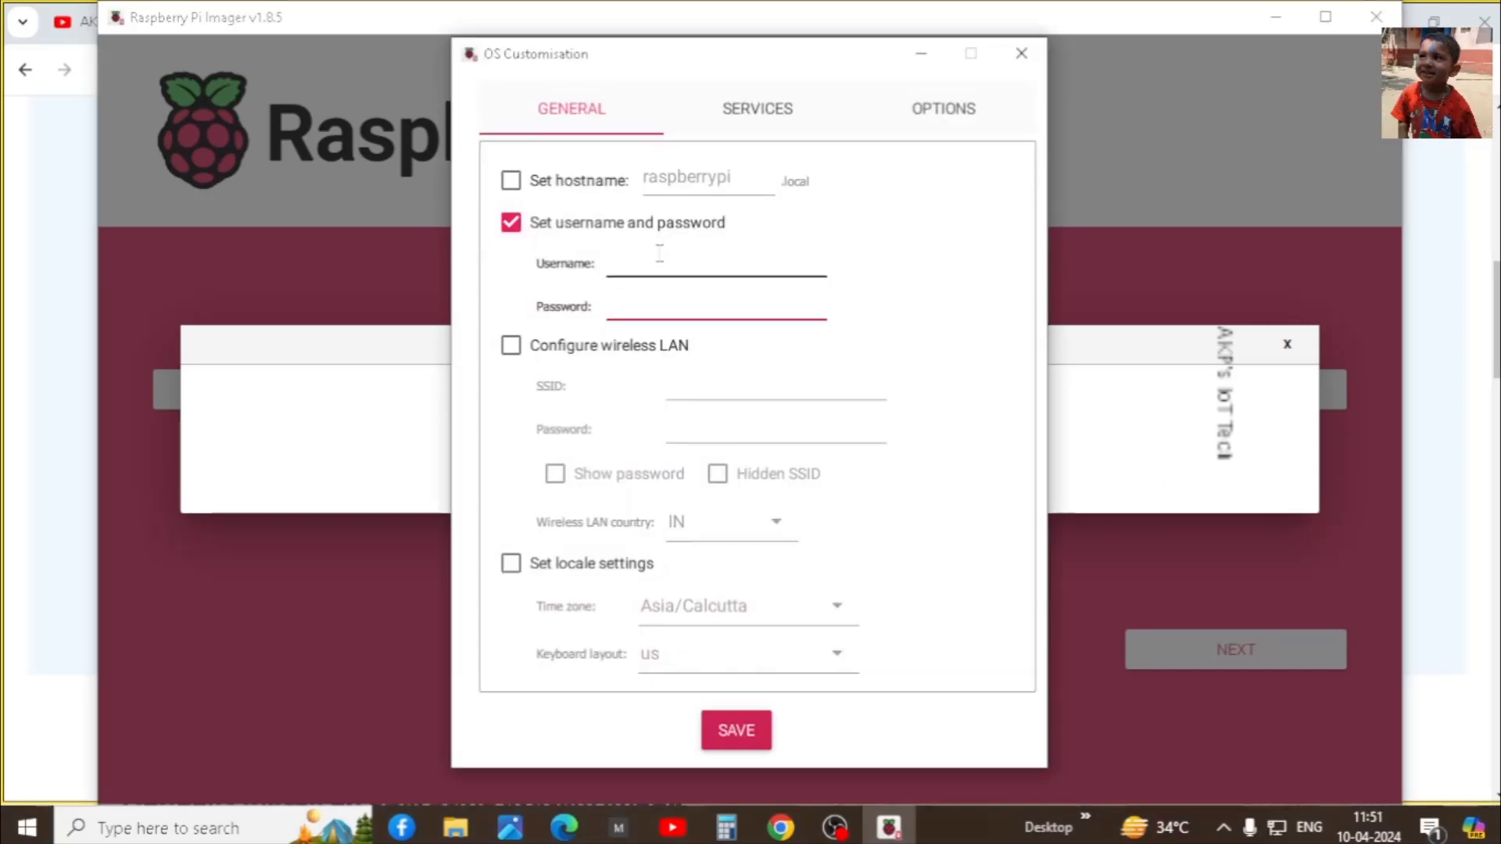
left_click(716, 306)
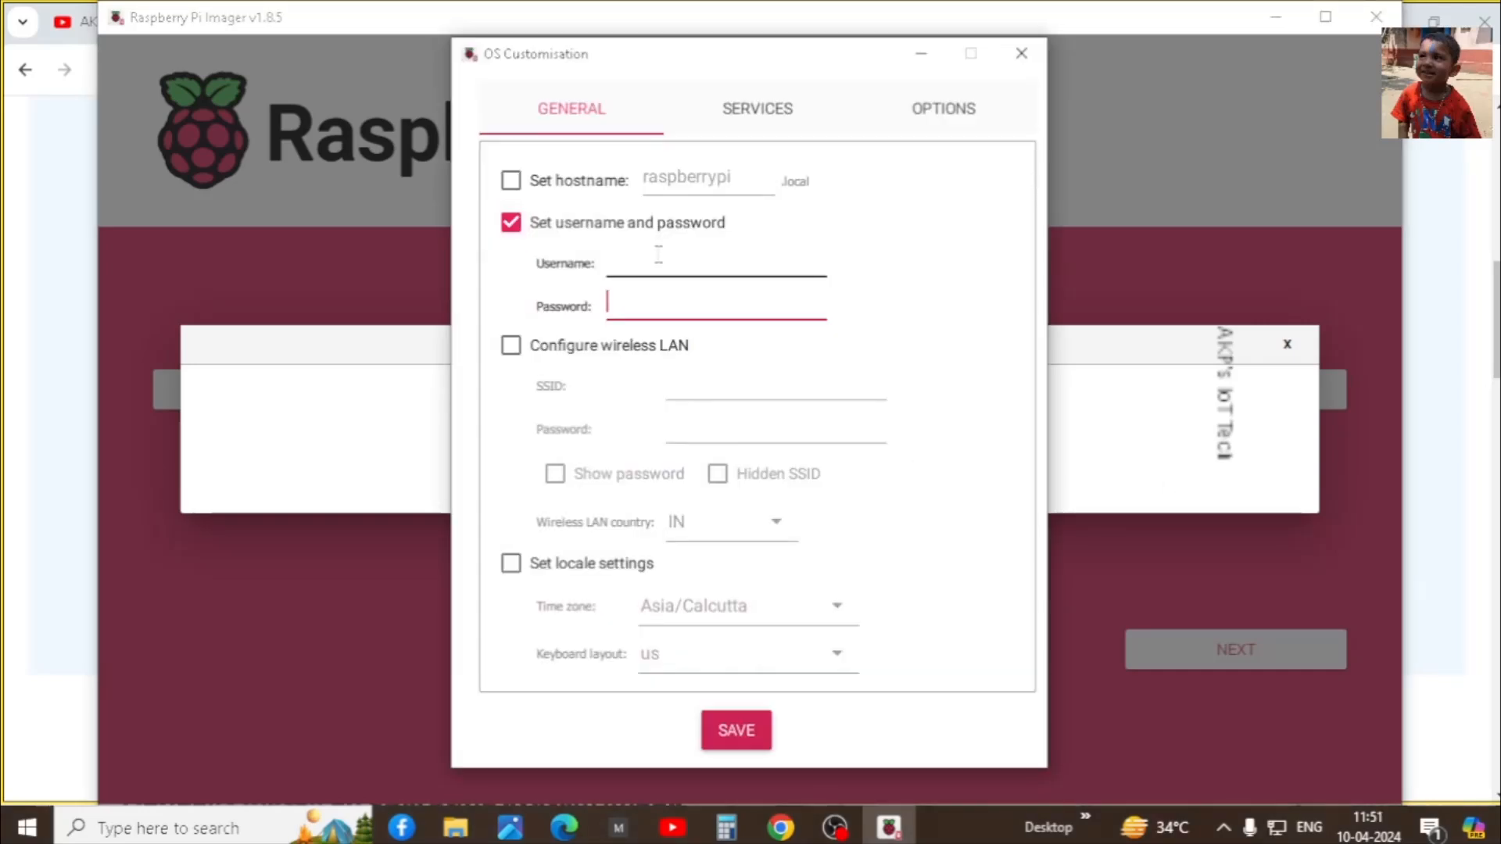
left_click(715, 264)
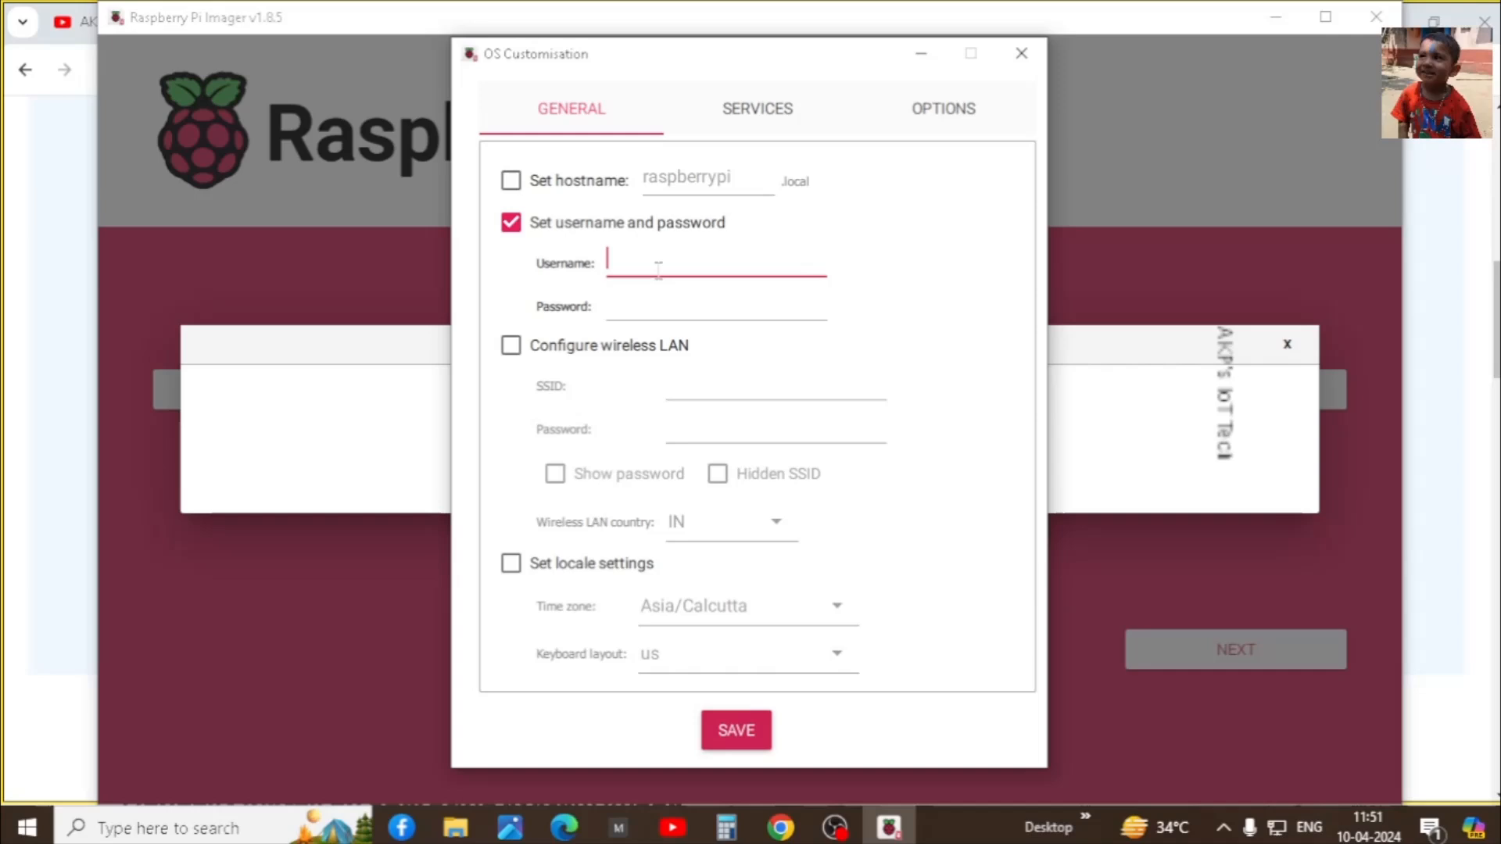
type("akp")
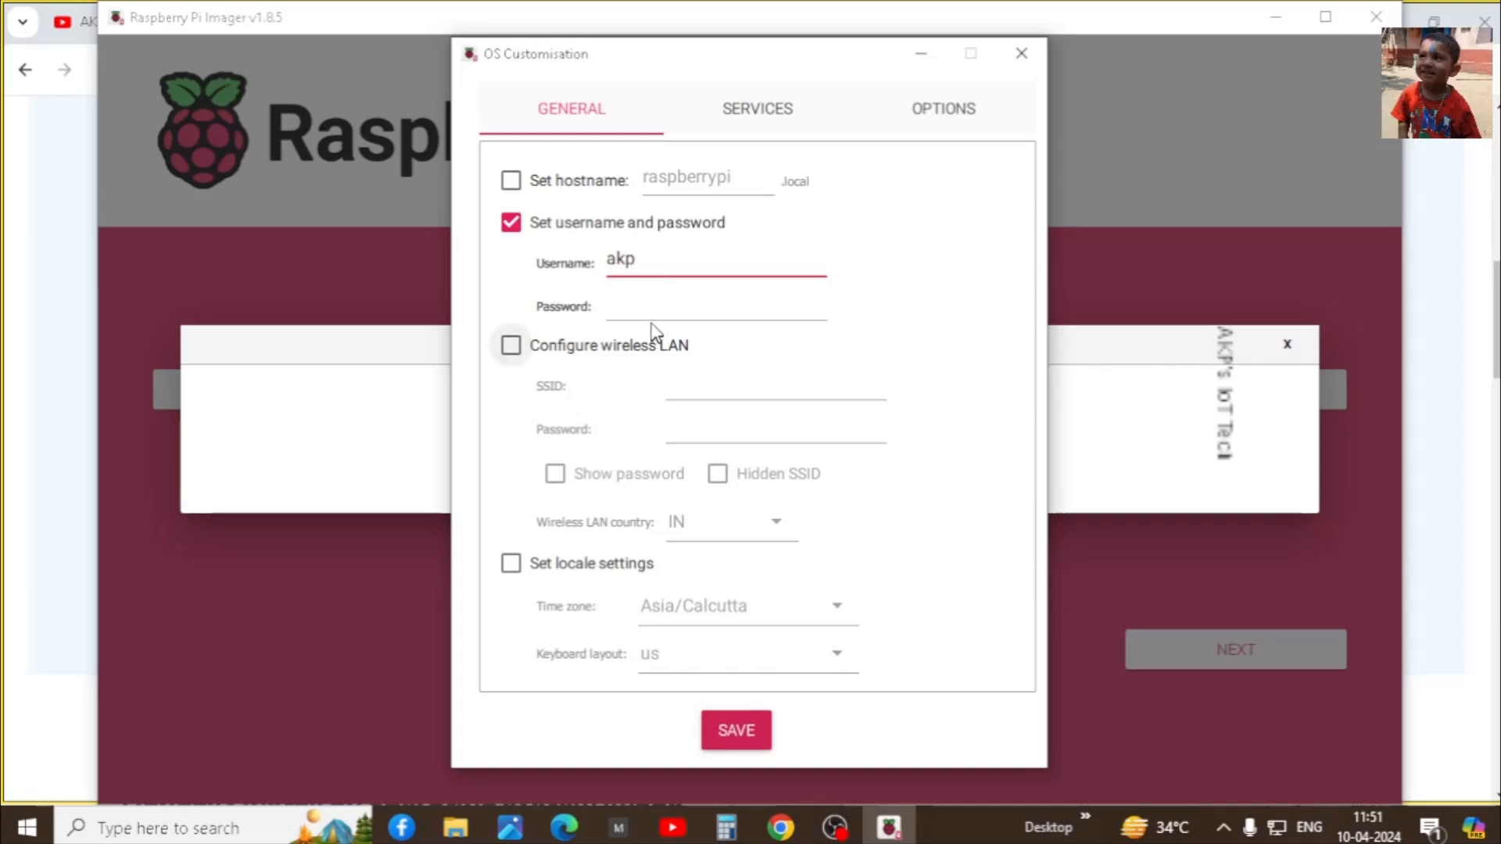
type("a")
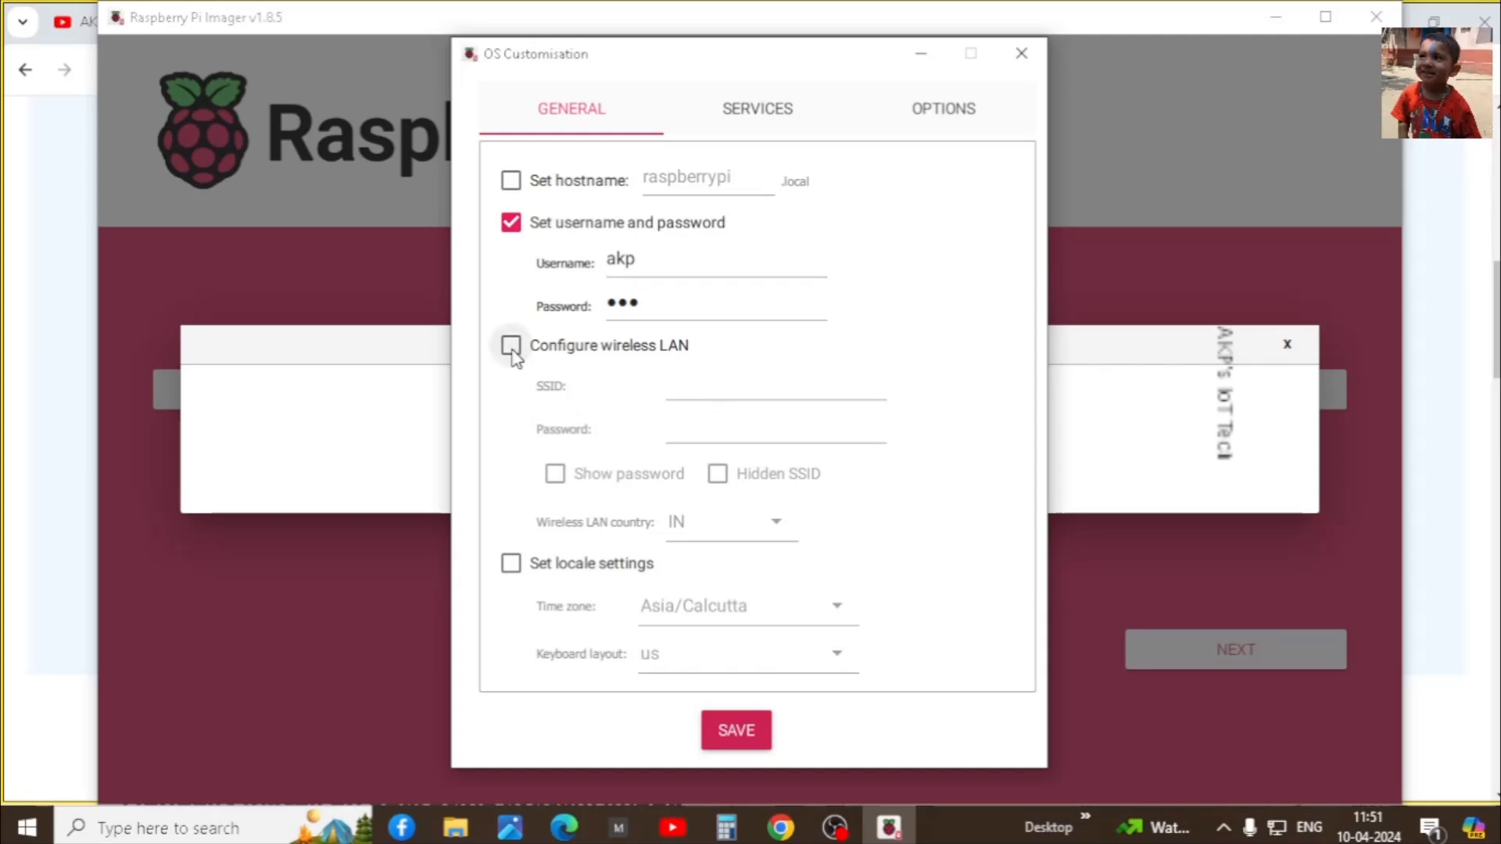
Enable wireless LAN with SSID 'akp' and its password, and set hostname raspberrypi
left_click(510, 346)
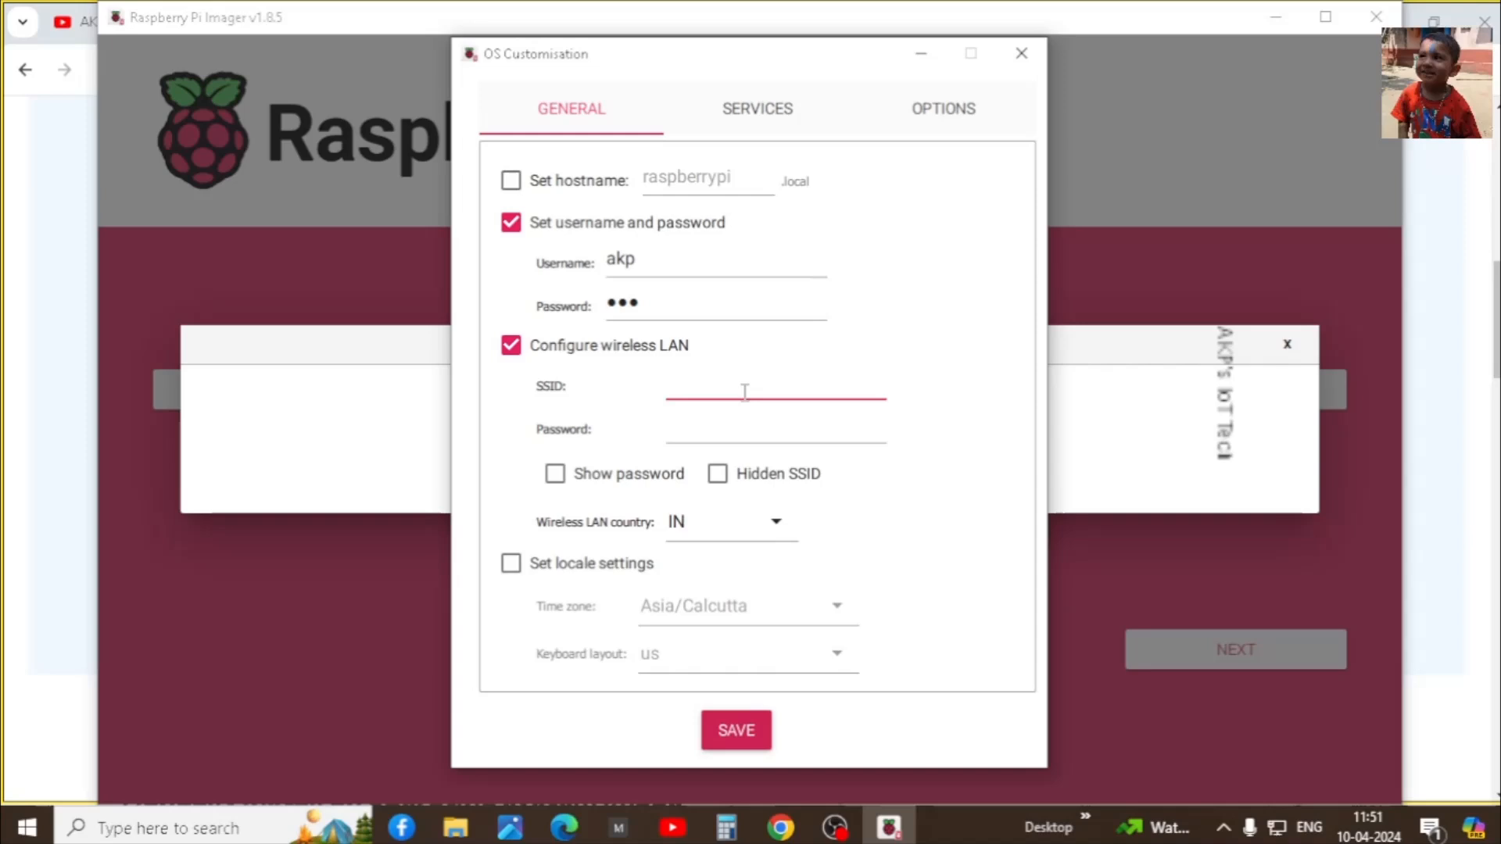
type("akp")
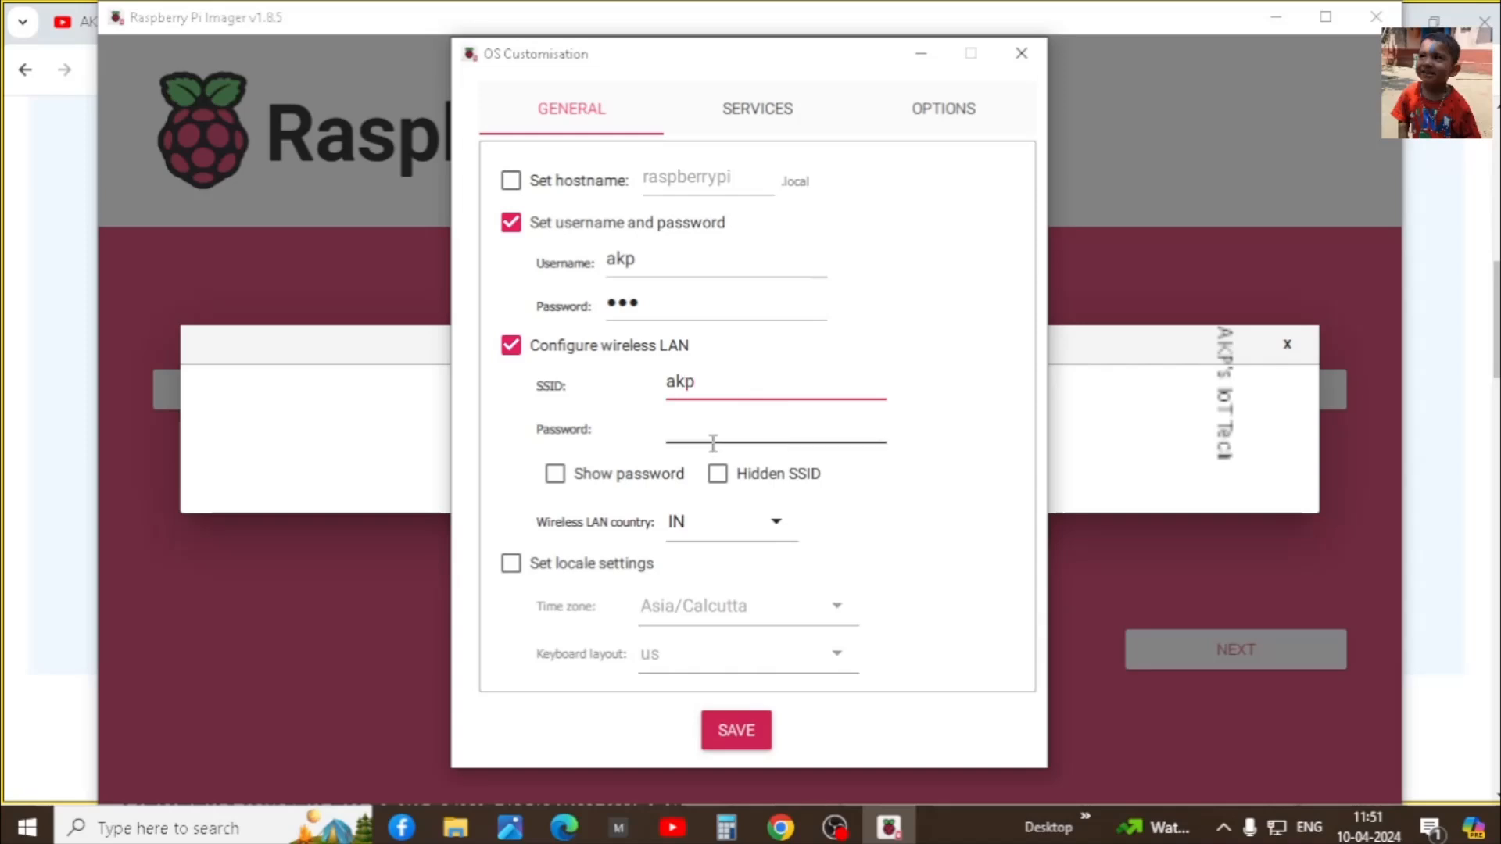
type("•")
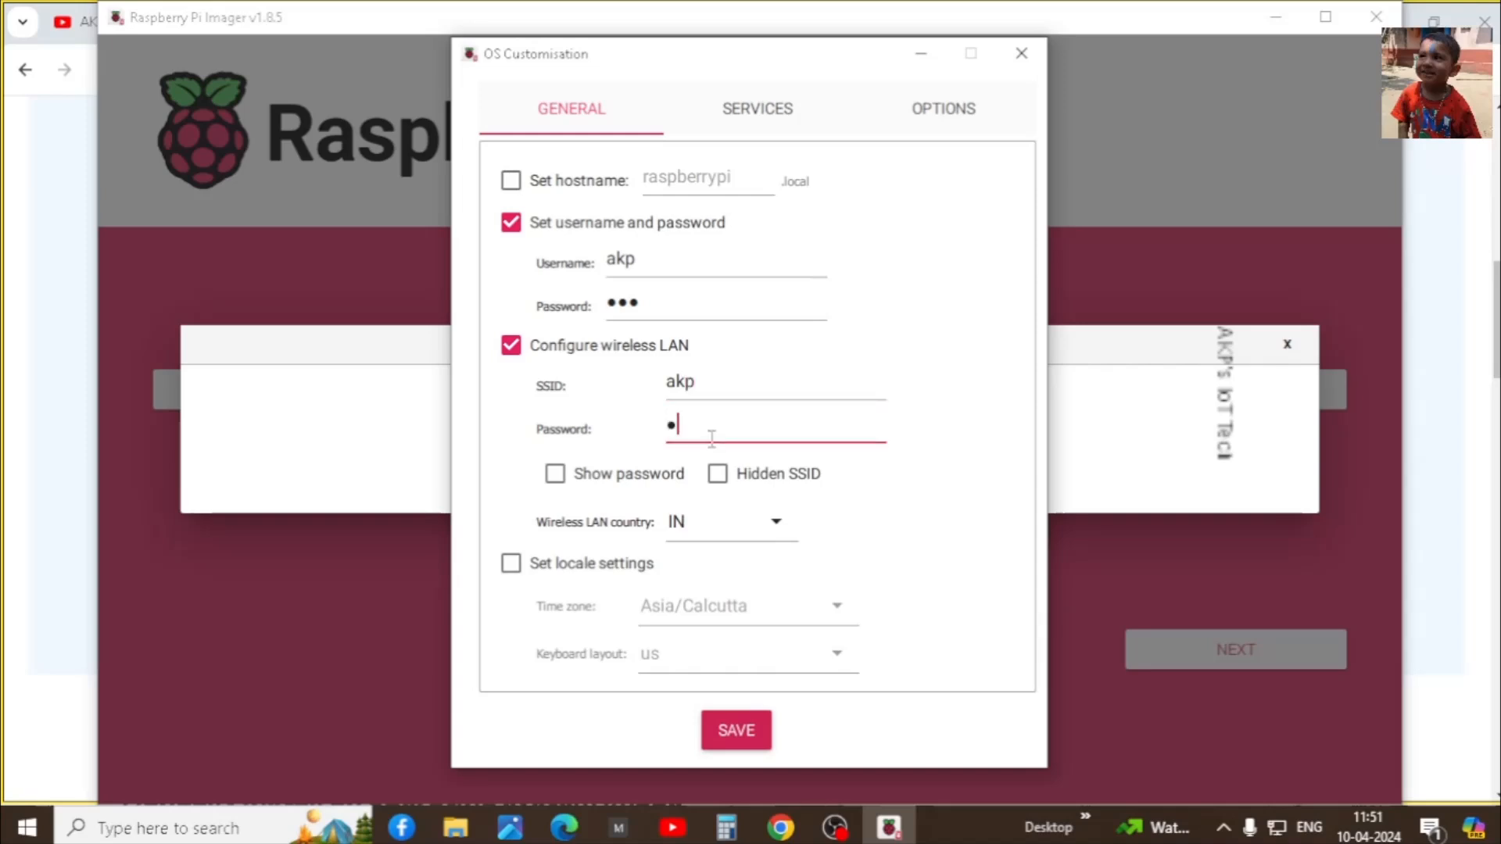
type("•••")
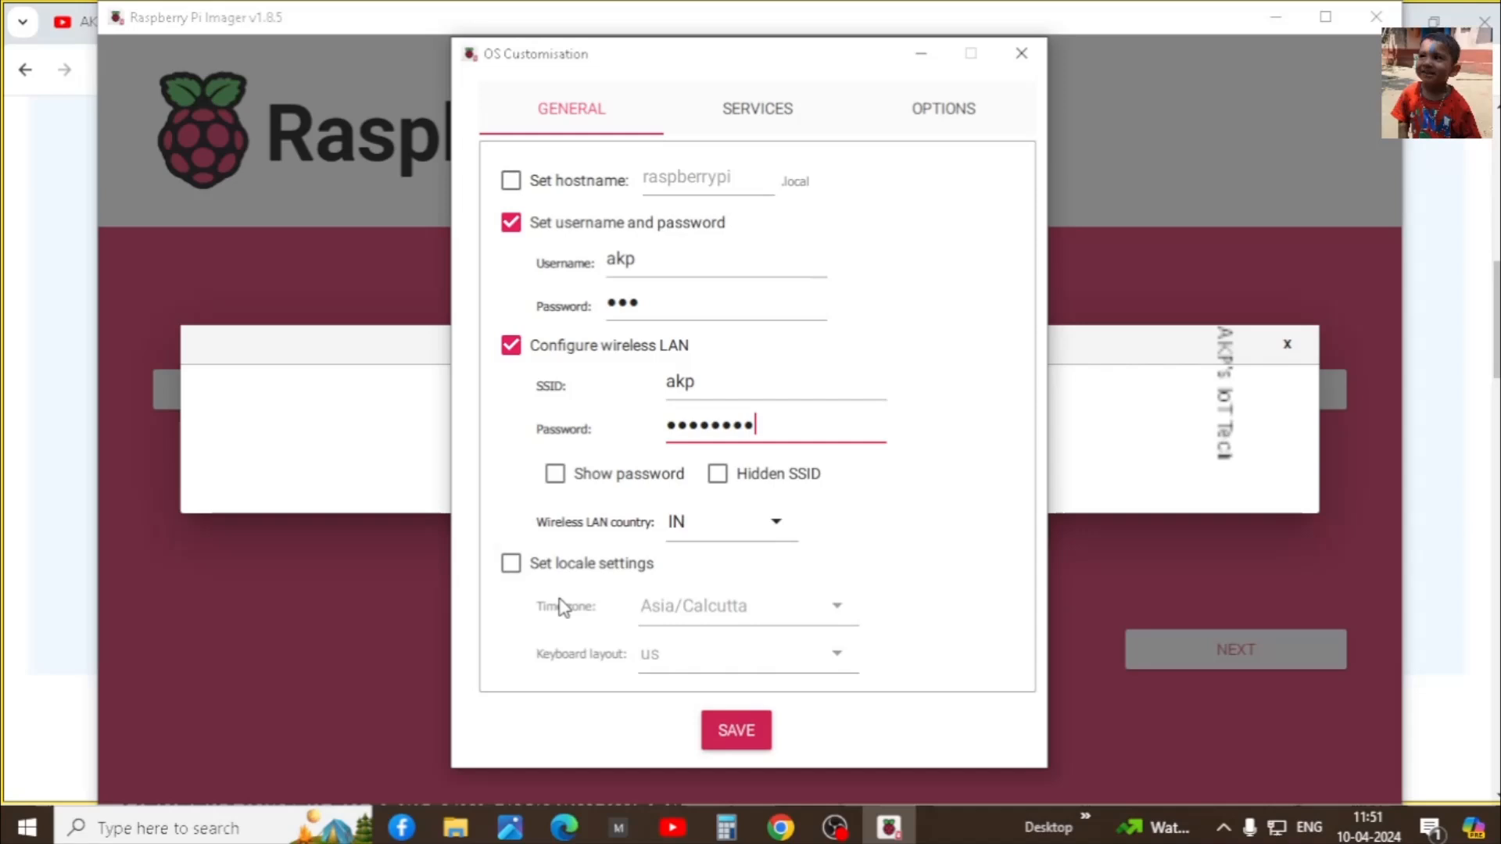
mouse_move(569, 608)
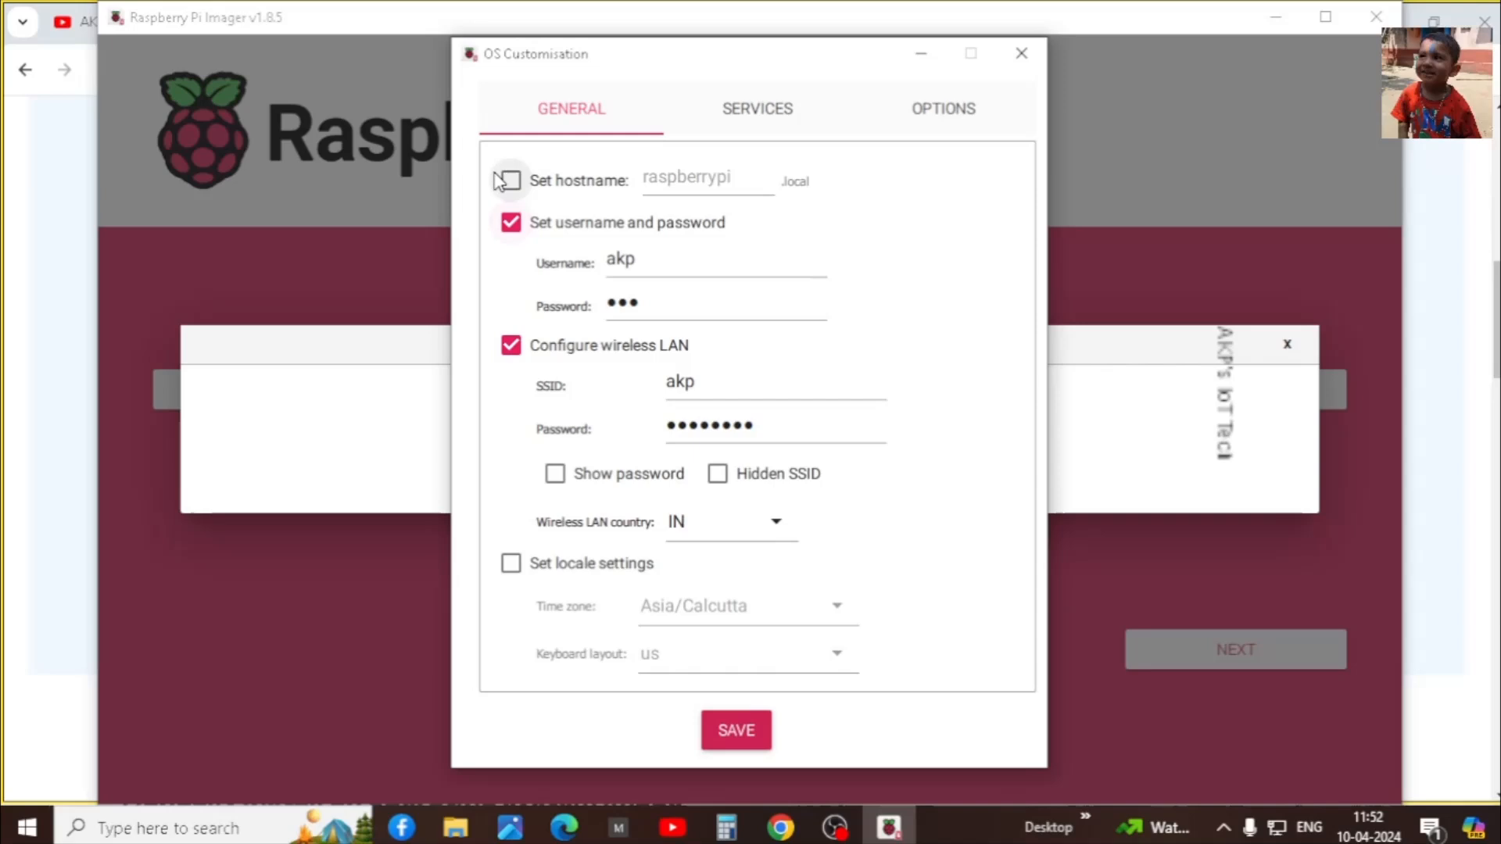
left_click(510, 180)
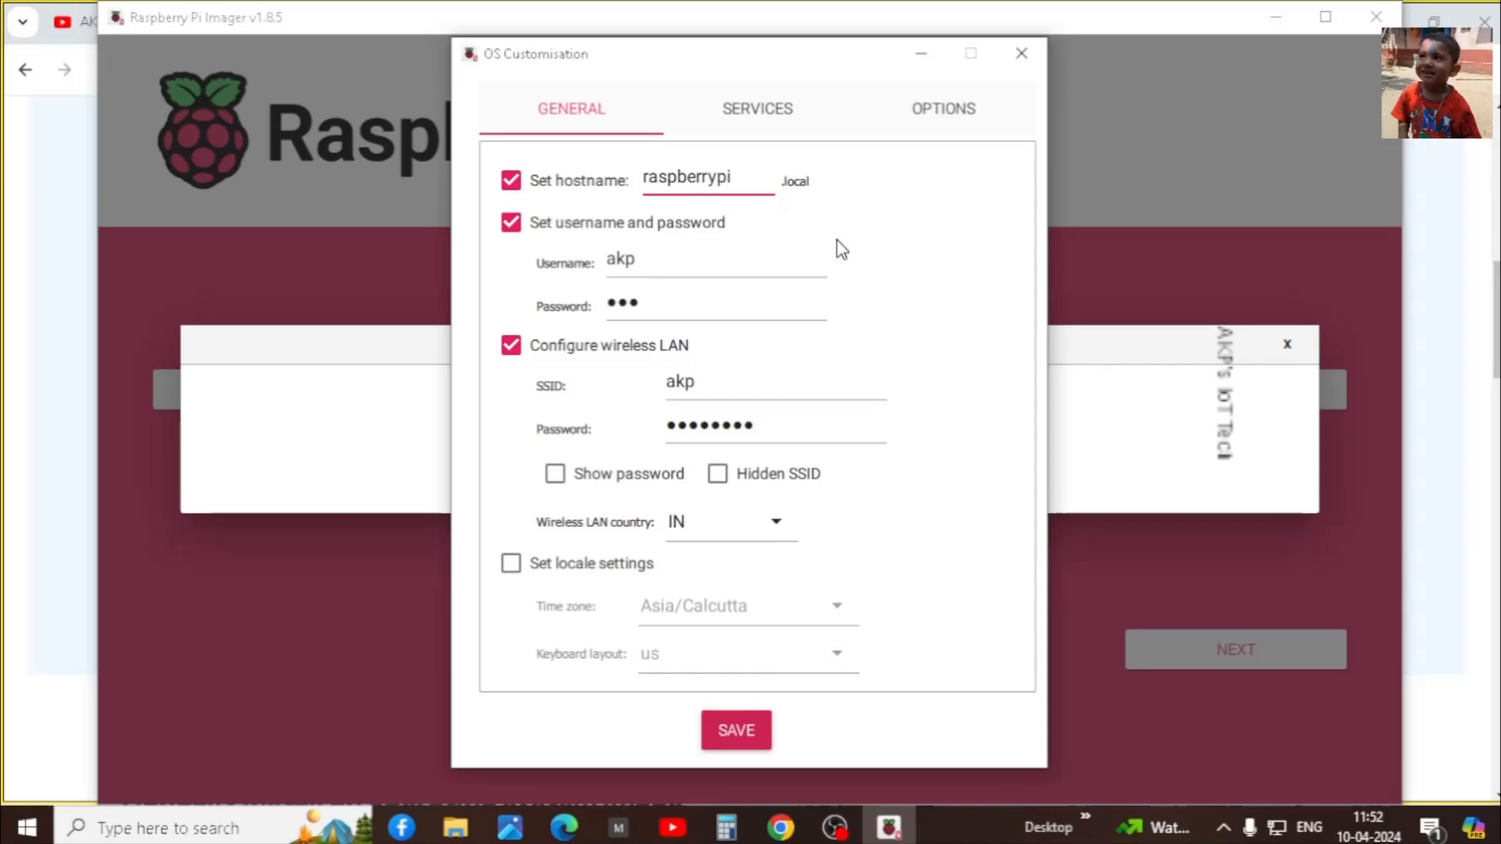
left_click(756, 108)
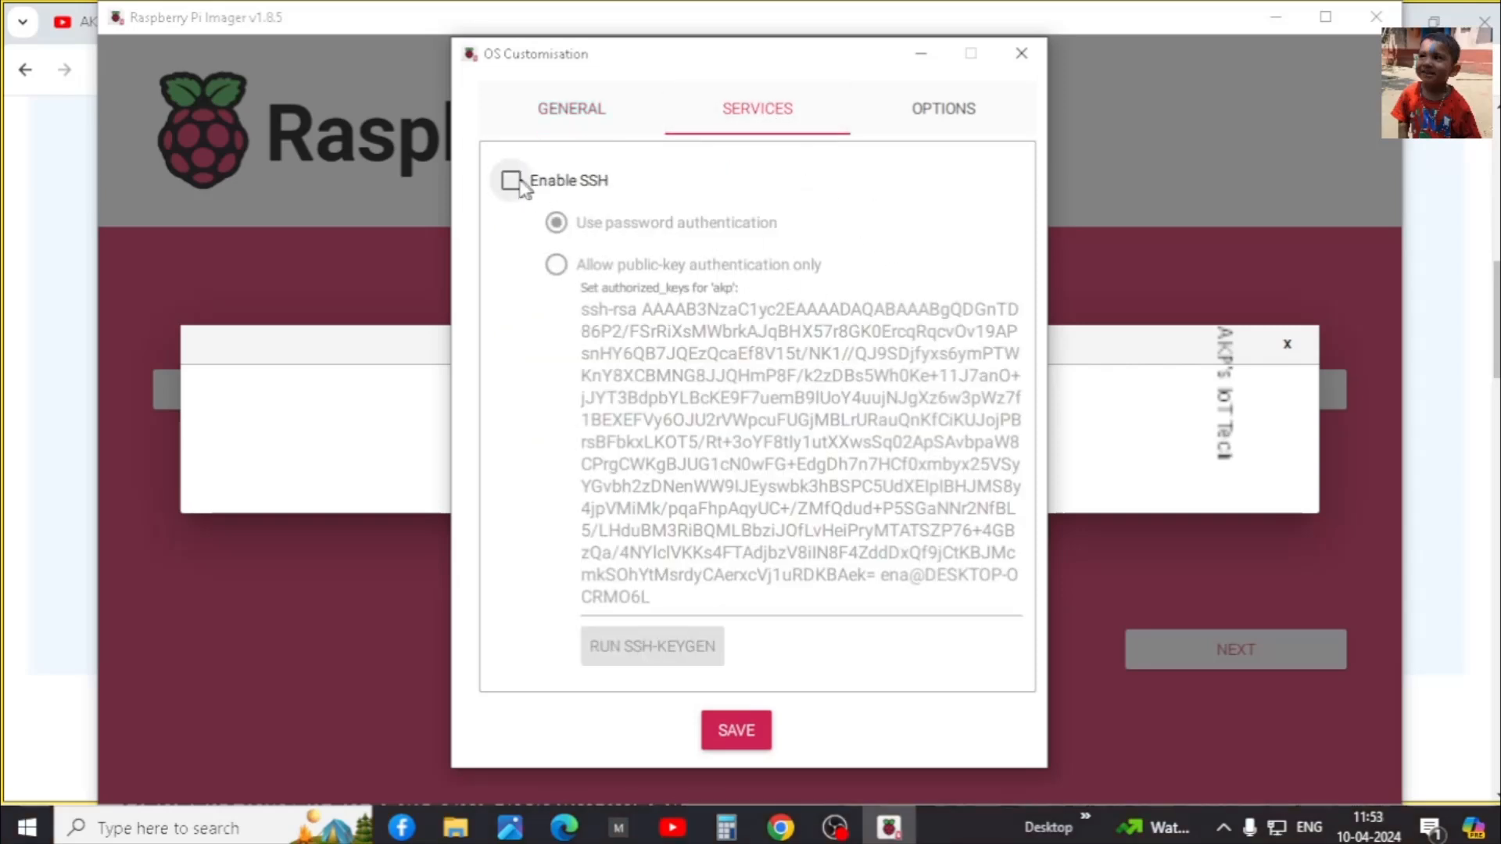
Enable SSH with password authentication, review the options, and save the customisation
left_click(510, 179)
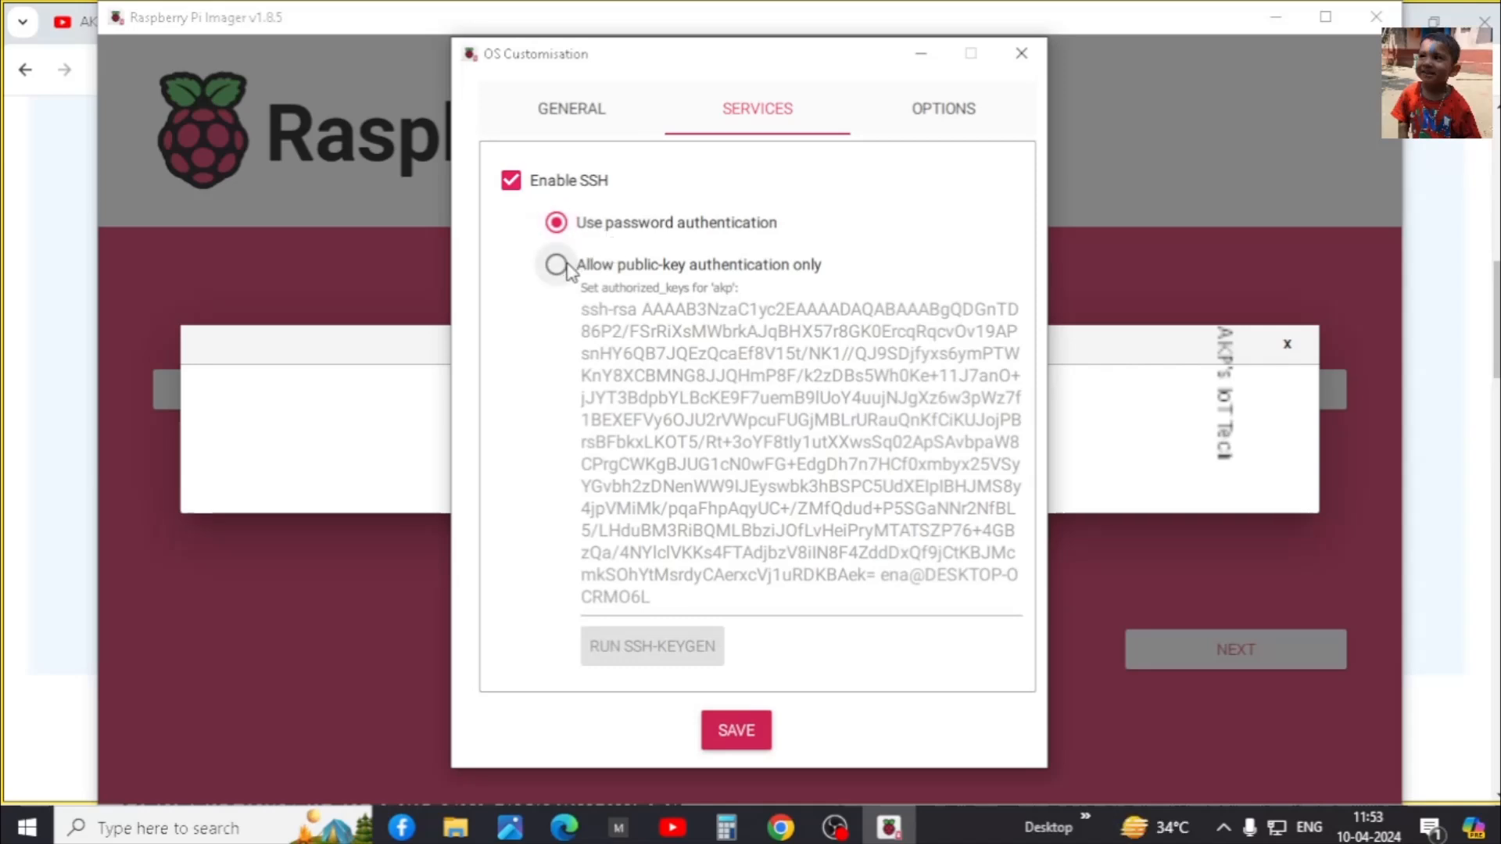
left_click(941, 108)
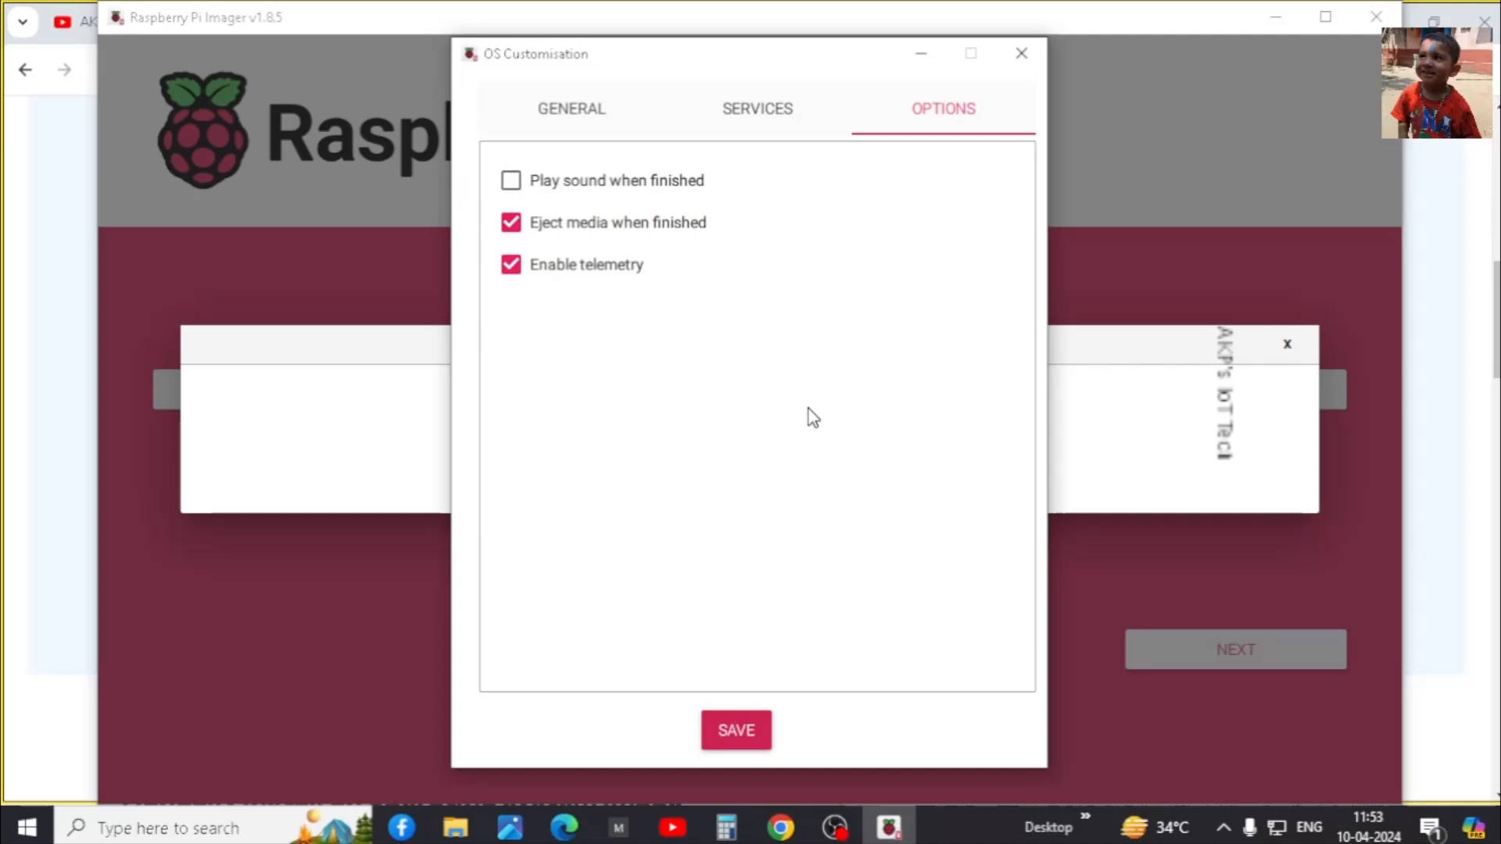
mouse_move(783, 543)
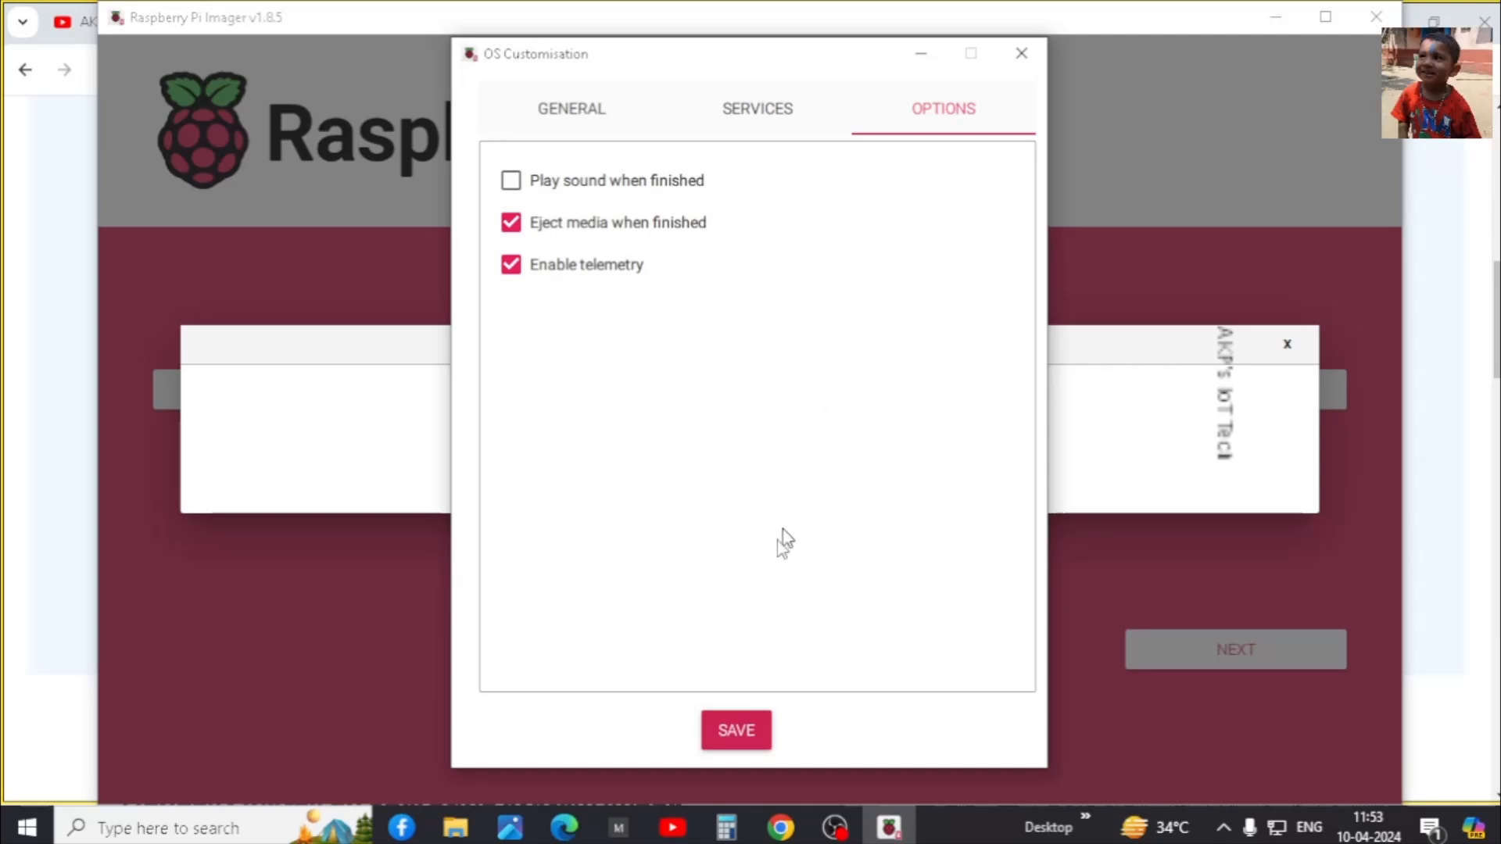
left_click(735, 730)
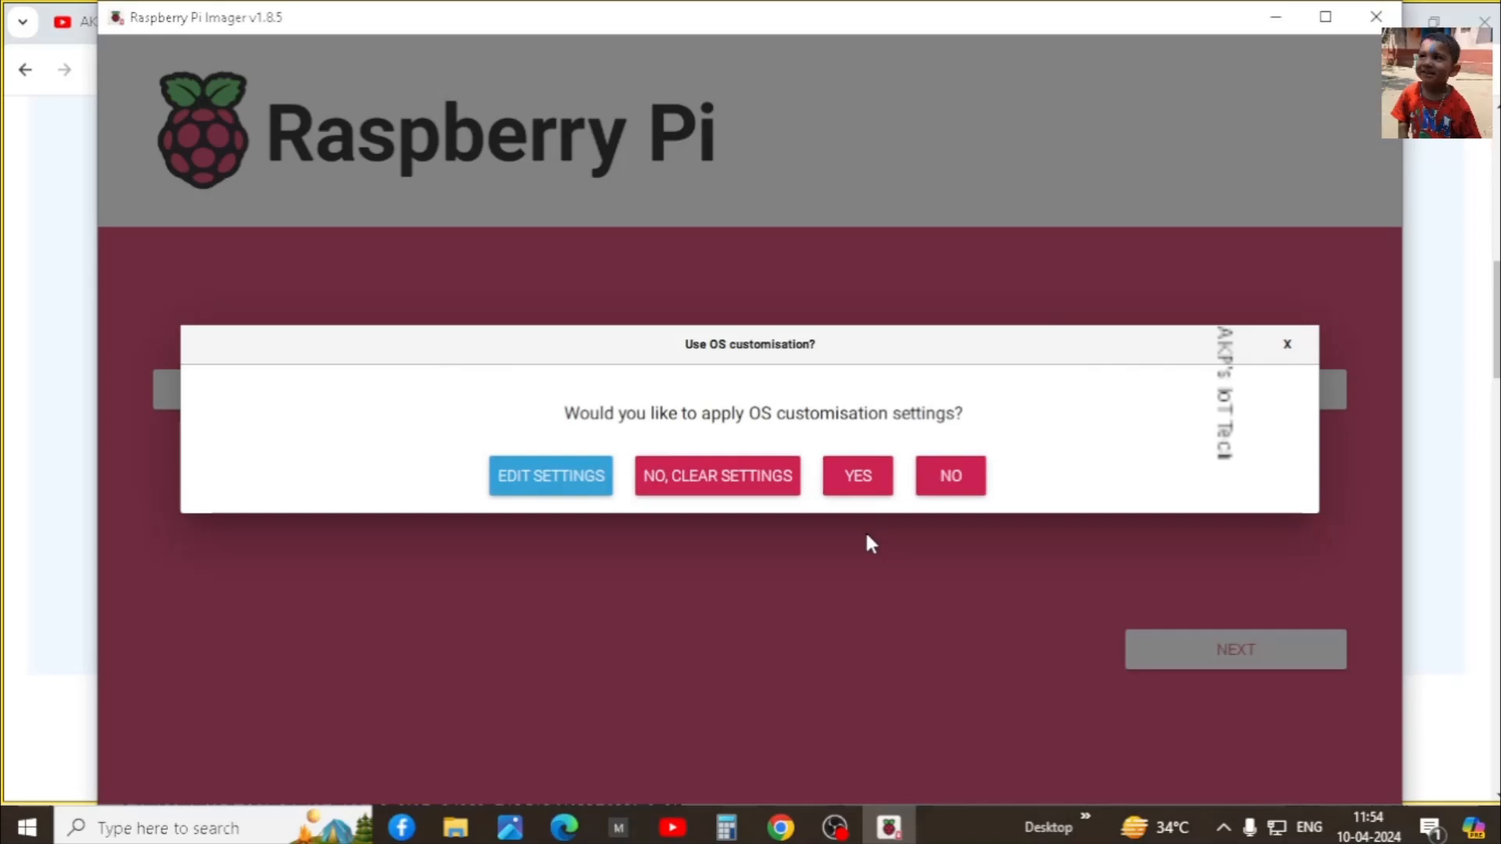
Apply the customisation and confirm erasing the SanDisk device to start writing
left_click(949, 475)
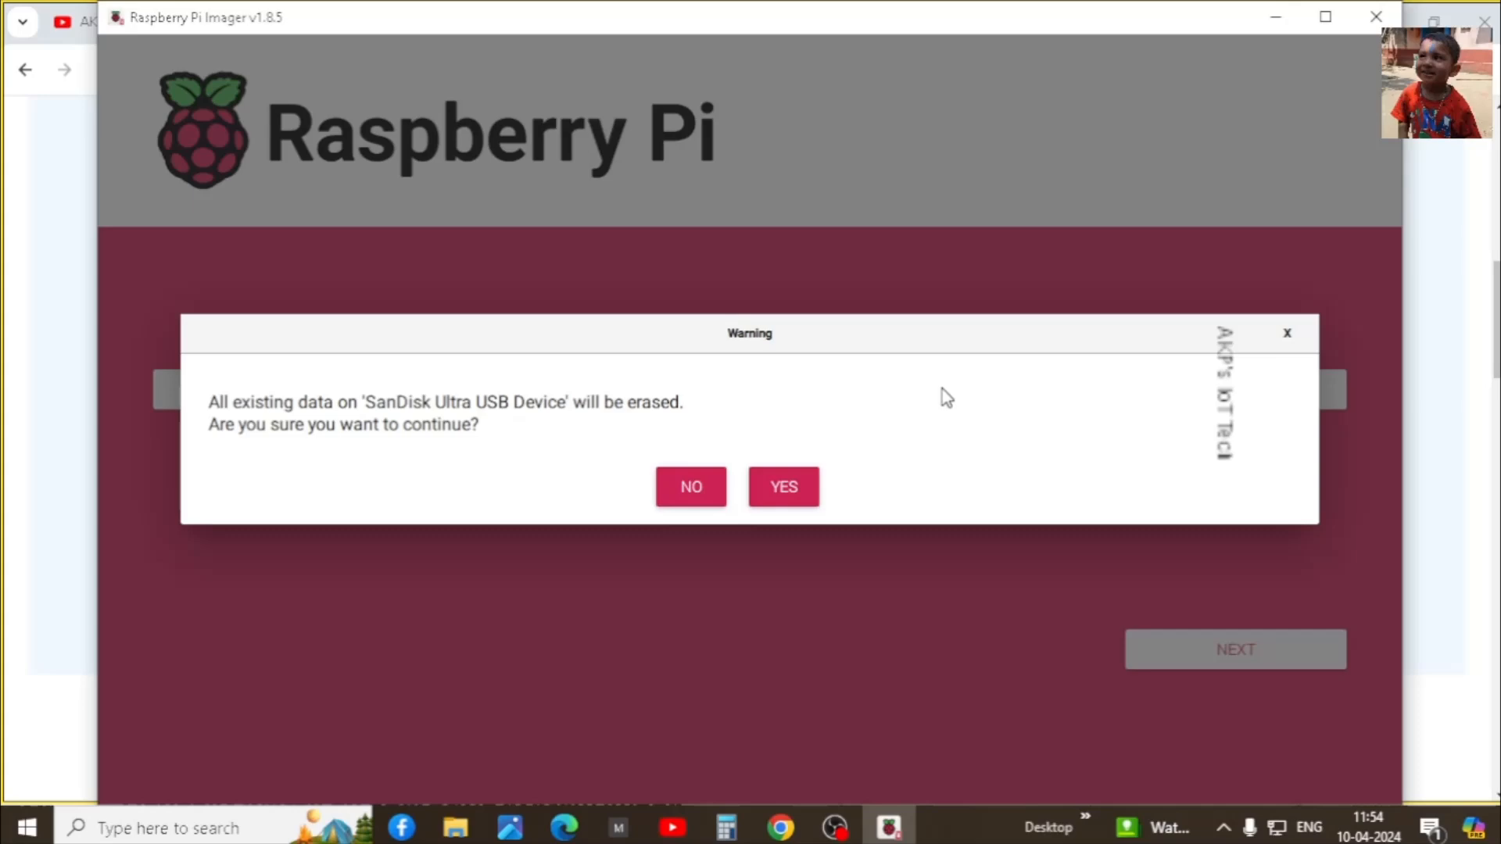
mouse_move(946, 401)
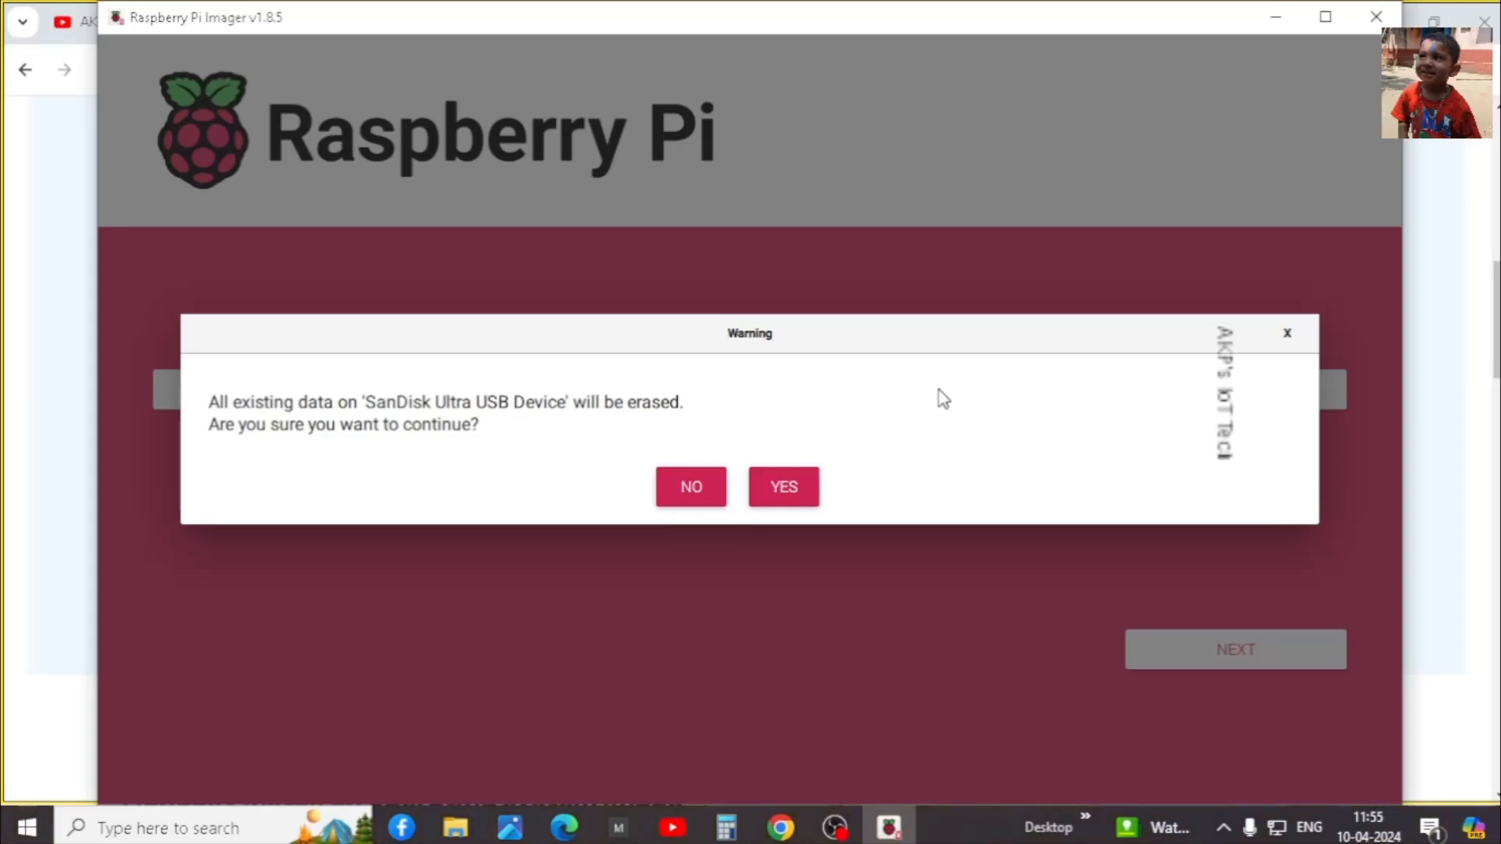
mouse_move(938, 412)
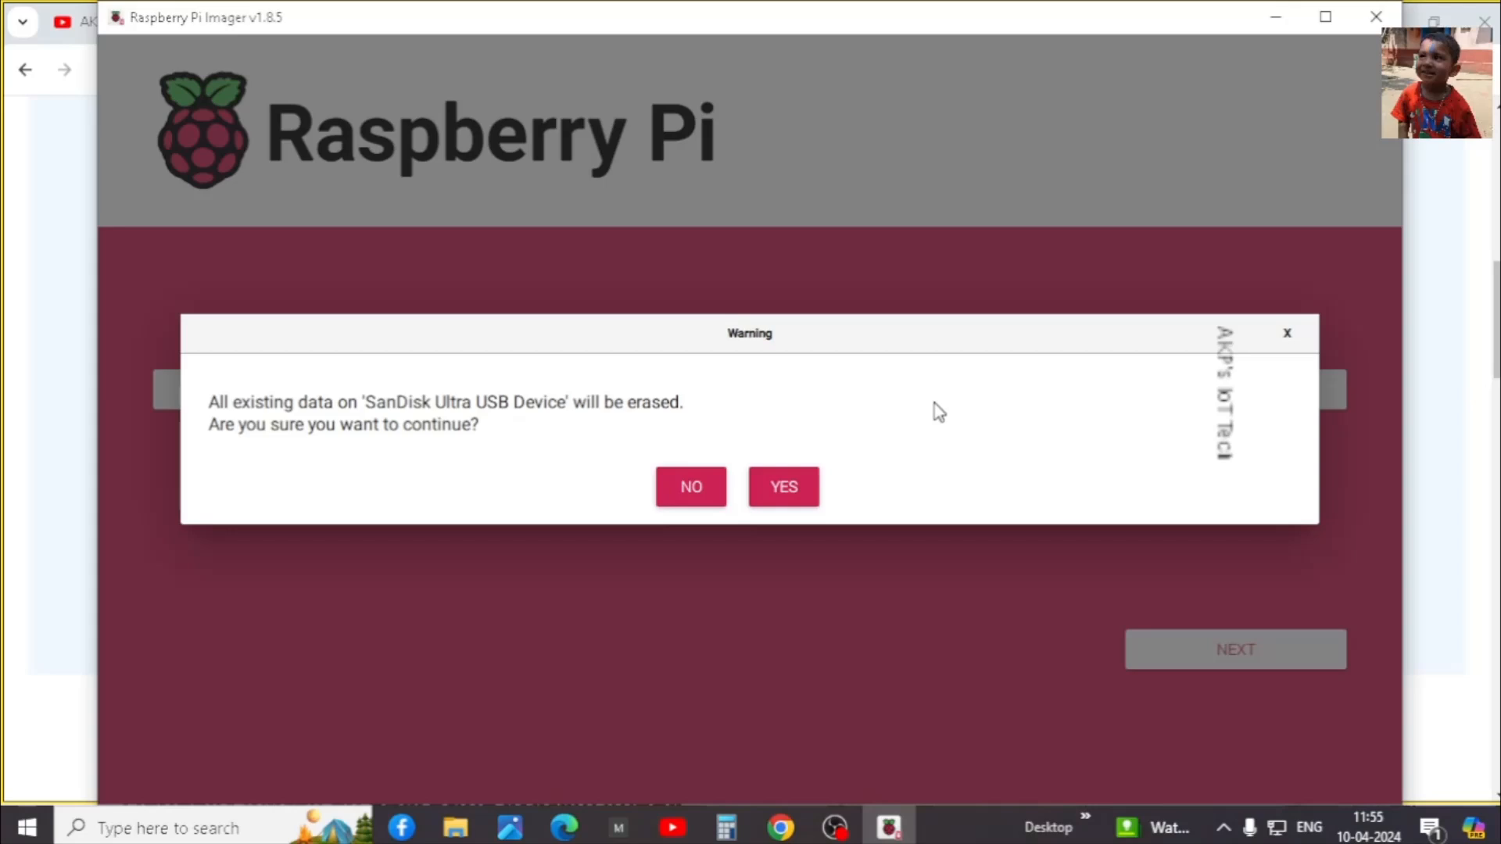
mouse_move(938, 429)
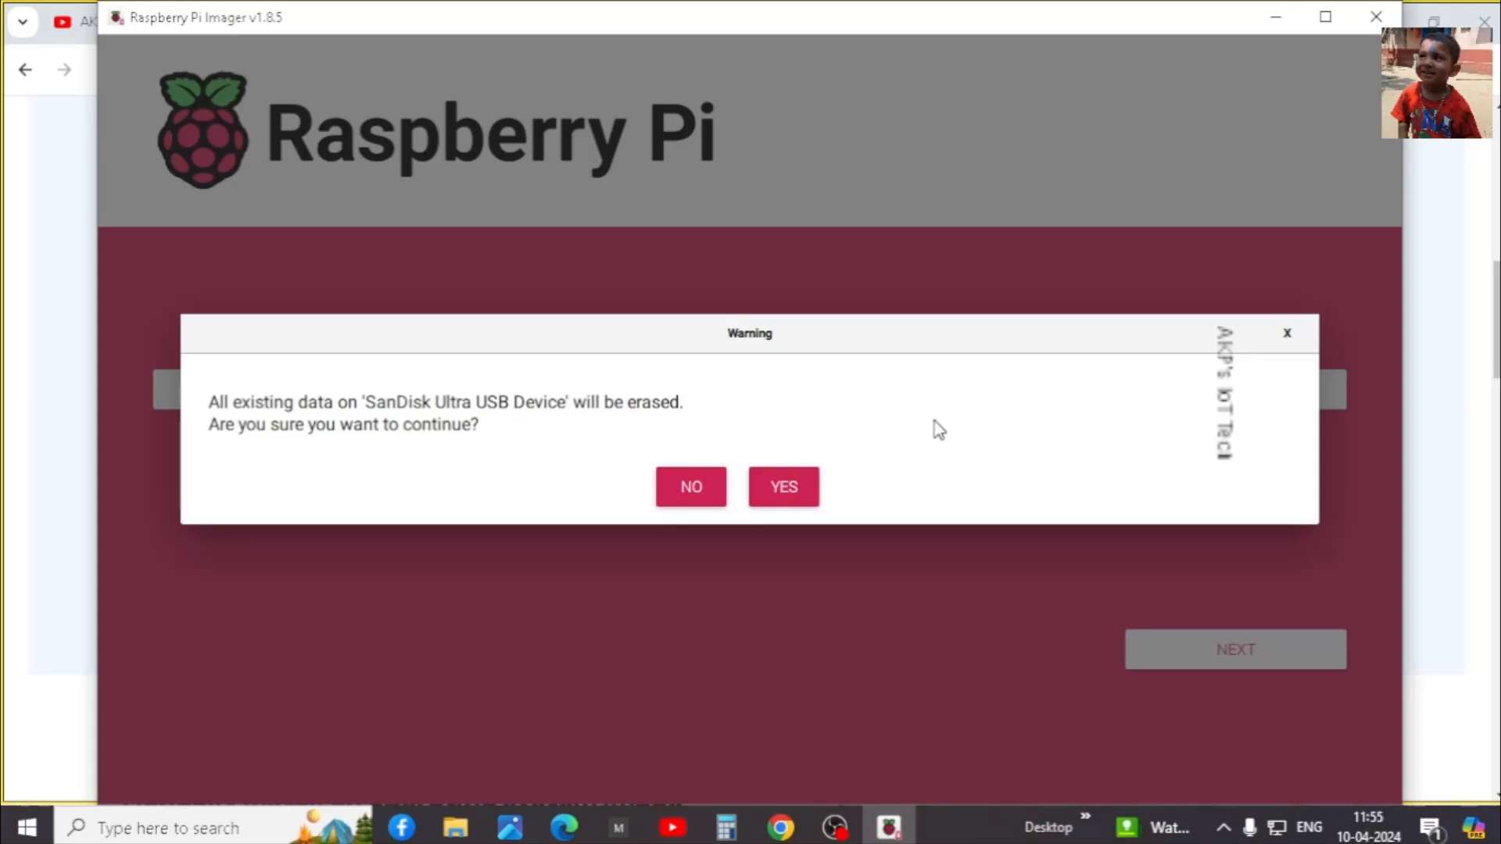
mouse_move(1000, 432)
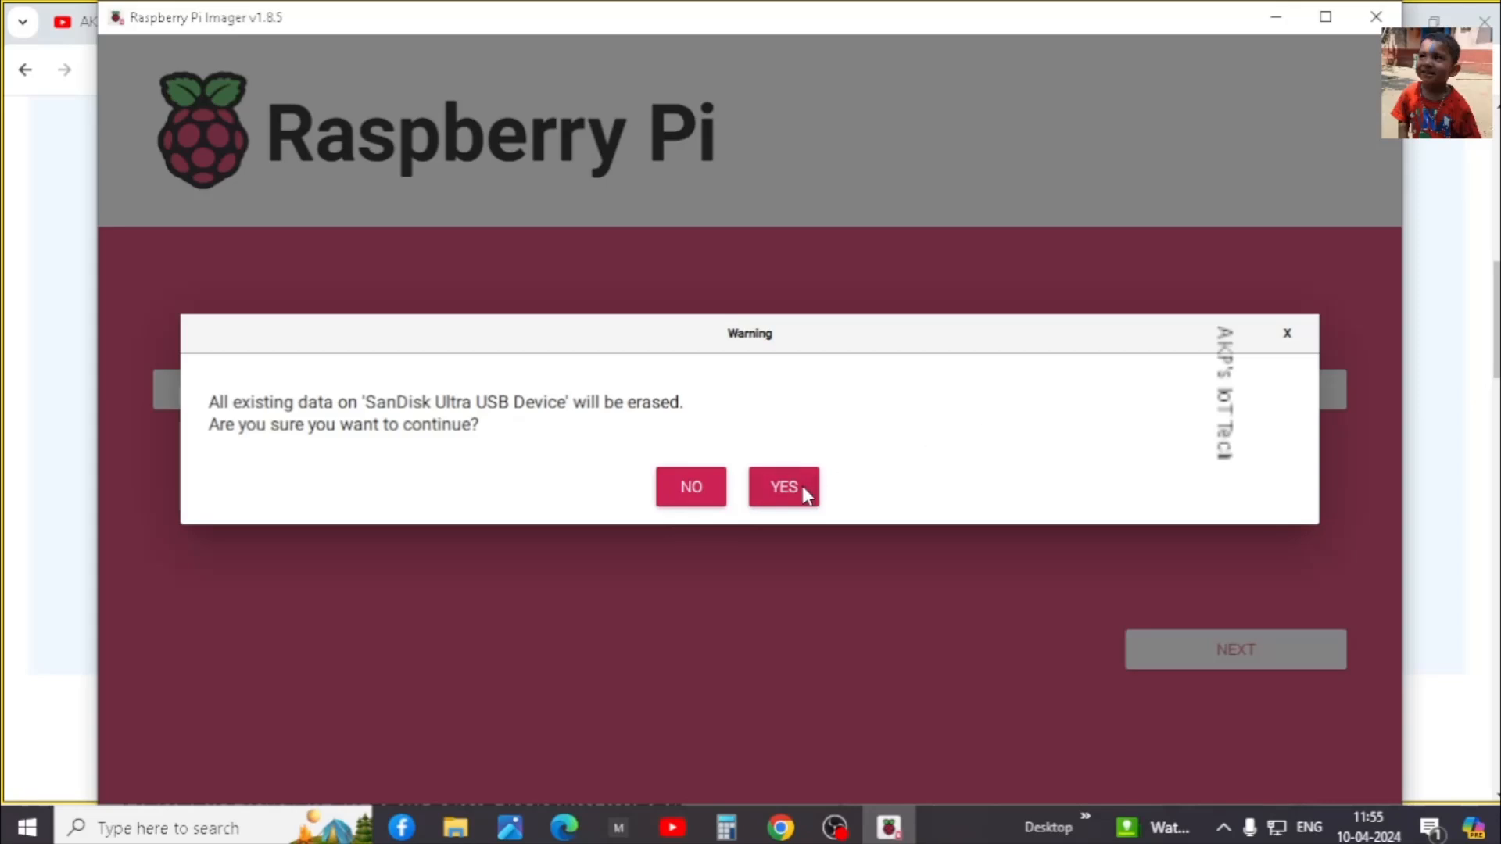
left_click(784, 487)
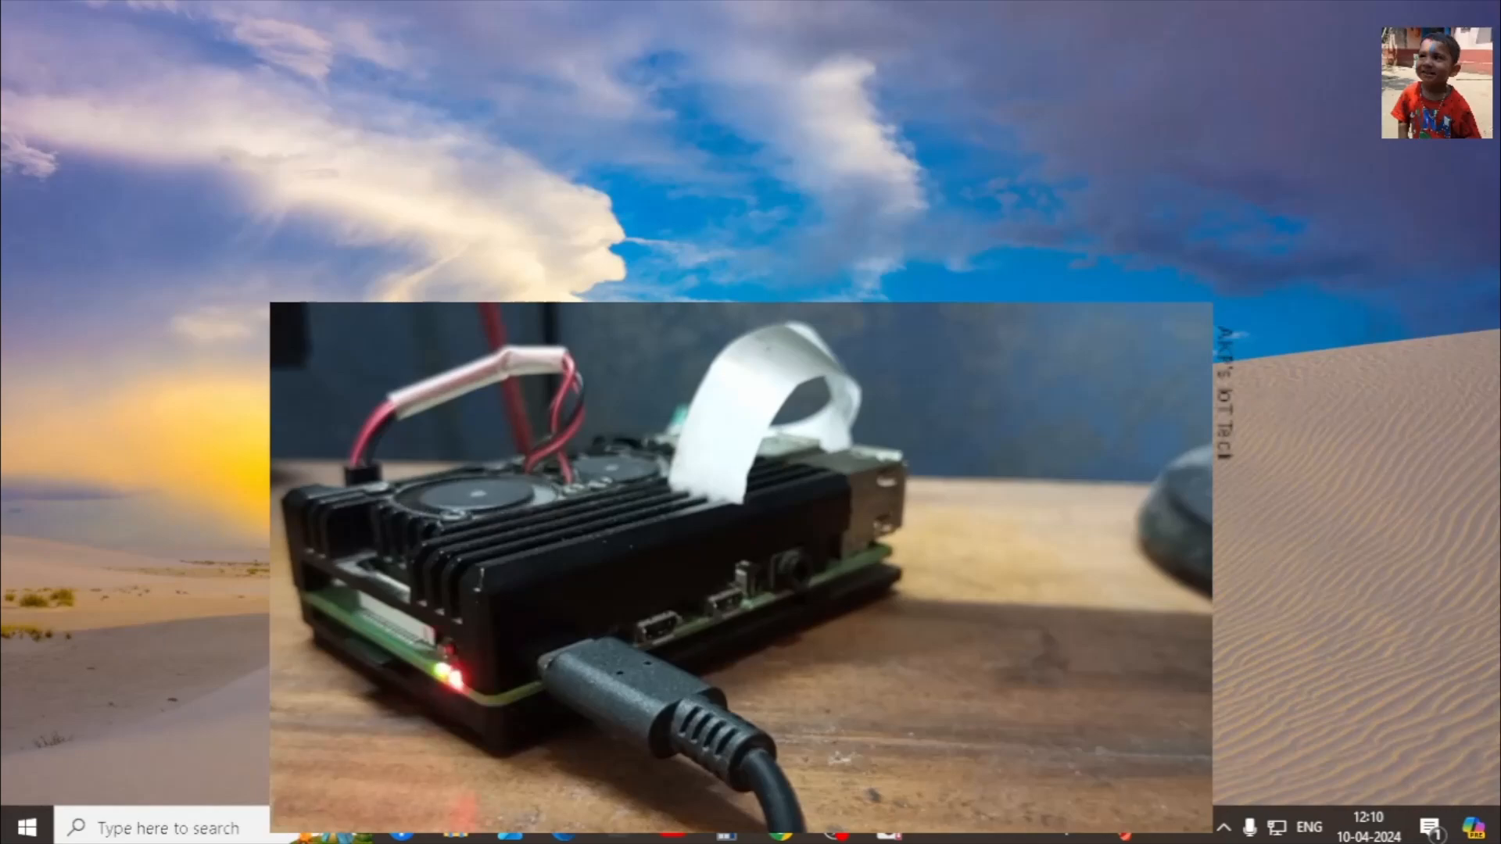
Launch Angry IP Scanner and scan 192.168.29.0–255 to find raspberrypi.local at 192.168.29.16
type("angry IP Scanner")
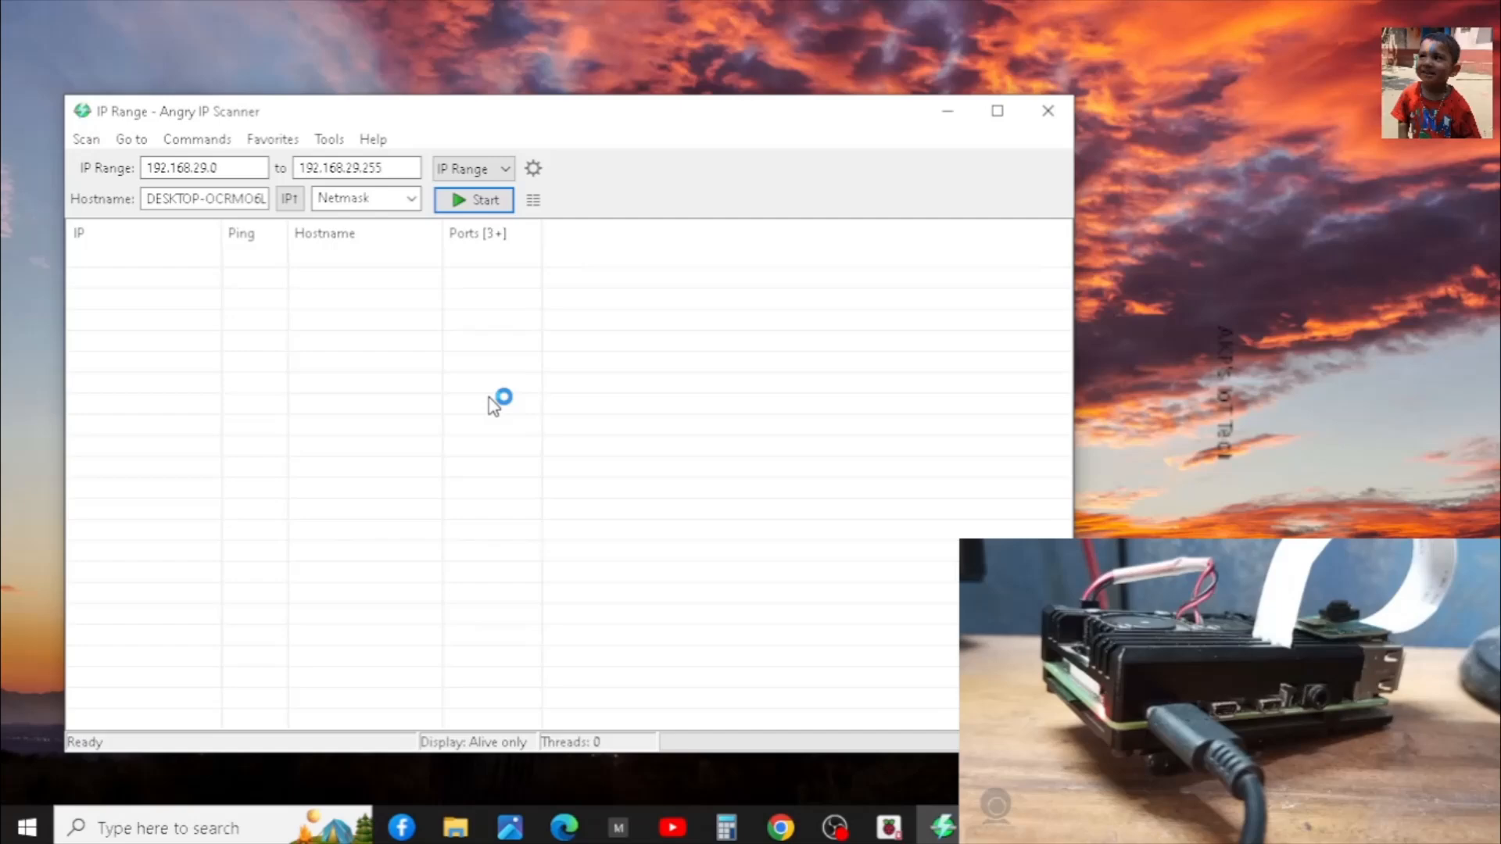
left_click(472, 199)
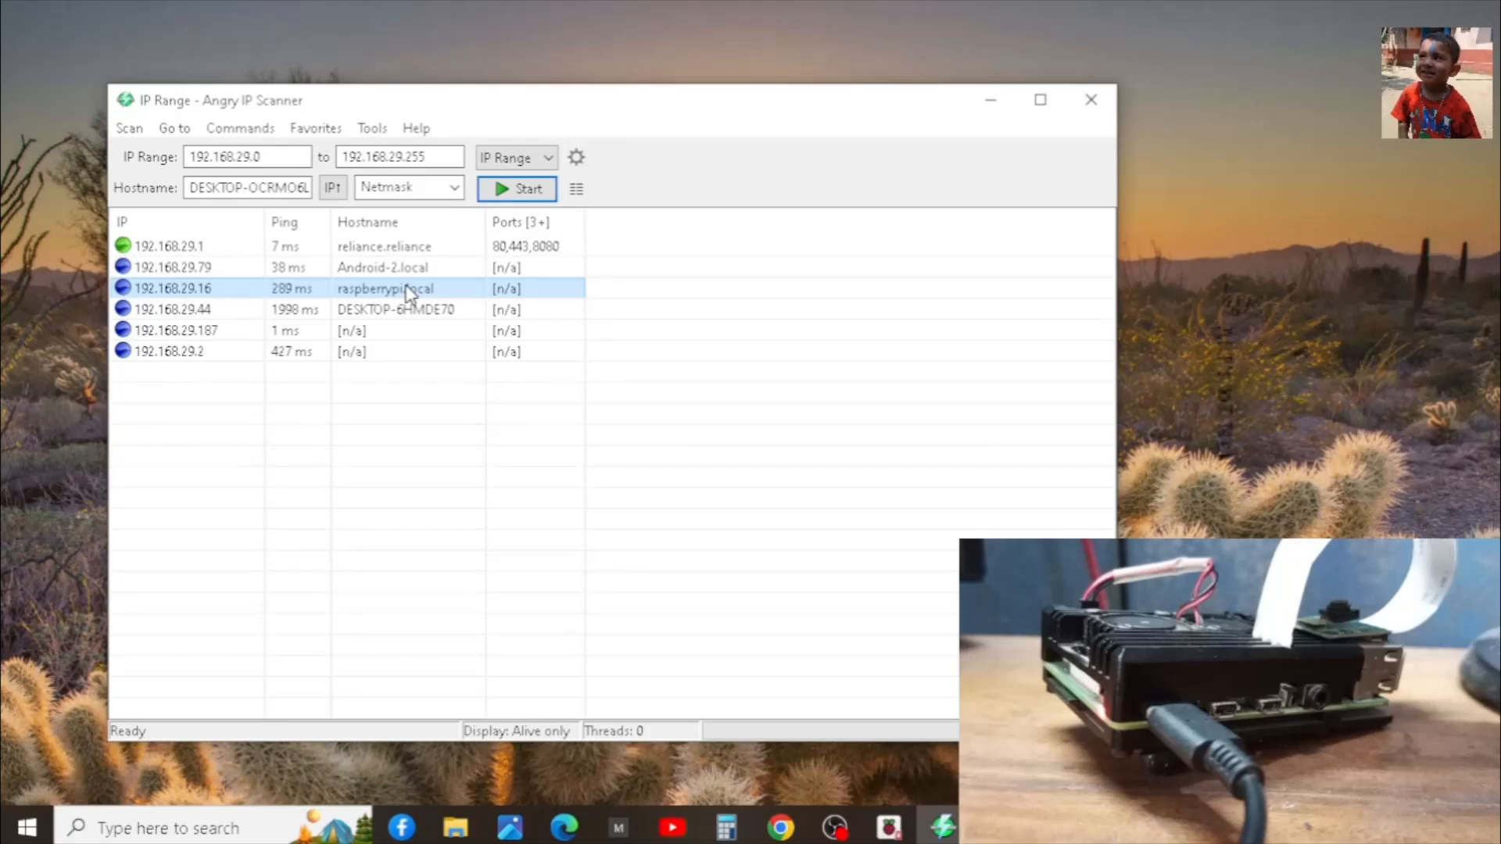
mouse_move(215, 297)
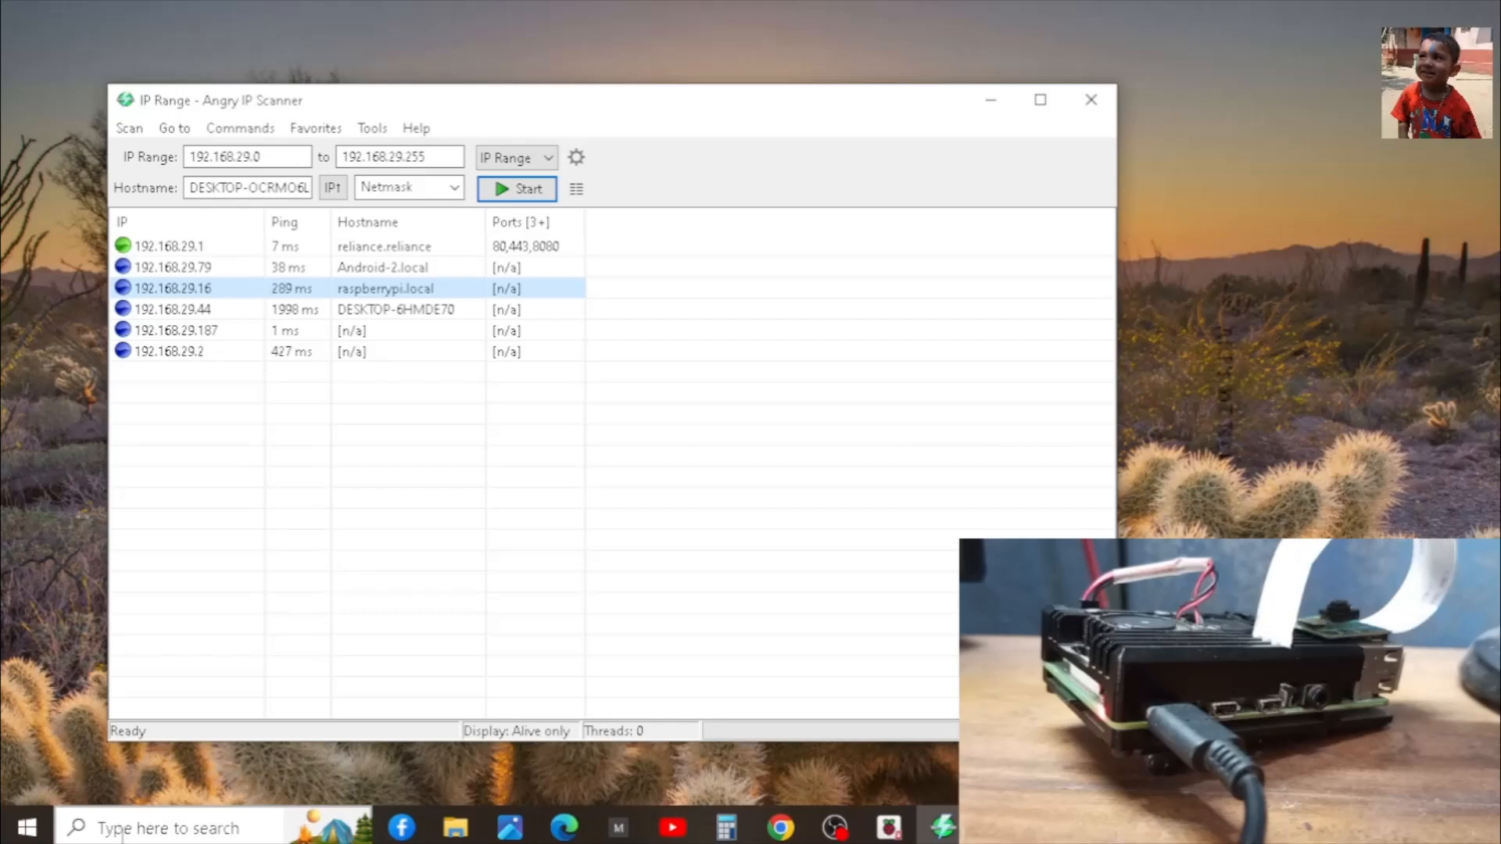
Launch PuTTY and start an SSH session to 192.168.29.16 on port 22
type("putty")
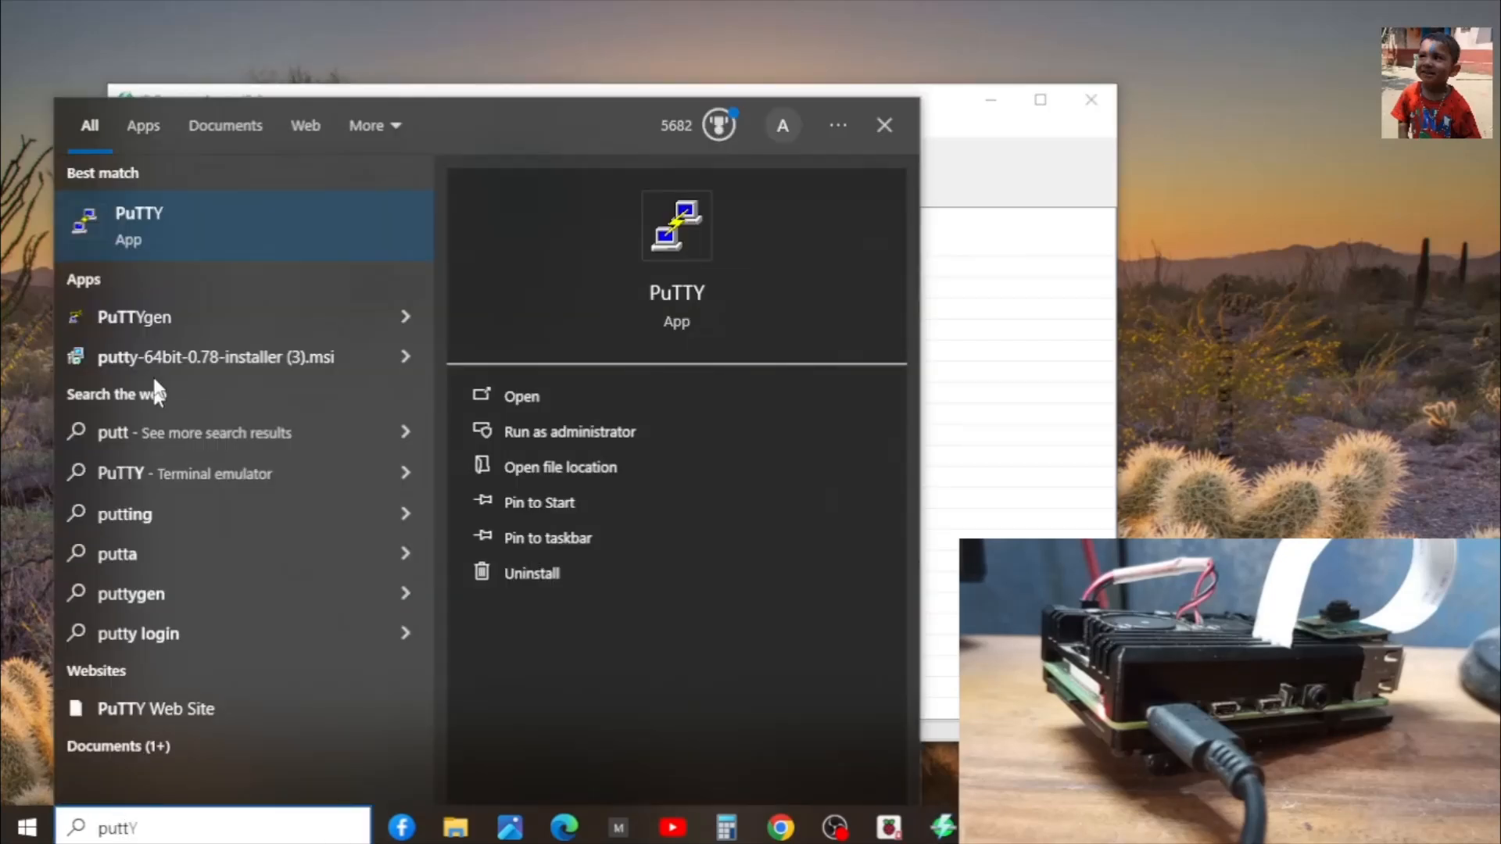
left_click(521, 395)
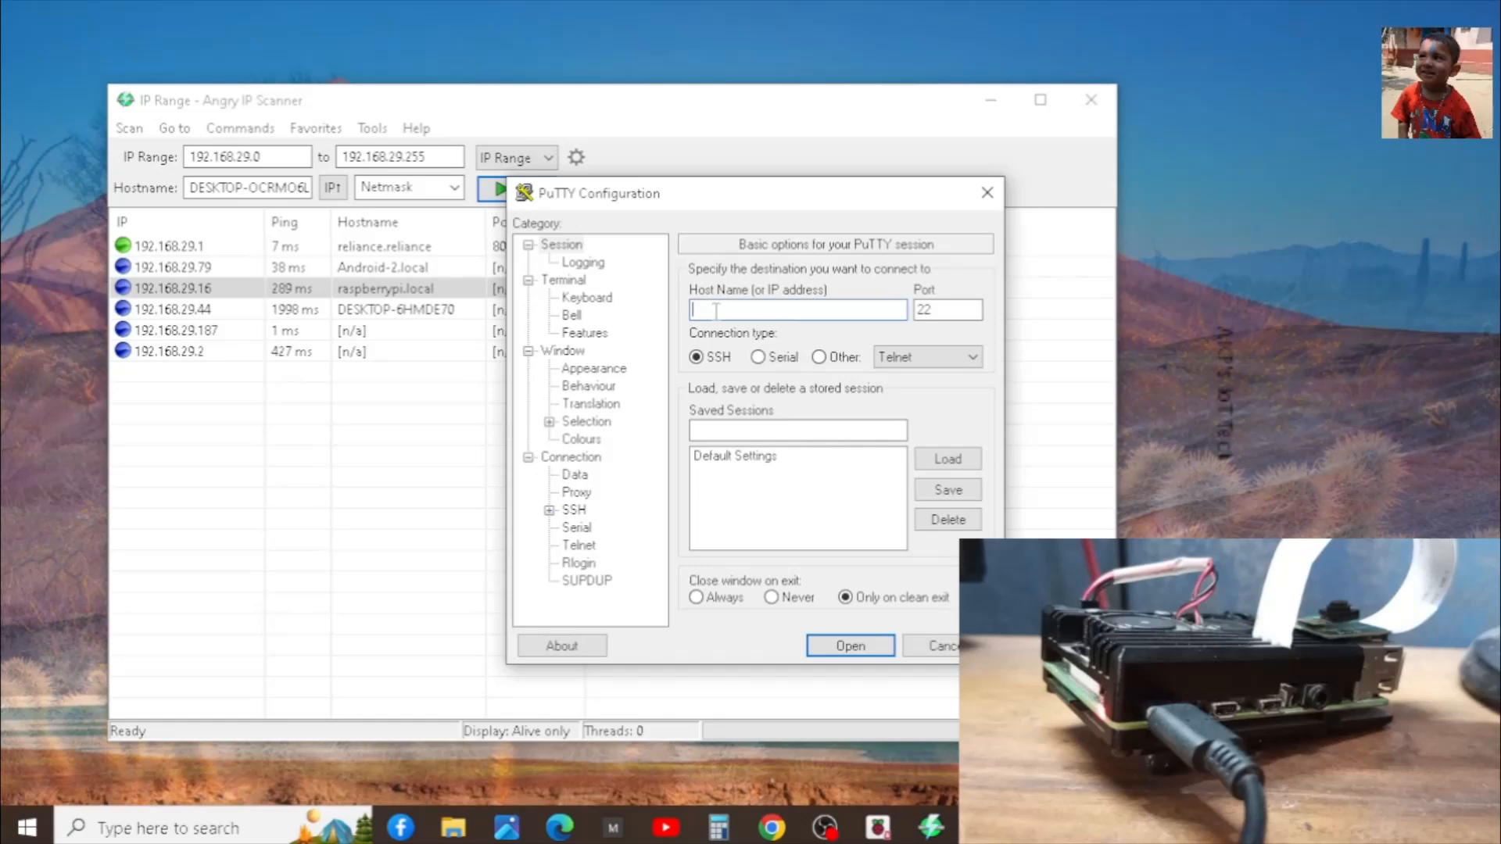
right_click(798, 309)
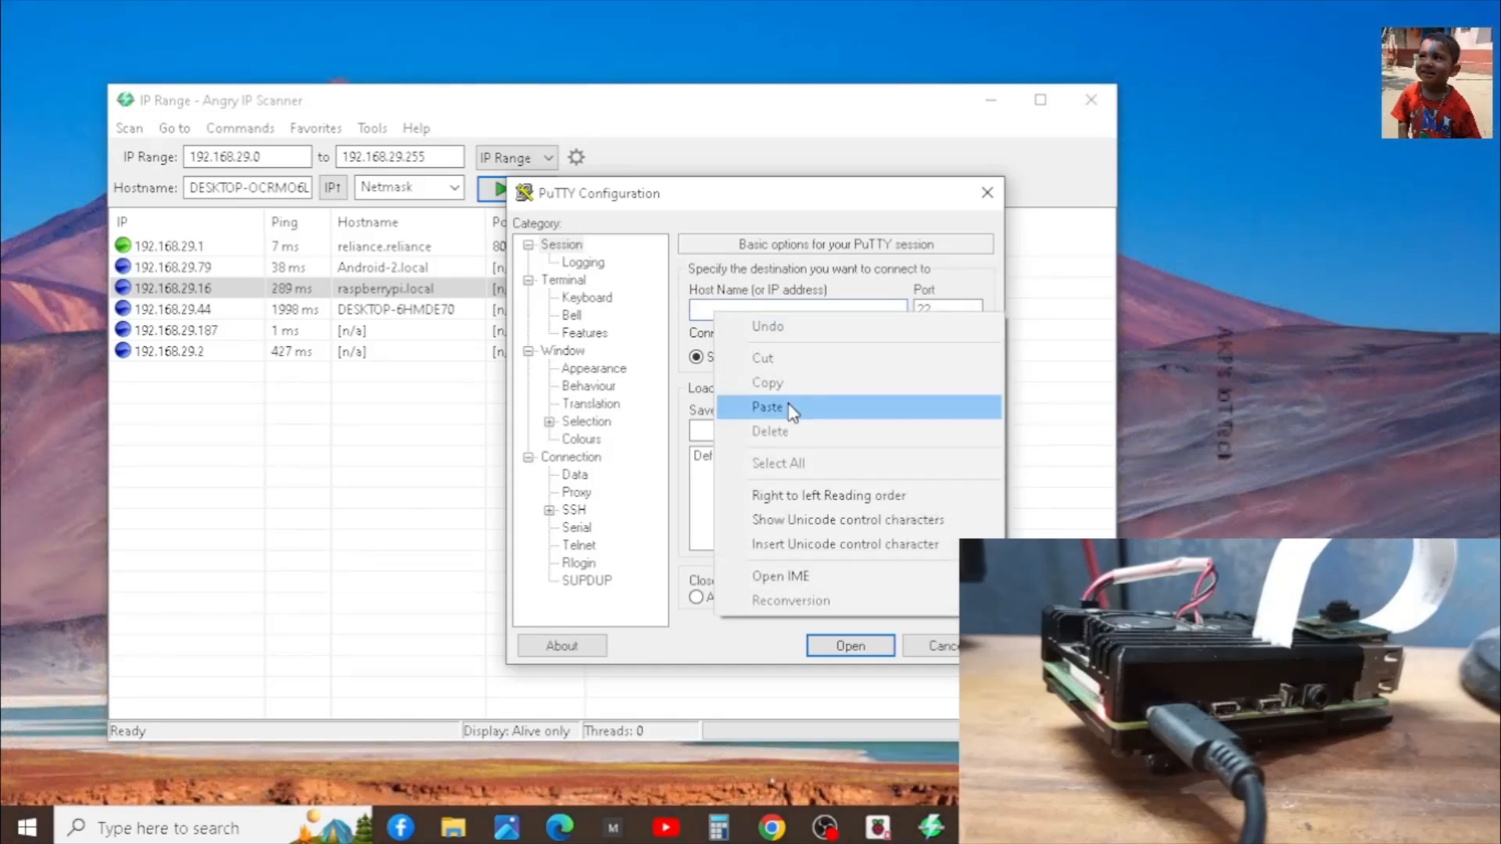
left_click(766, 407)
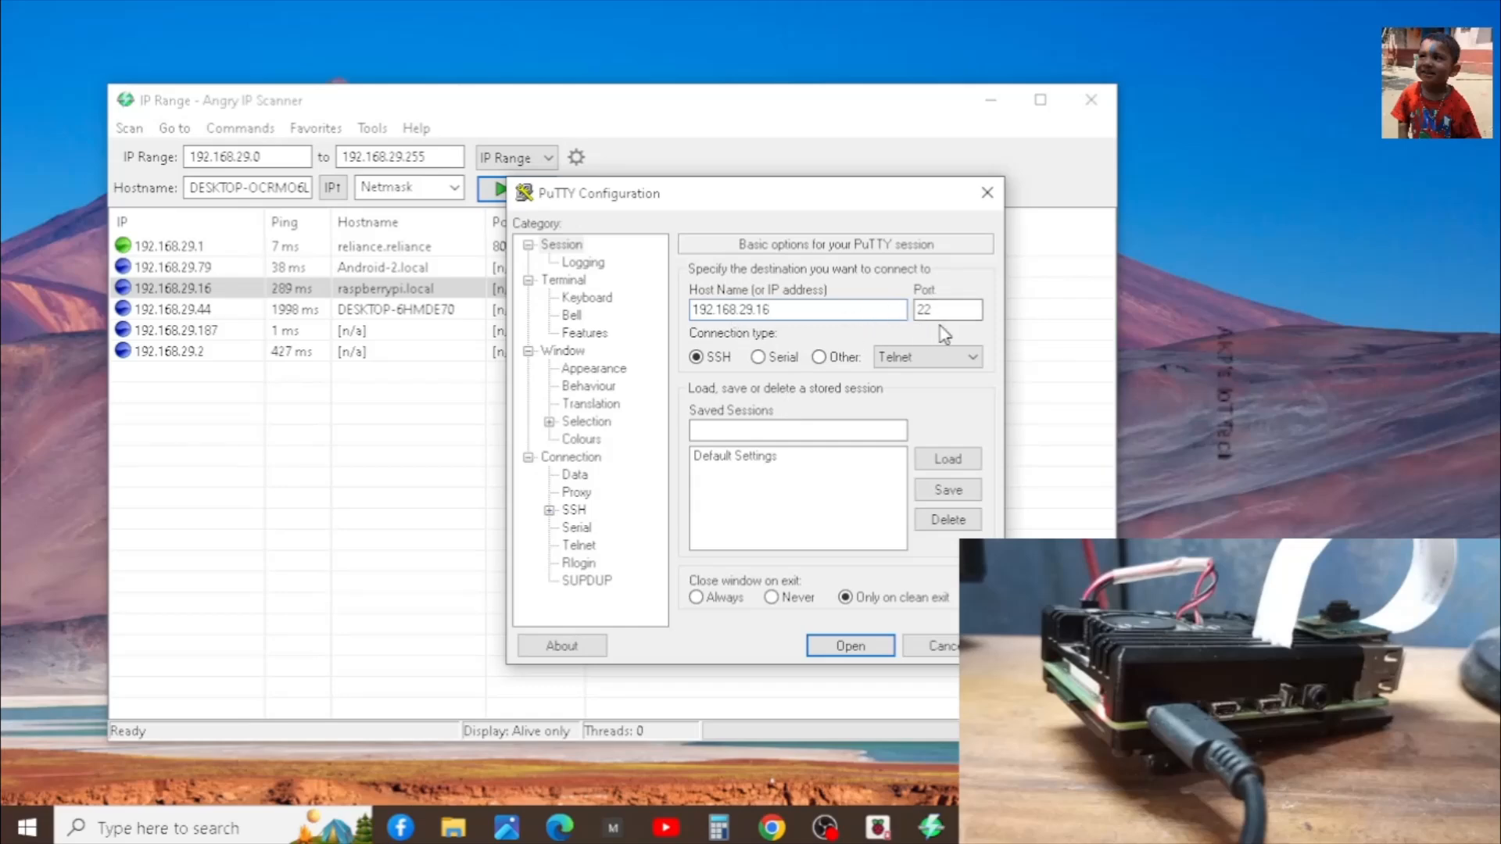
mouse_move(741, 377)
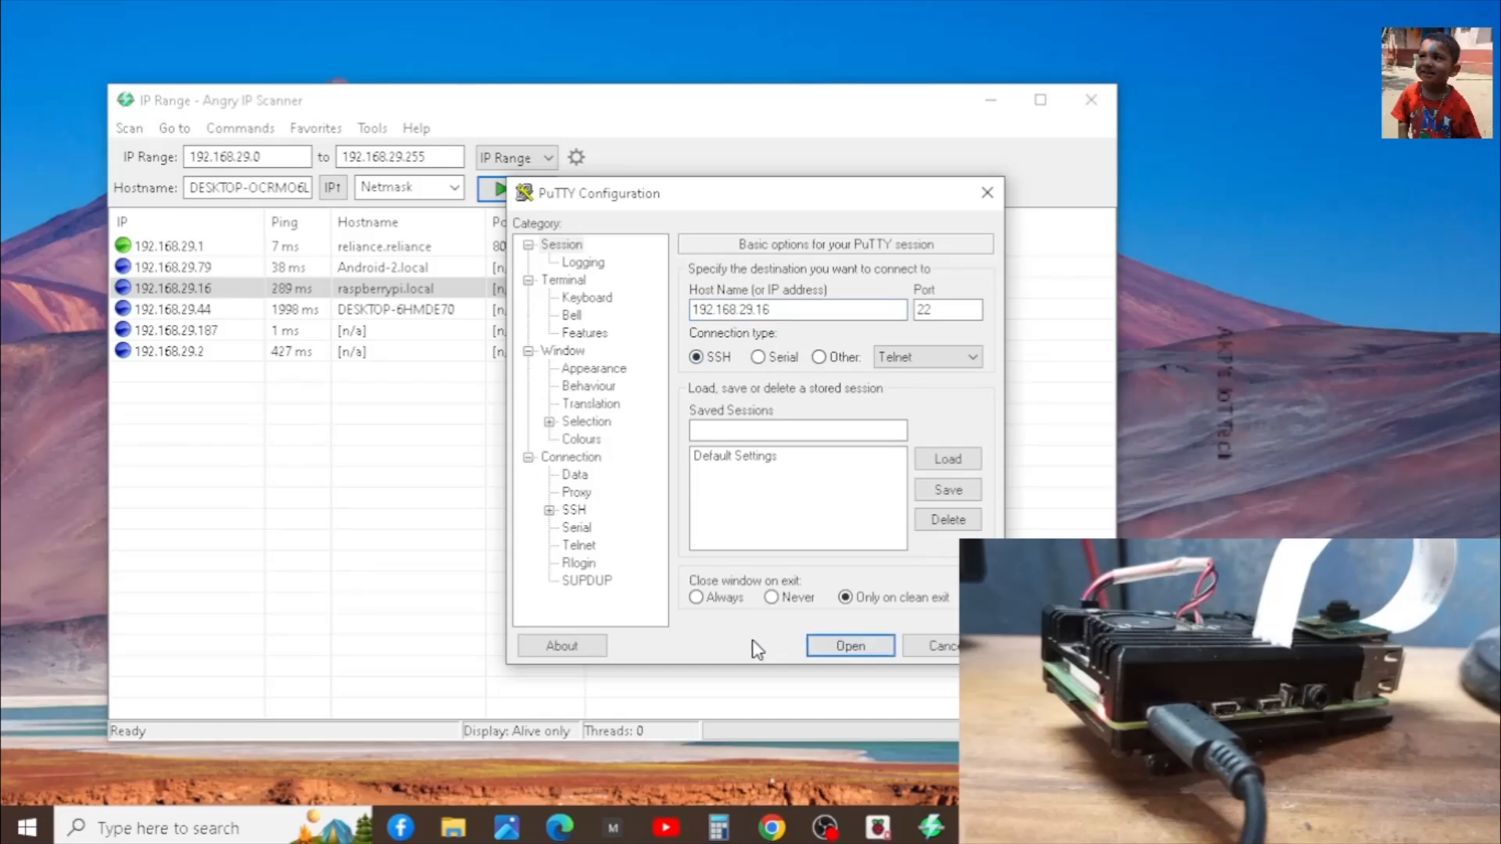
left_click(847, 646)
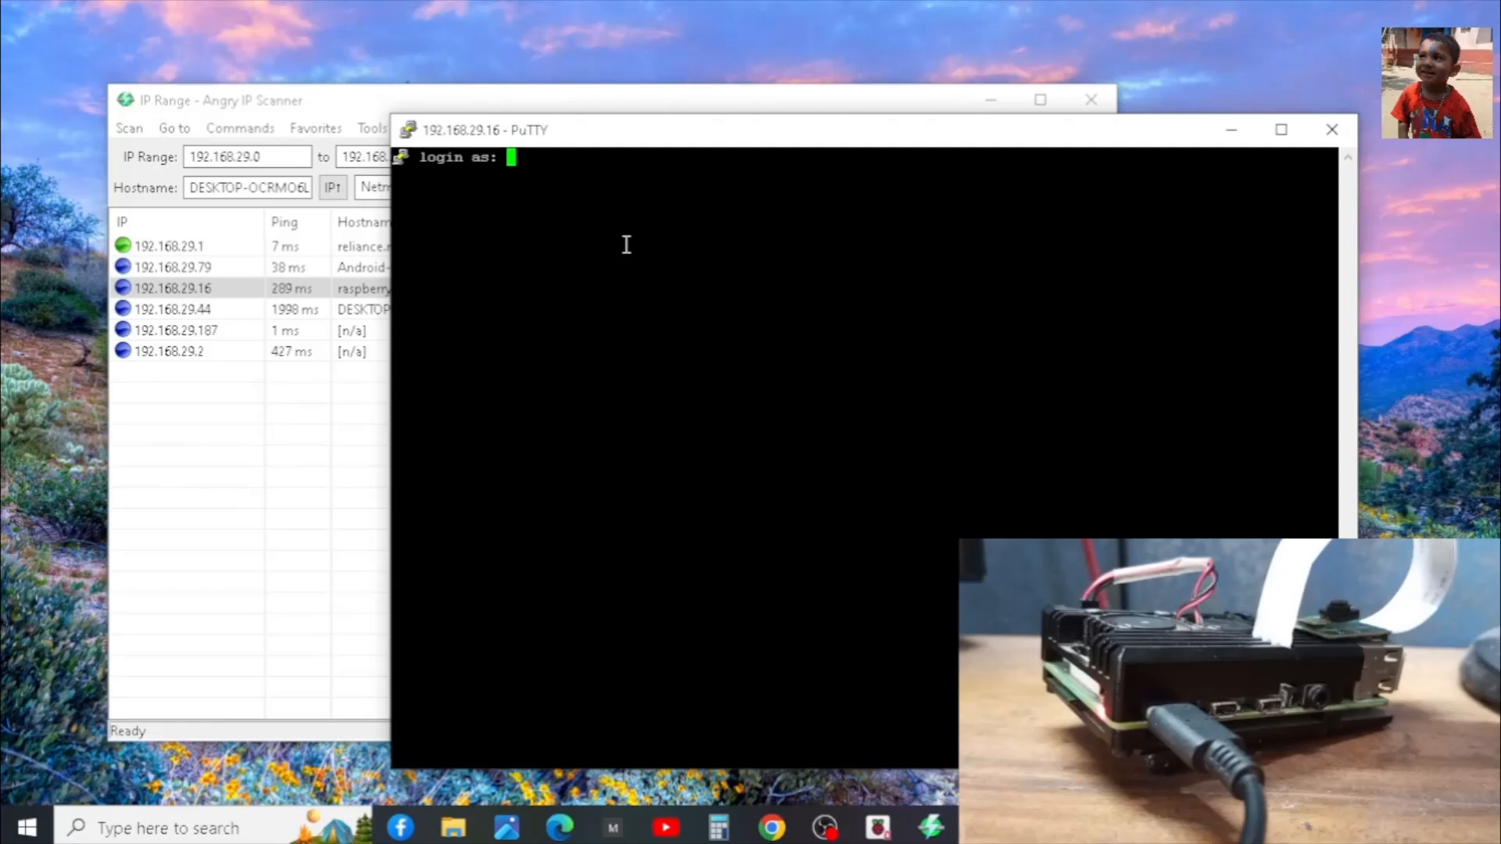
Log in as 'ak' and enable VNC under raspi-config Interface Options
type("ak")
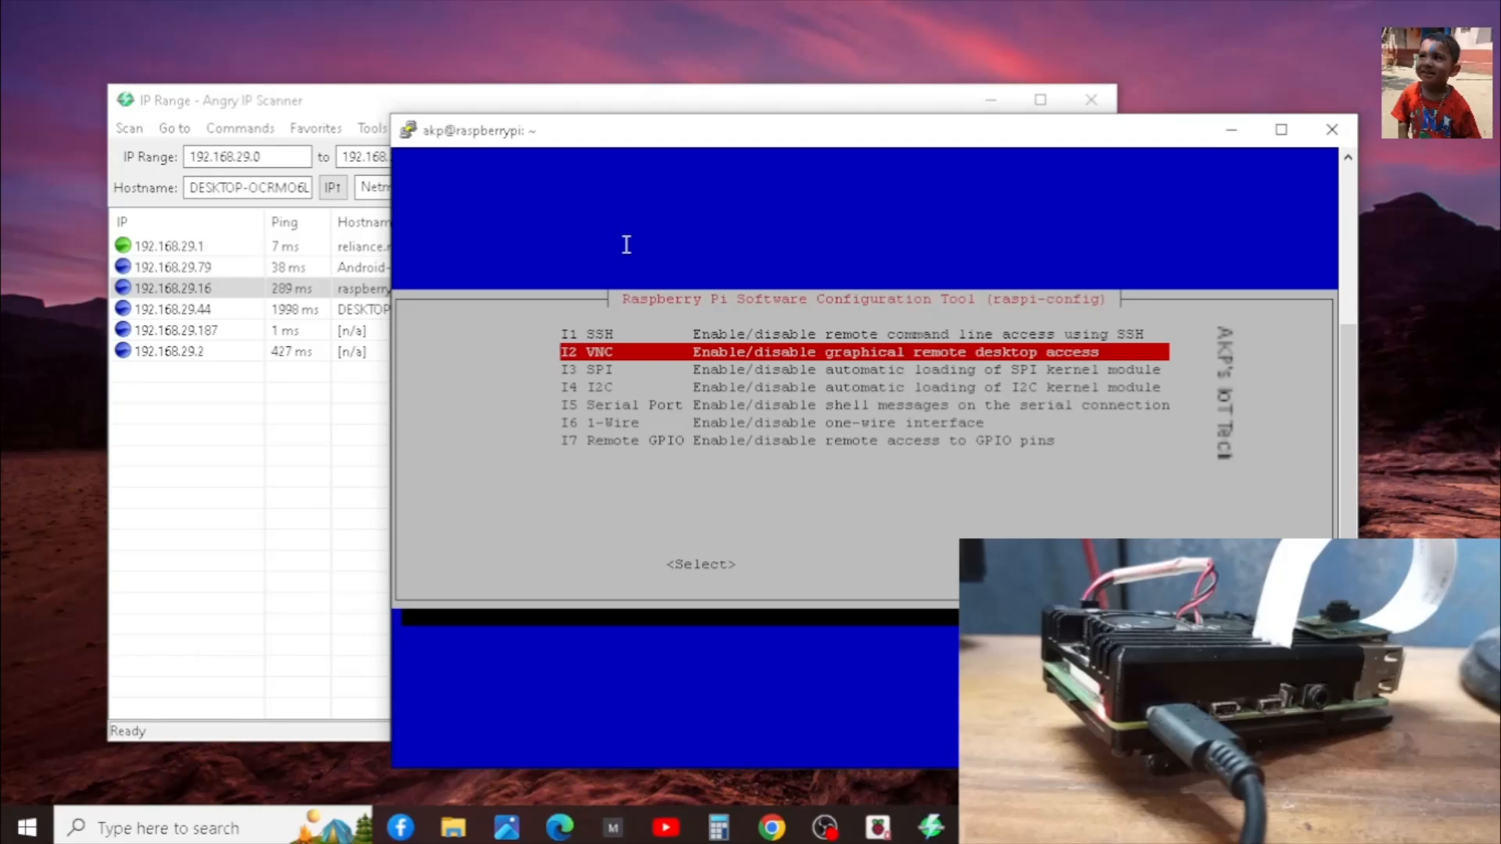
key("Enter")
type("vnc")
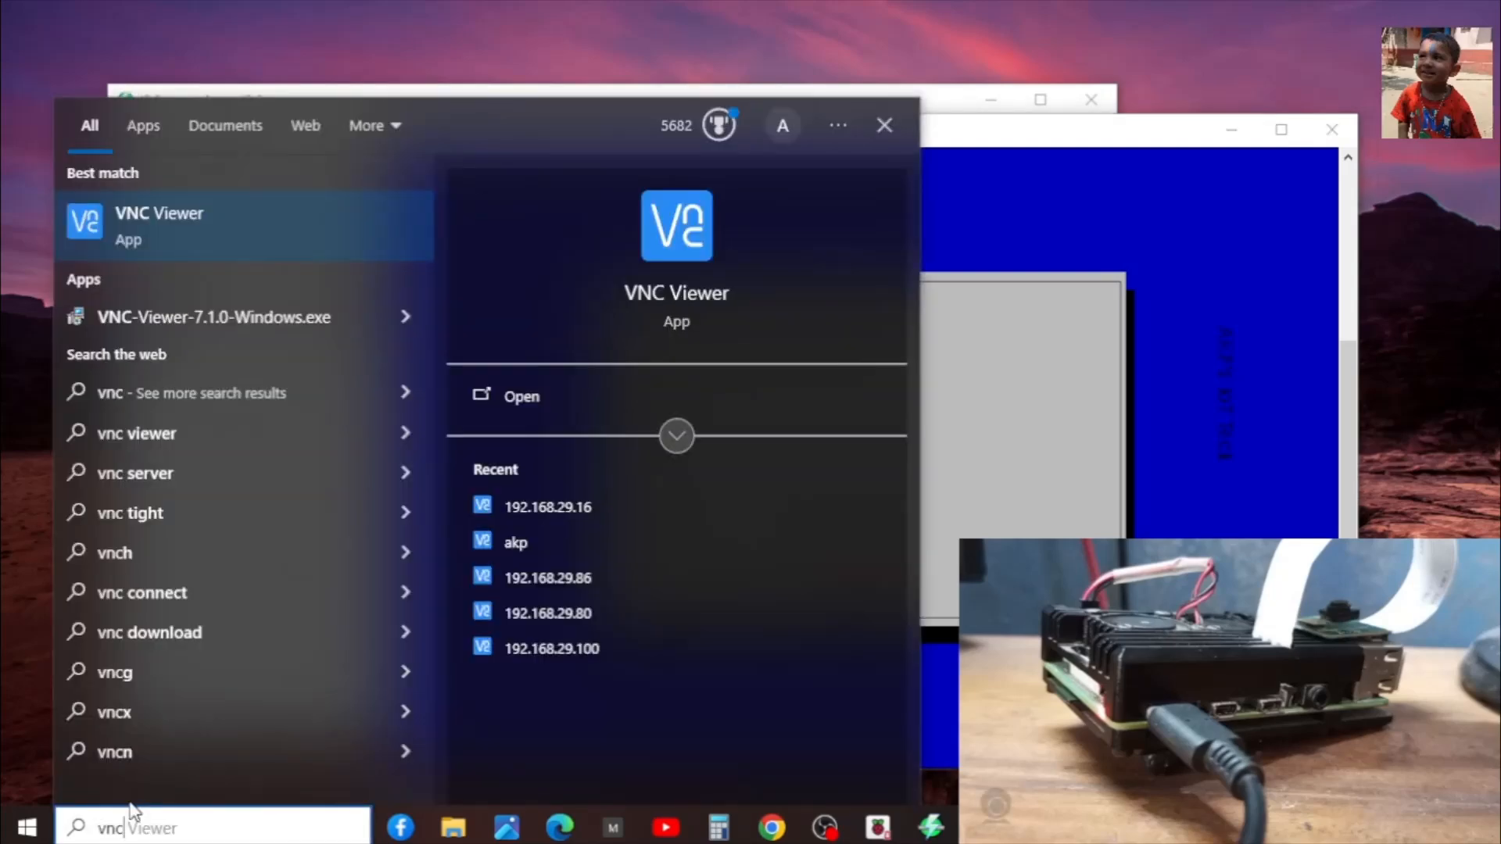
mouse_move(244, 247)
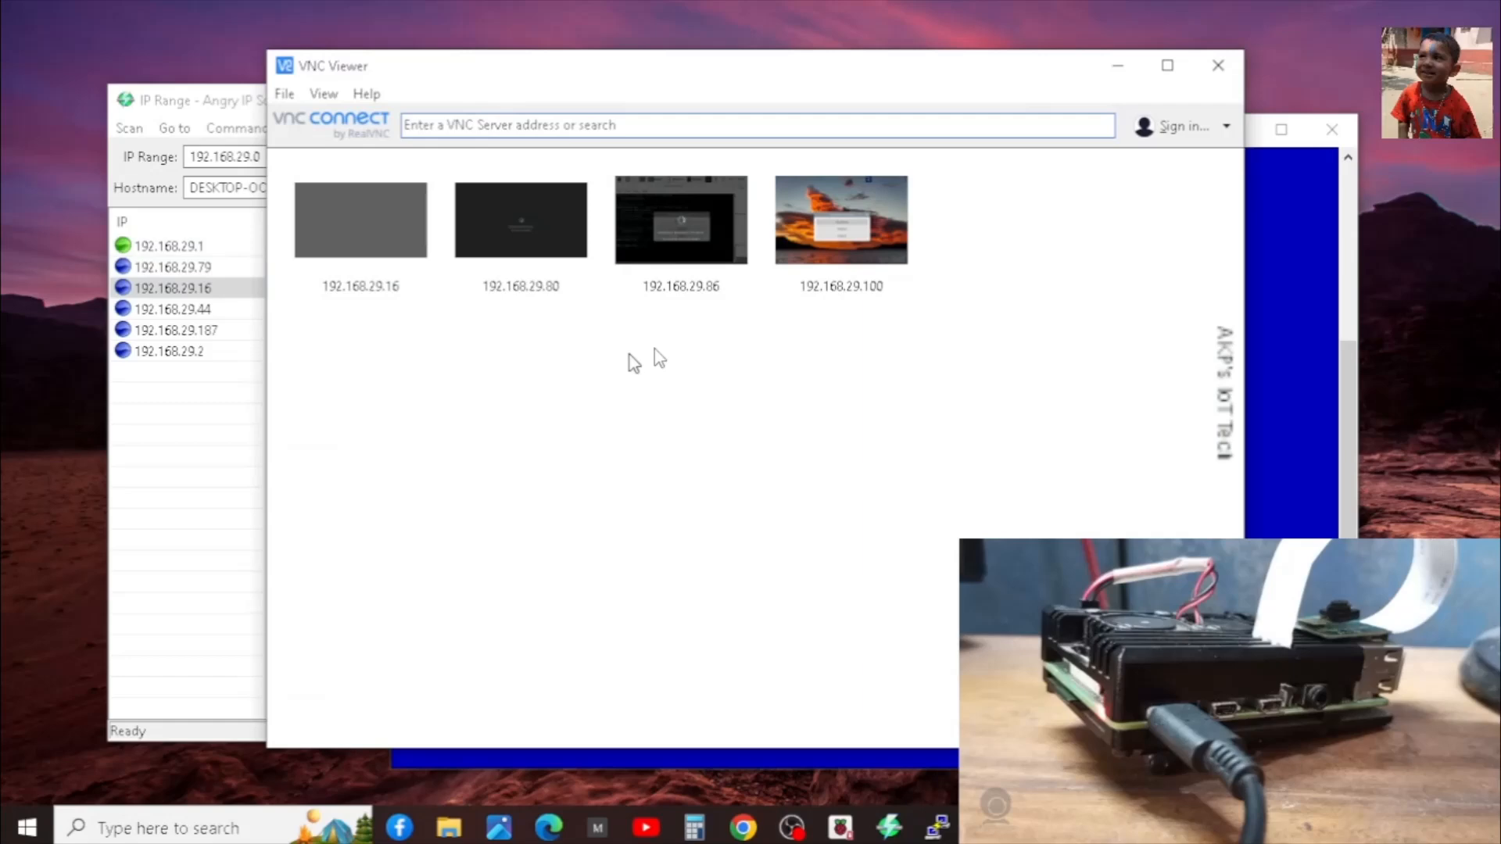
Connect VNC Viewer to 192.168.29.16 and sign in as 'ak' to show the Pi desktop
type("192.168.29.16")
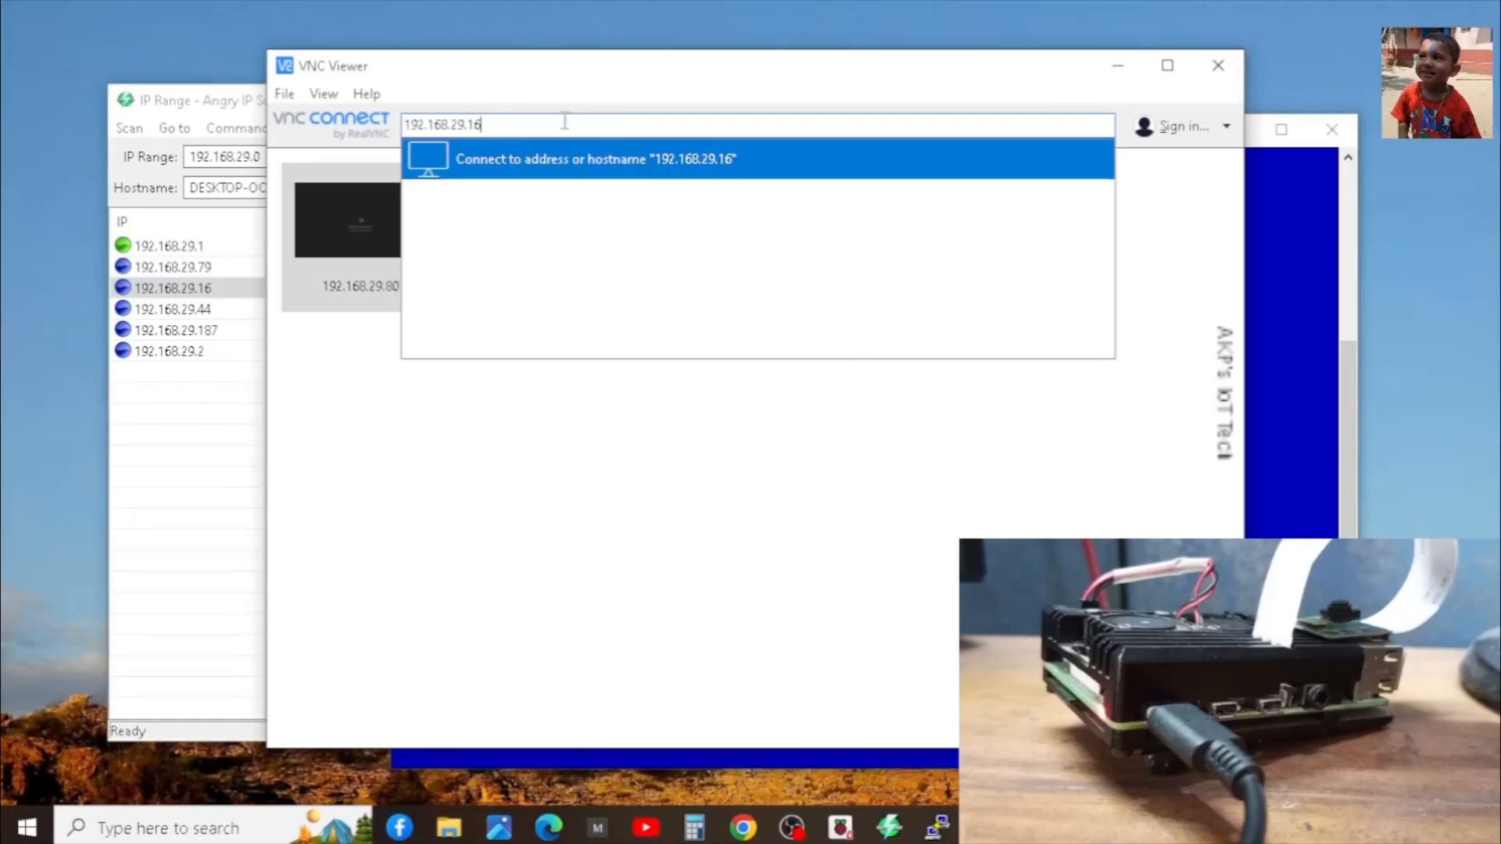
left_click(594, 159)
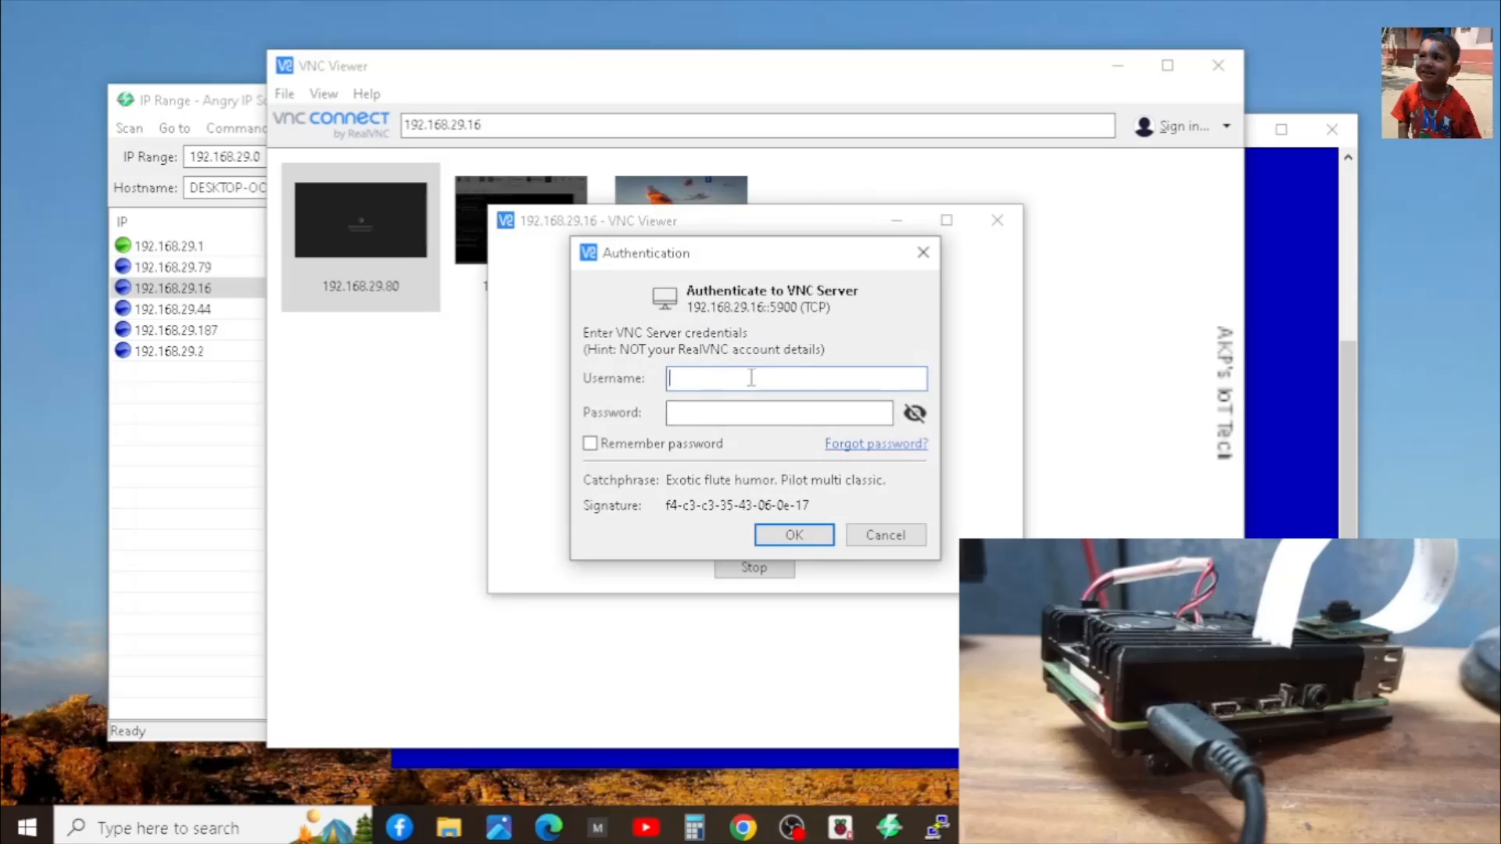
type("akp")
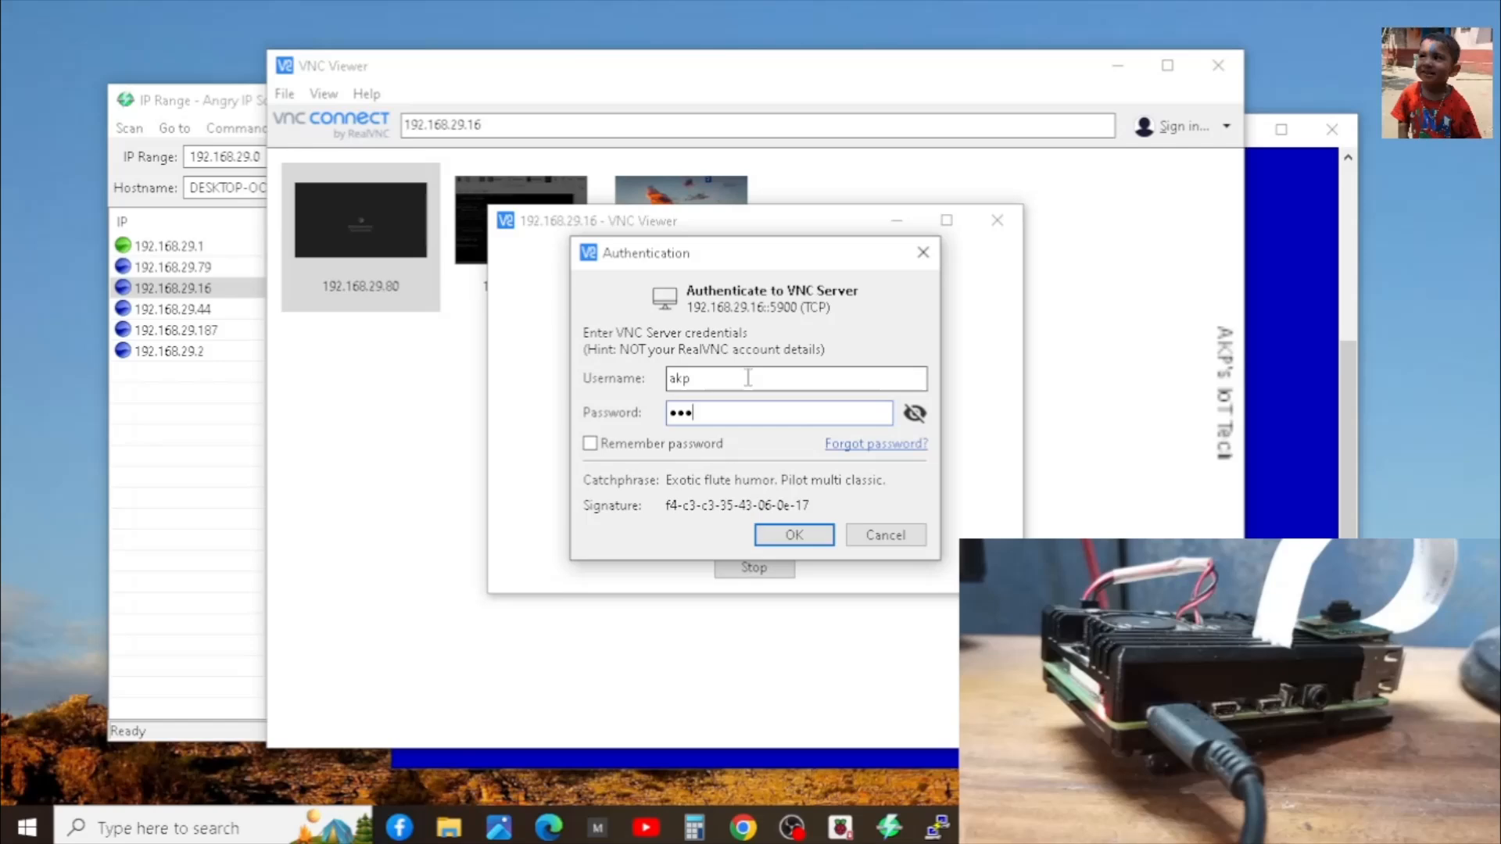
mouse_move(814, 566)
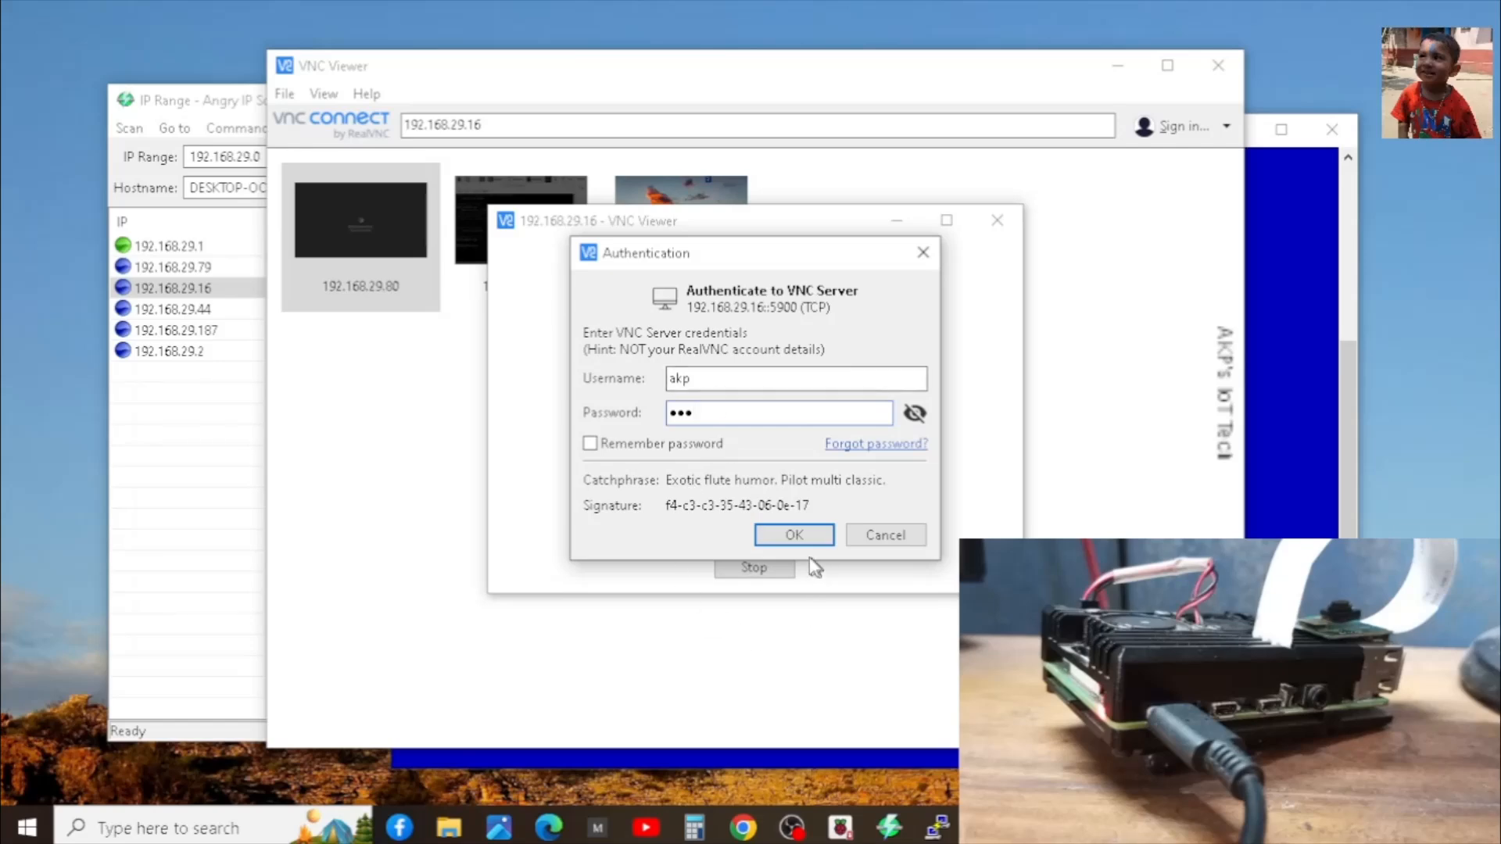
left_click(793, 535)
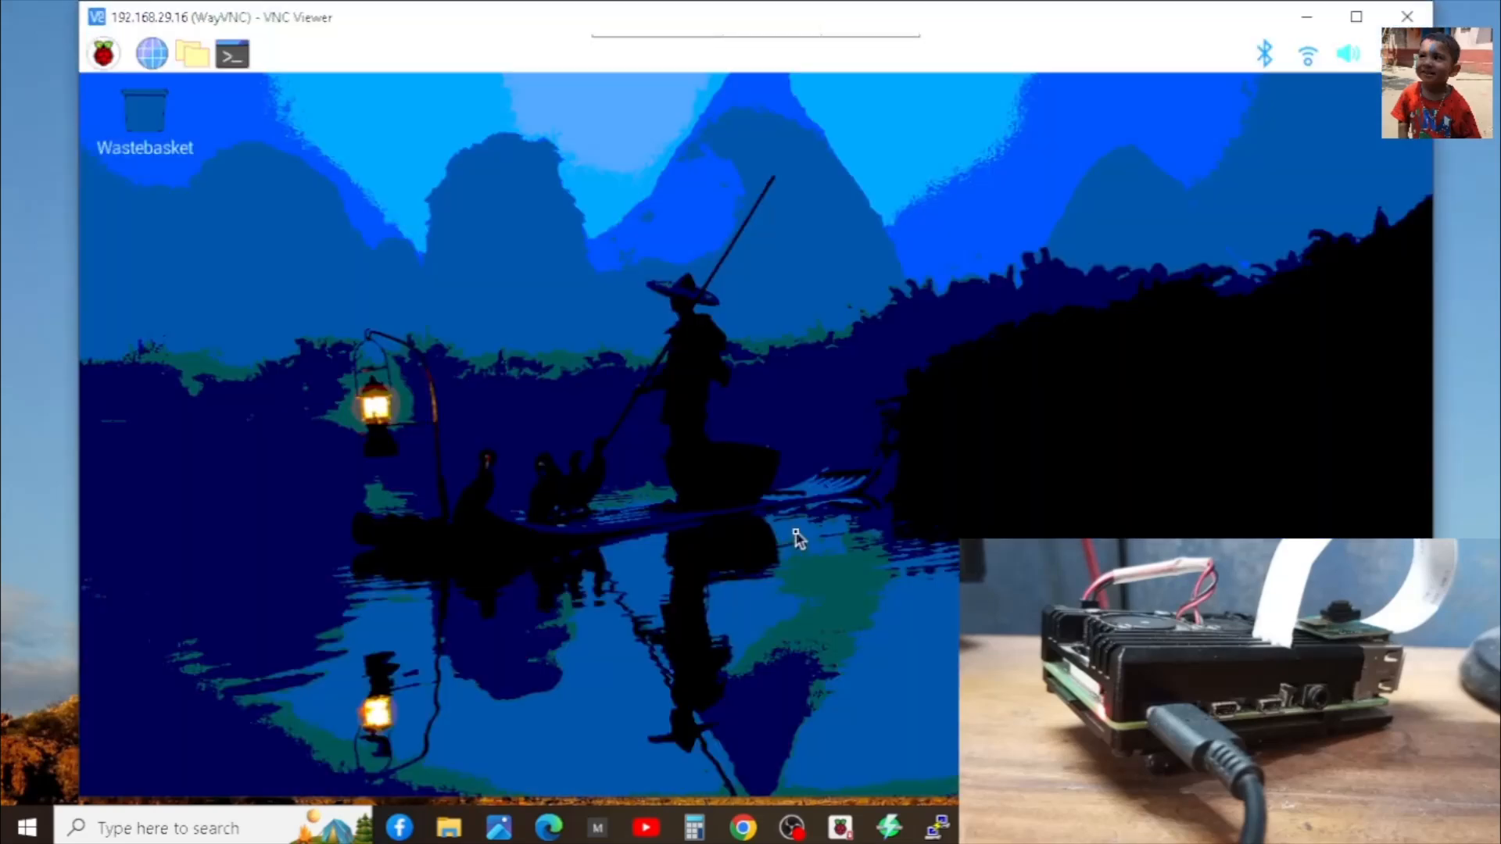